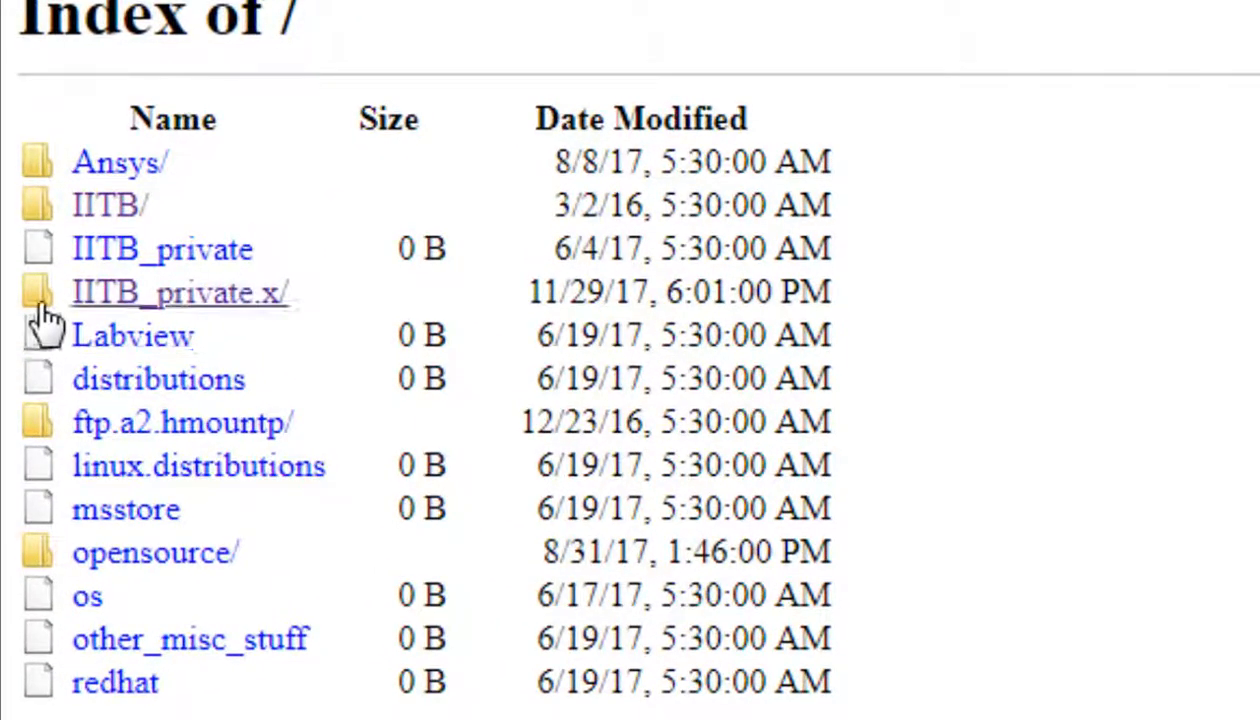
Step: Navigate the FTP index through IITB_private.x into the Matlab R2015b folder
left_click(178, 292)
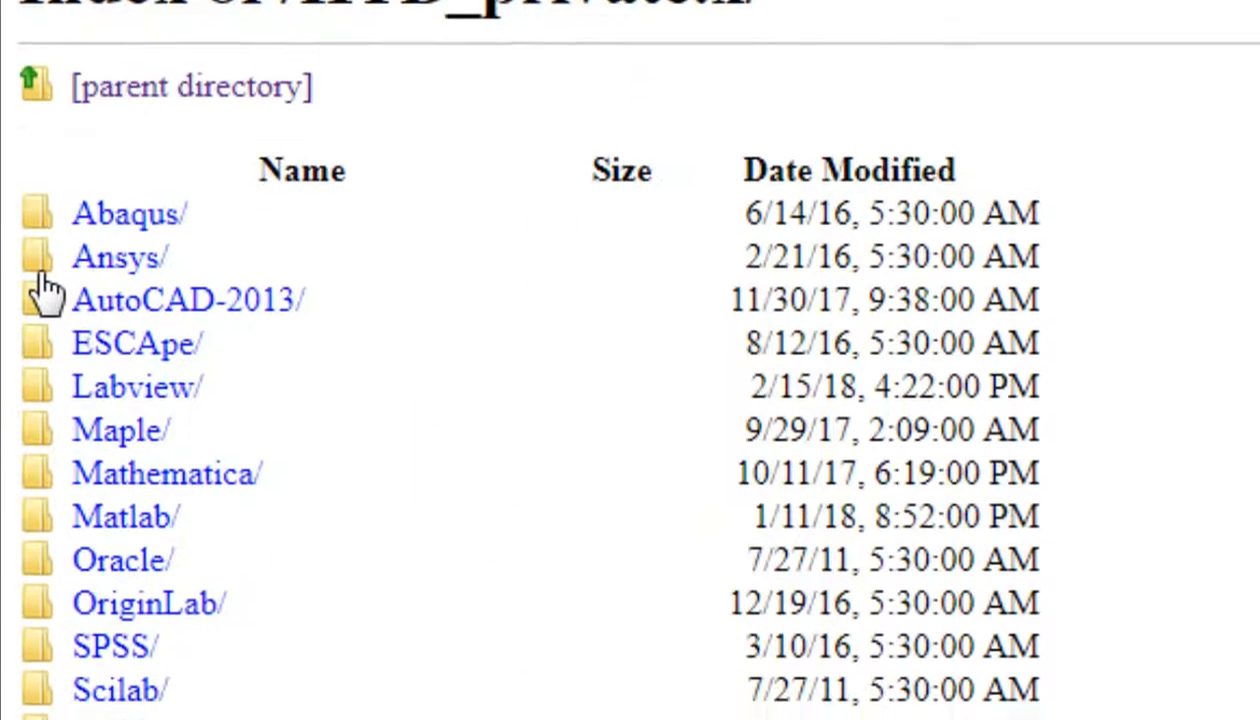
scroll("down", 3)
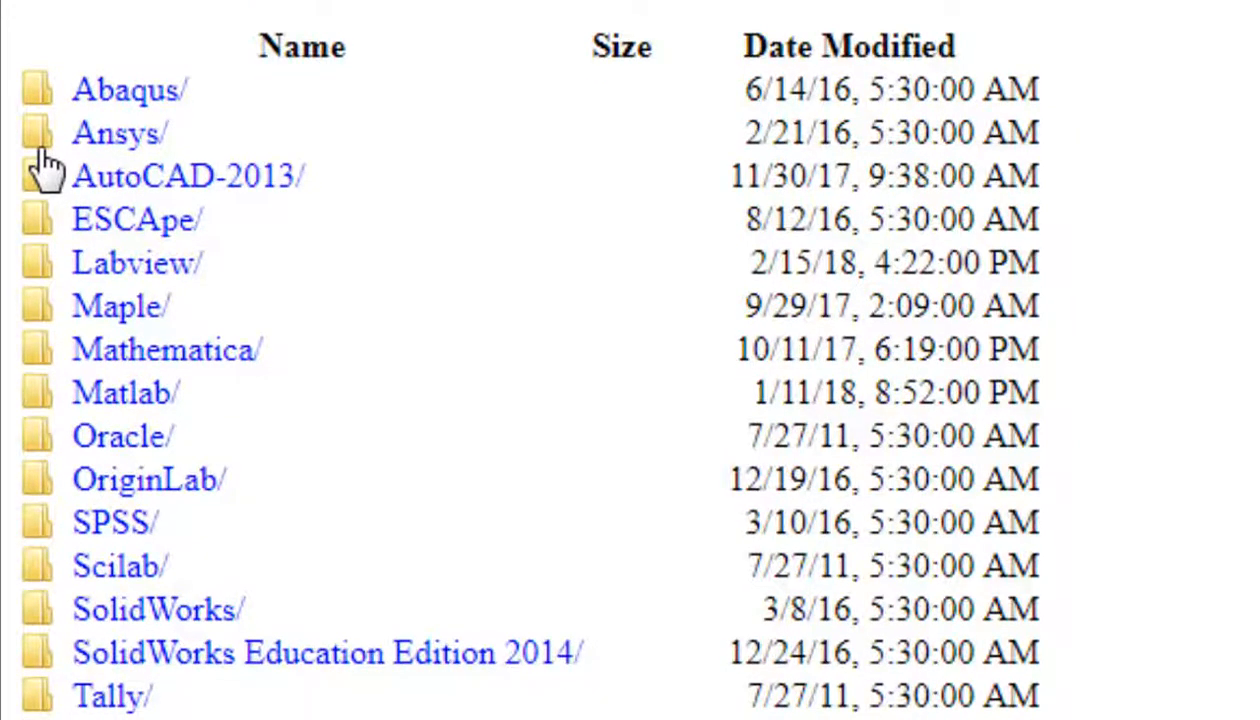
scroll("down", 3)
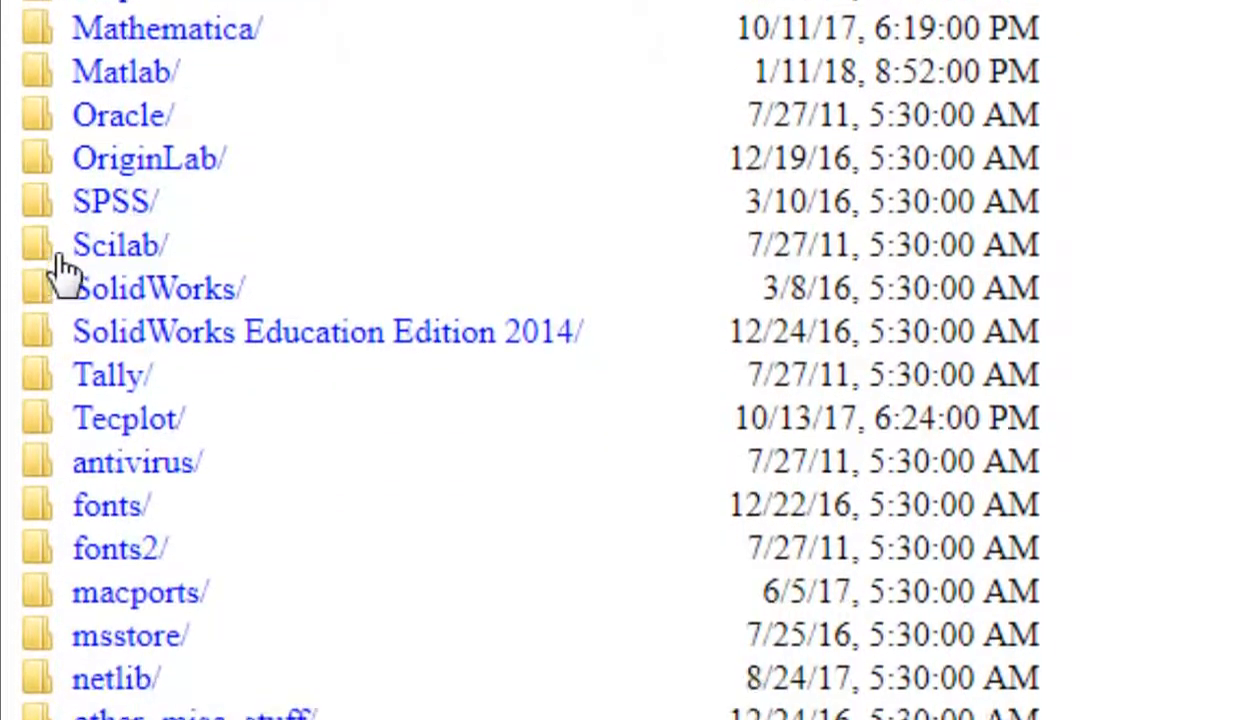
scroll("down", 3)
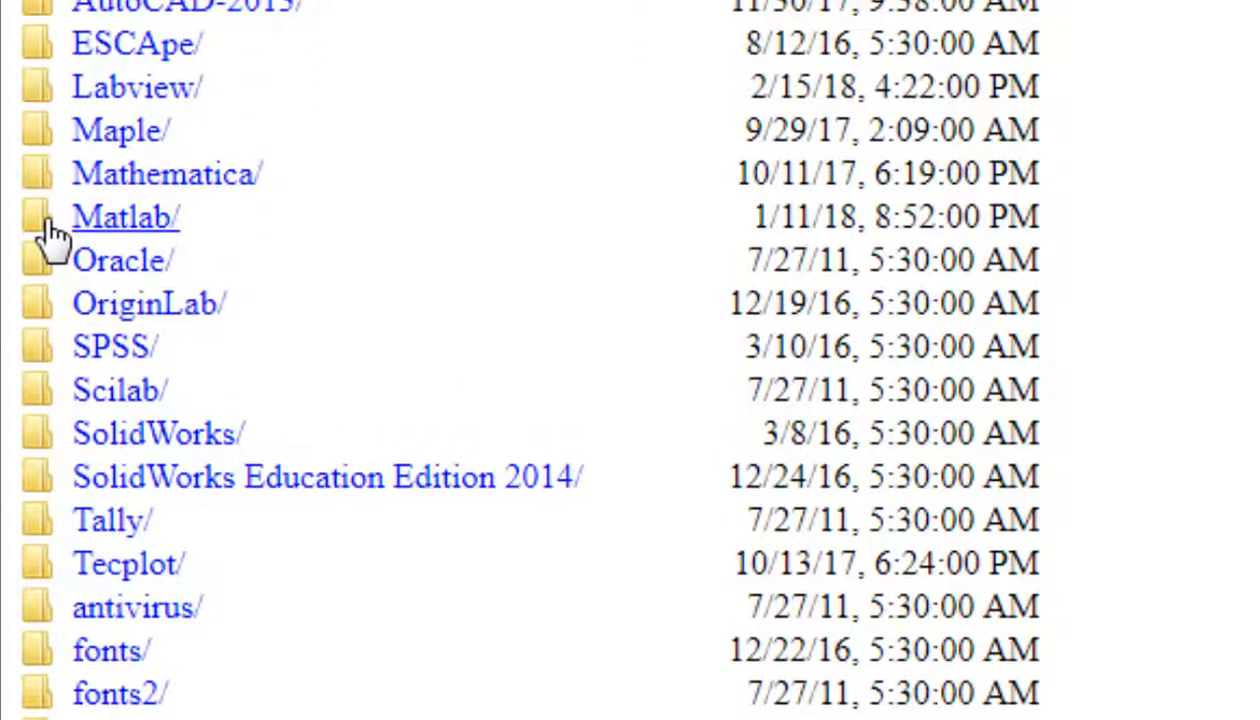
left_click(124, 216)
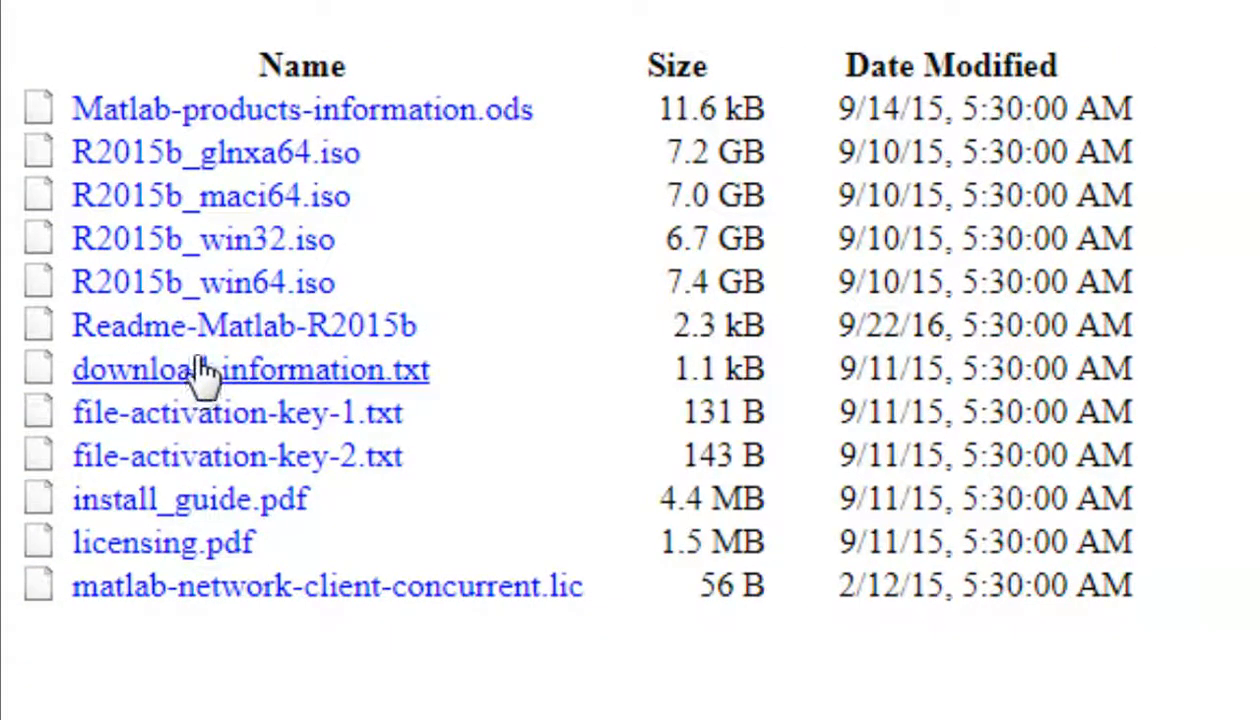
mouse_move(208, 300)
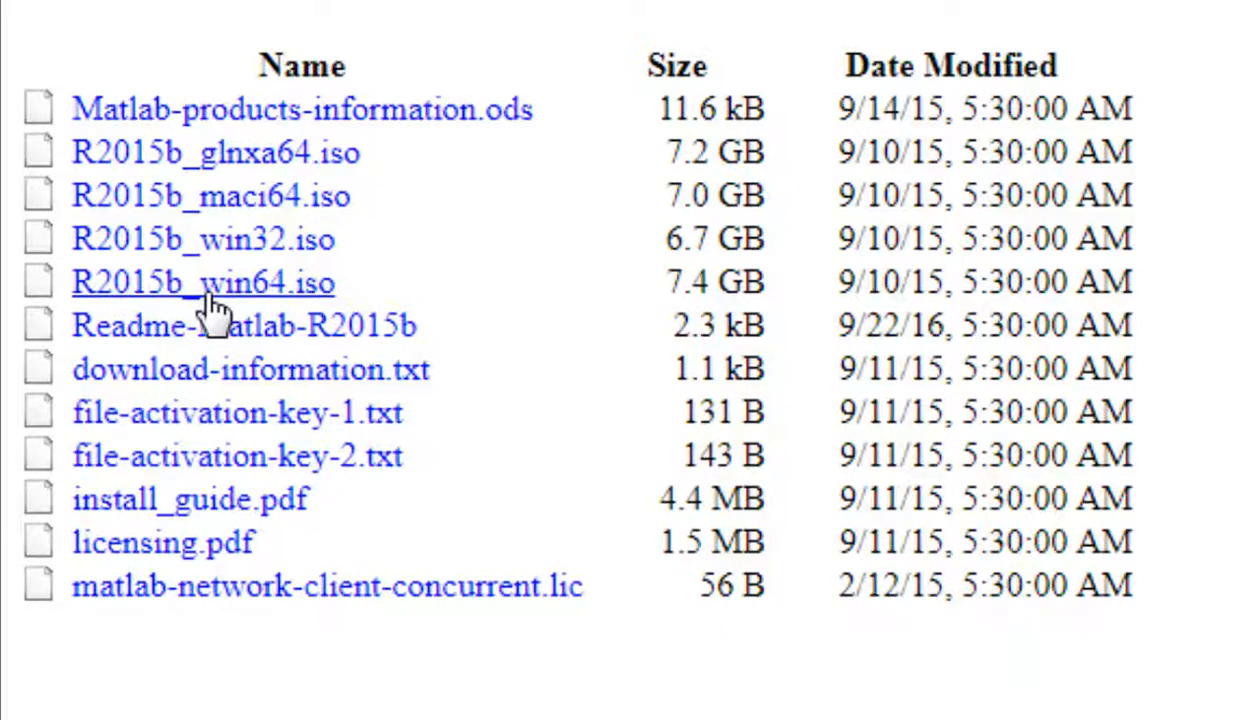
mouse_move(210, 296)
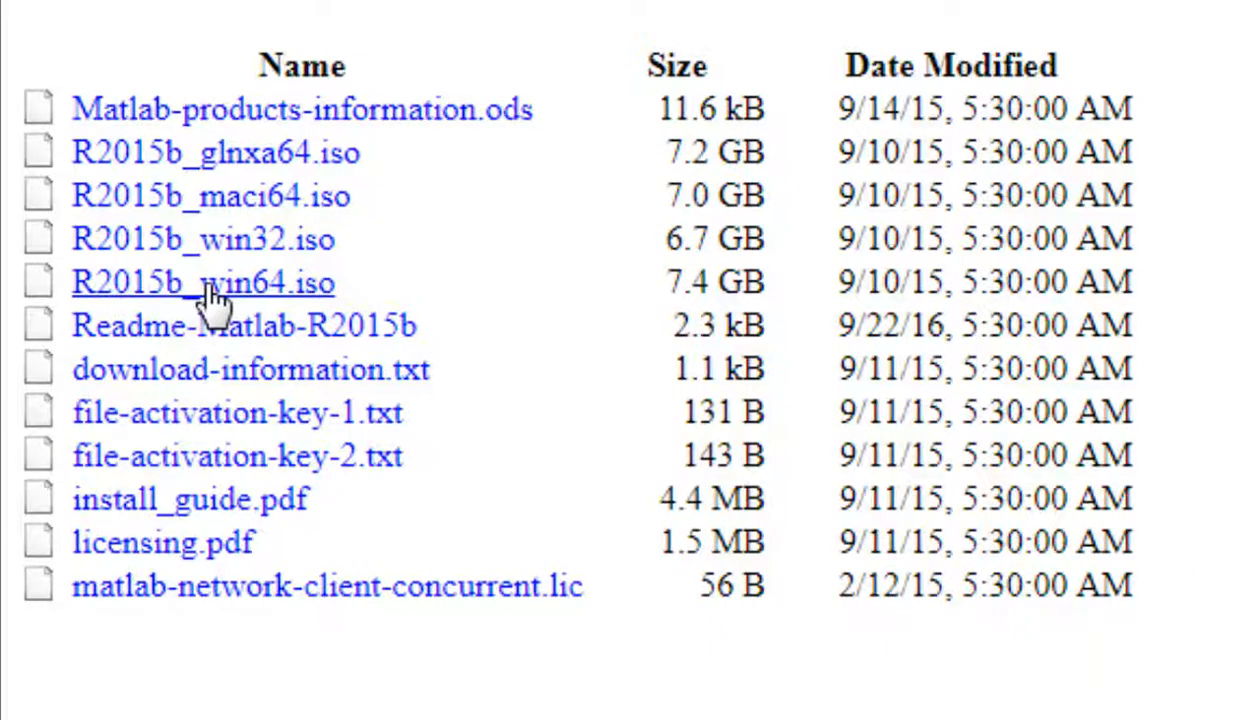
Step: Save R2015b_win64.iso into the E-DRIVE folder on Local Disk (D:)
left_click(204, 284)
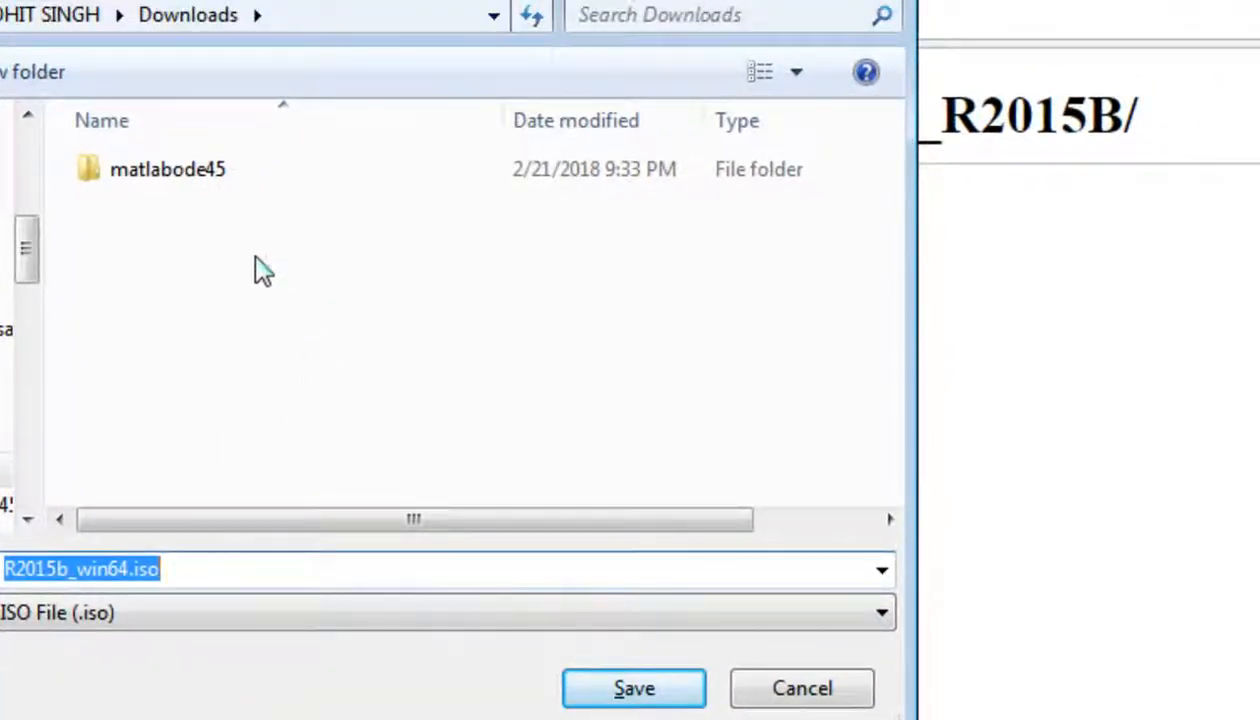
mouse_move(180, 50)
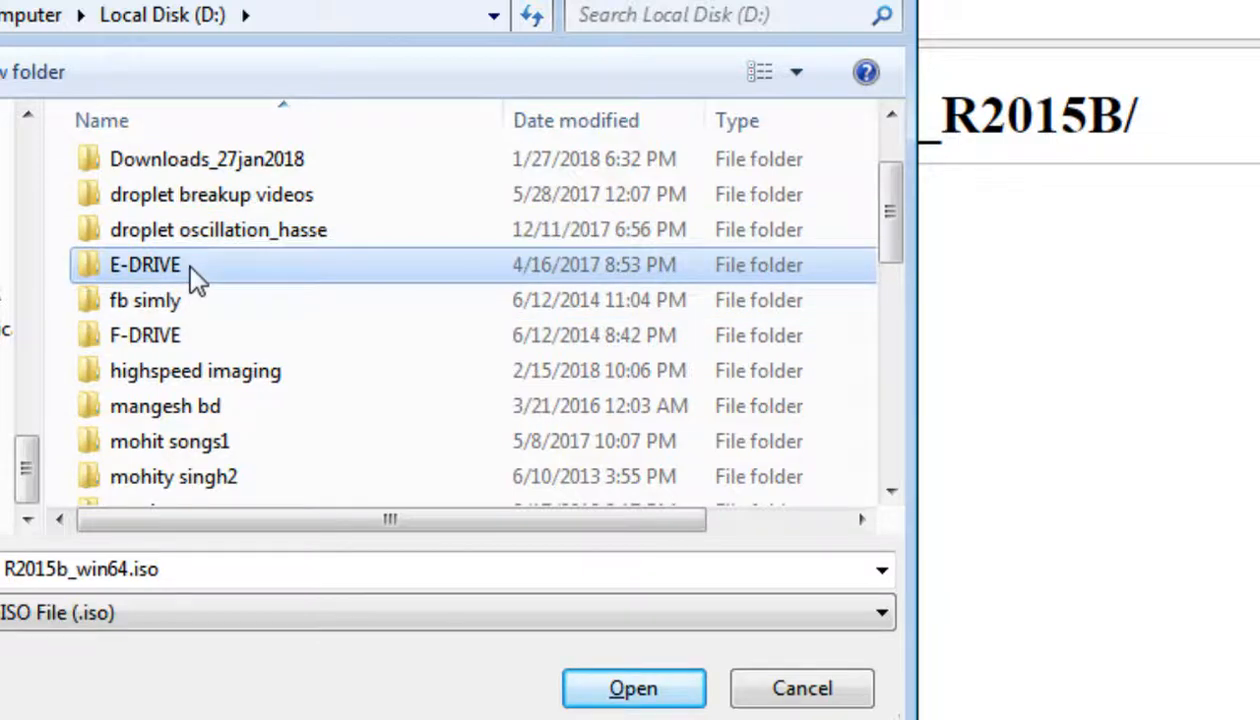
double_click(144, 264)
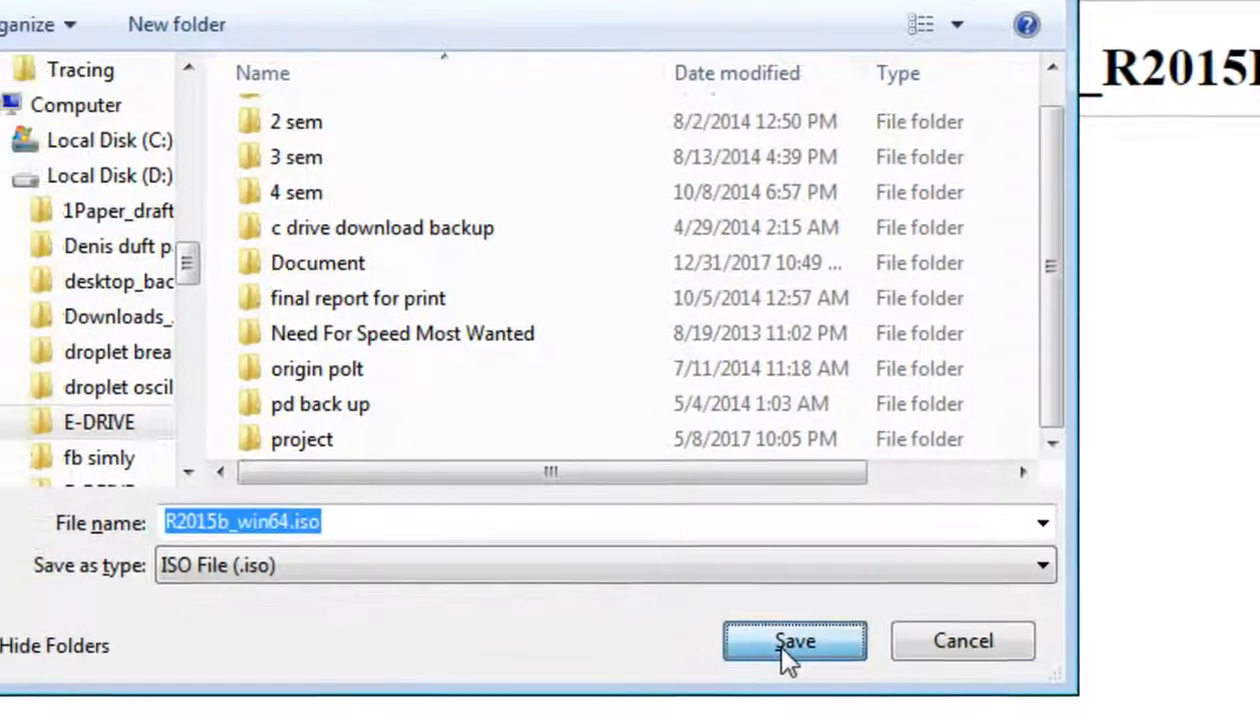
left_click(796, 640)
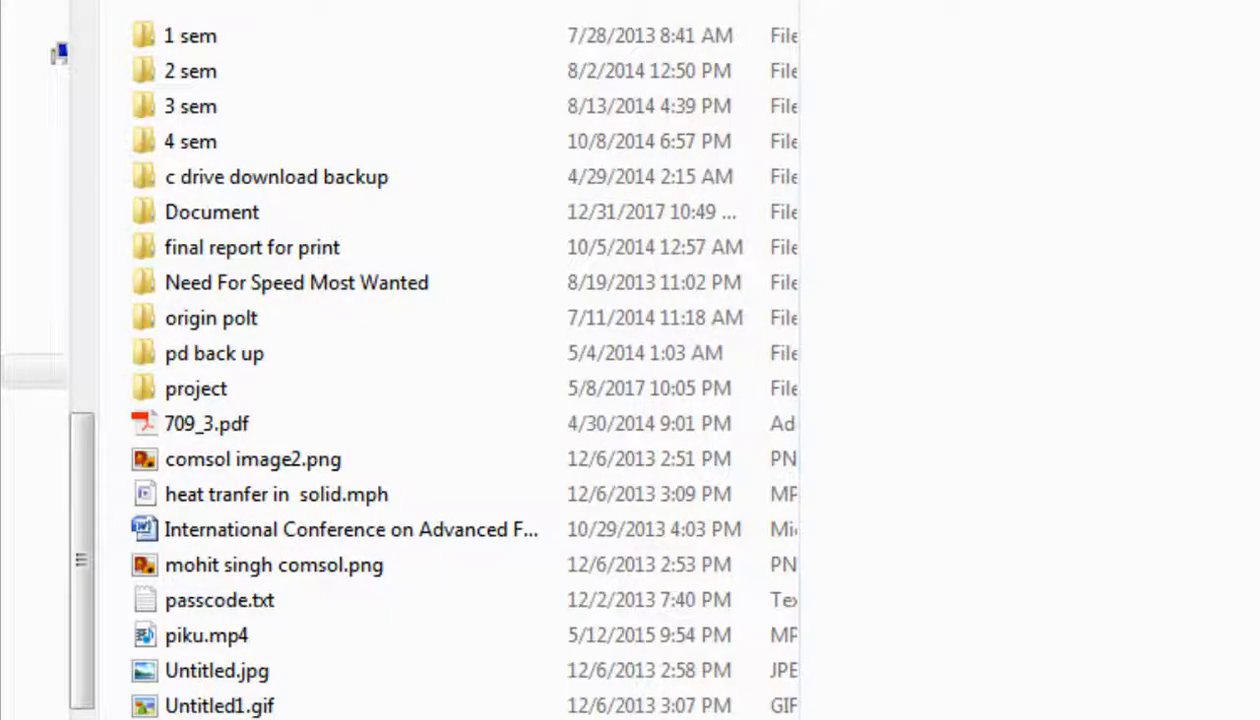
scroll("down", 3)
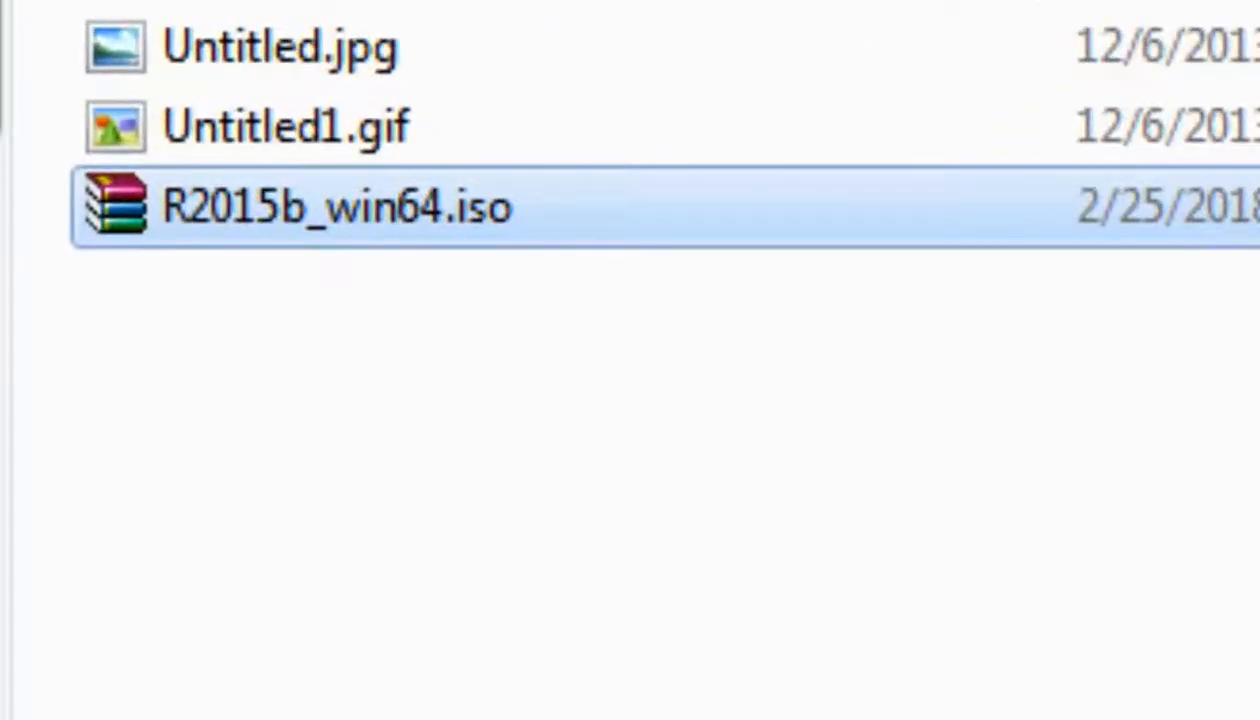
Step: Extract R2015b_win64.iso and enter the resulting R2015b_win64 folder
right_click(336, 206)
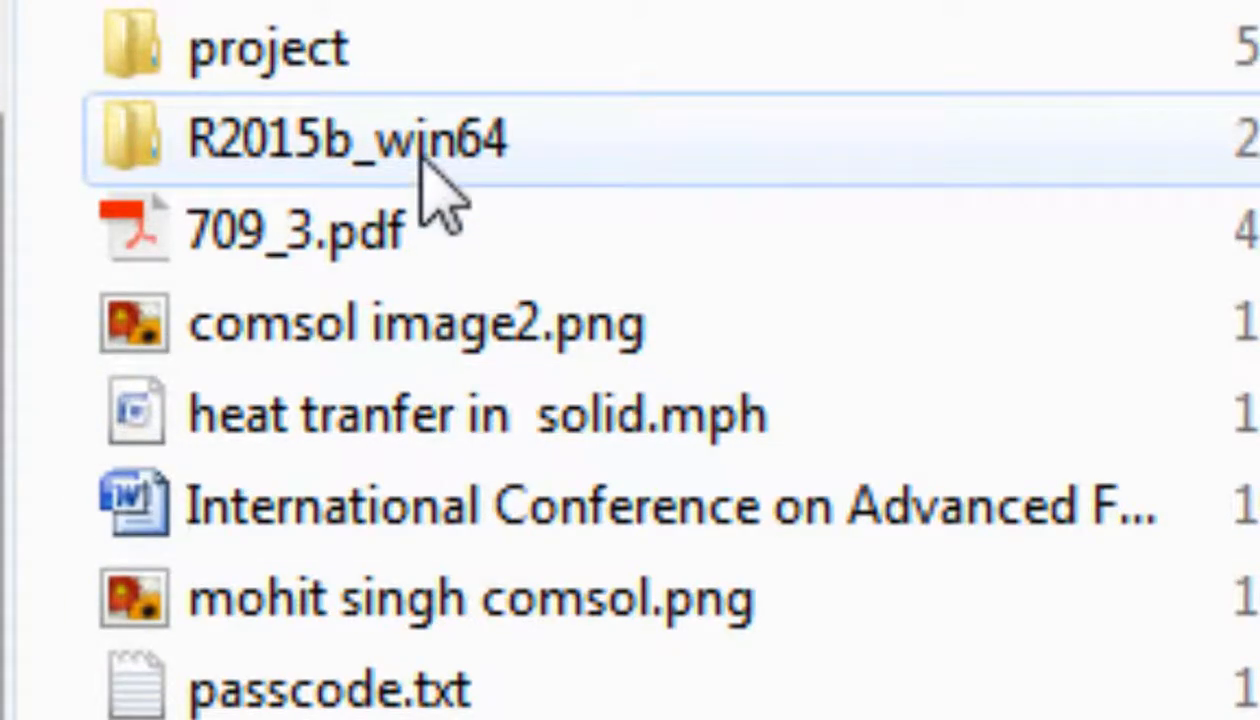
left_click(350, 136)
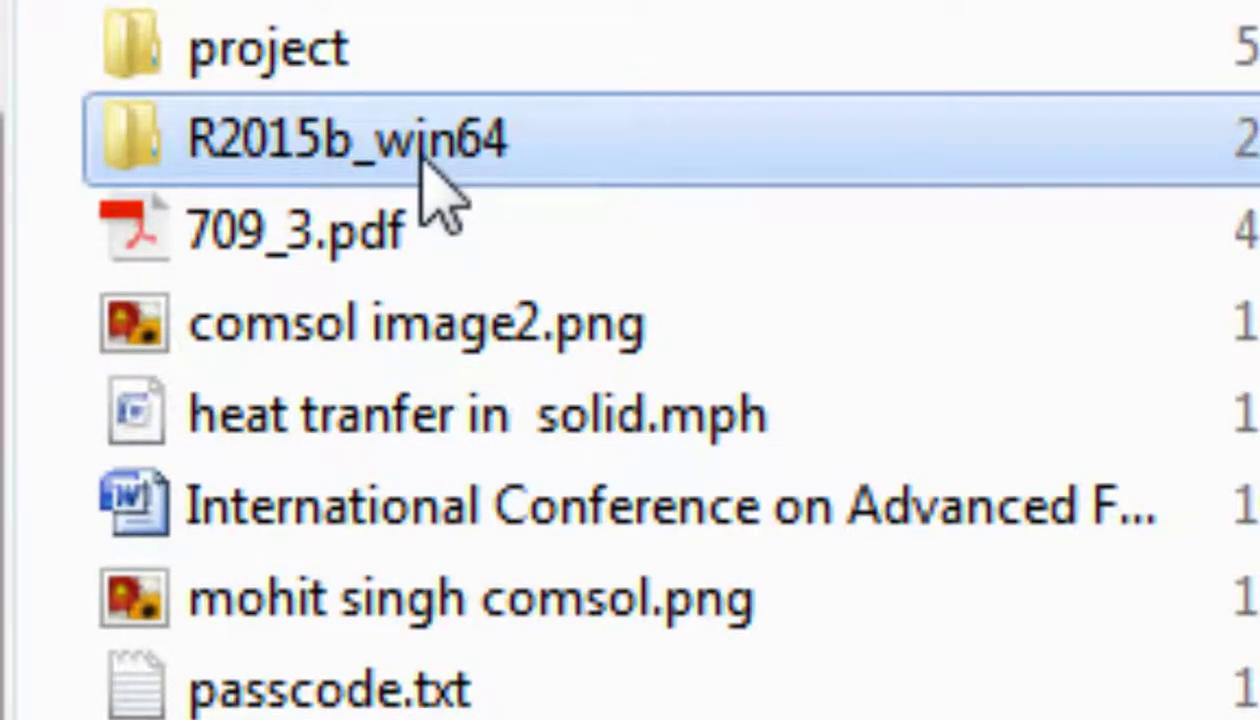
double_click(350, 138)
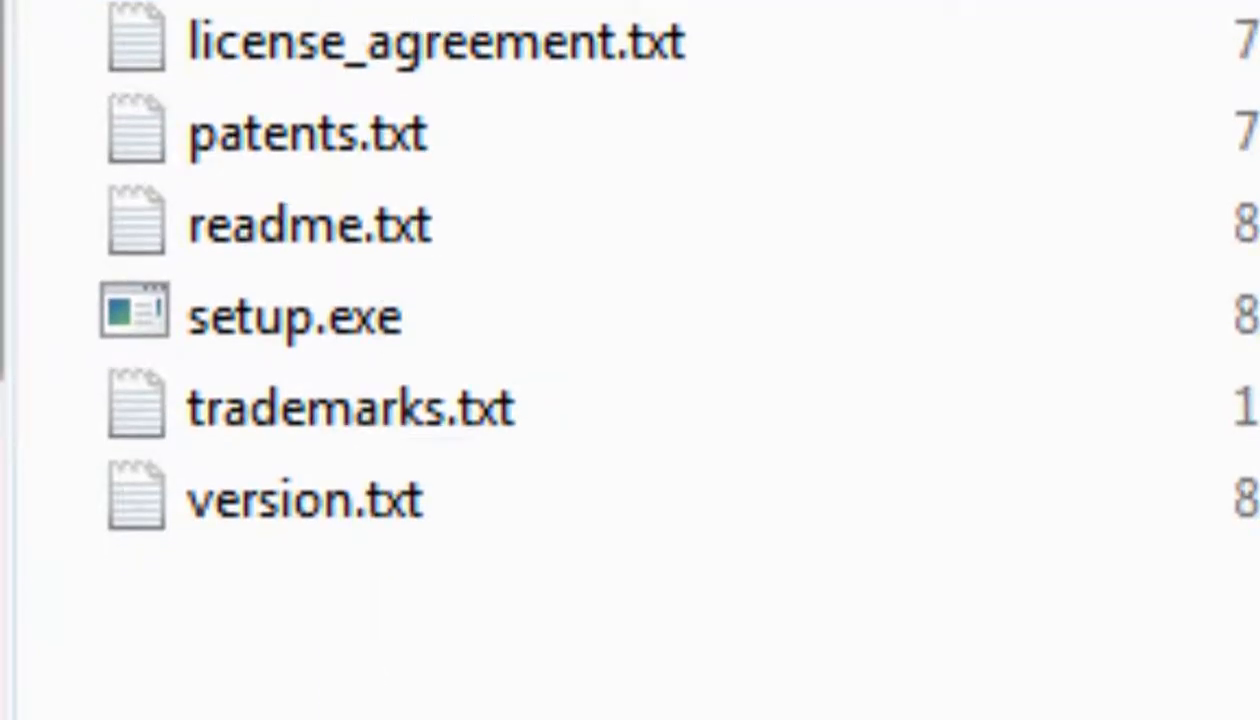
Step: Run setup.exe from the extracted folder as administrator
left_click(290, 316)
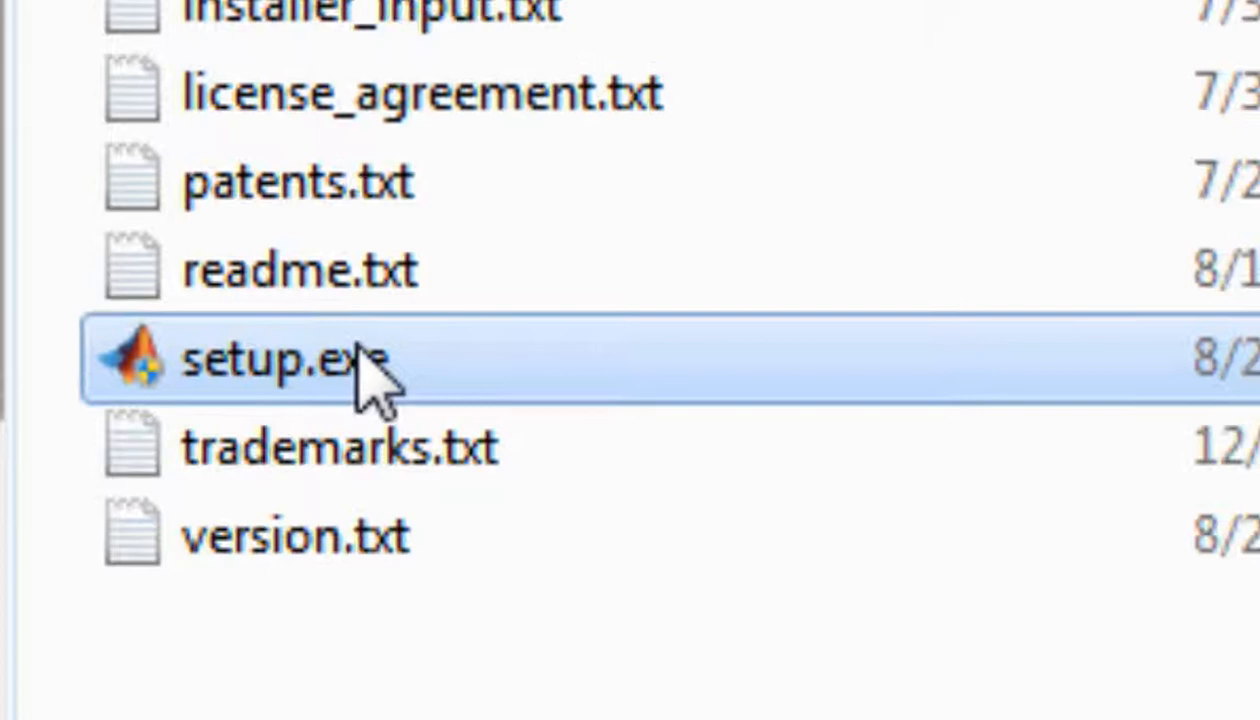
right_click(290, 360)
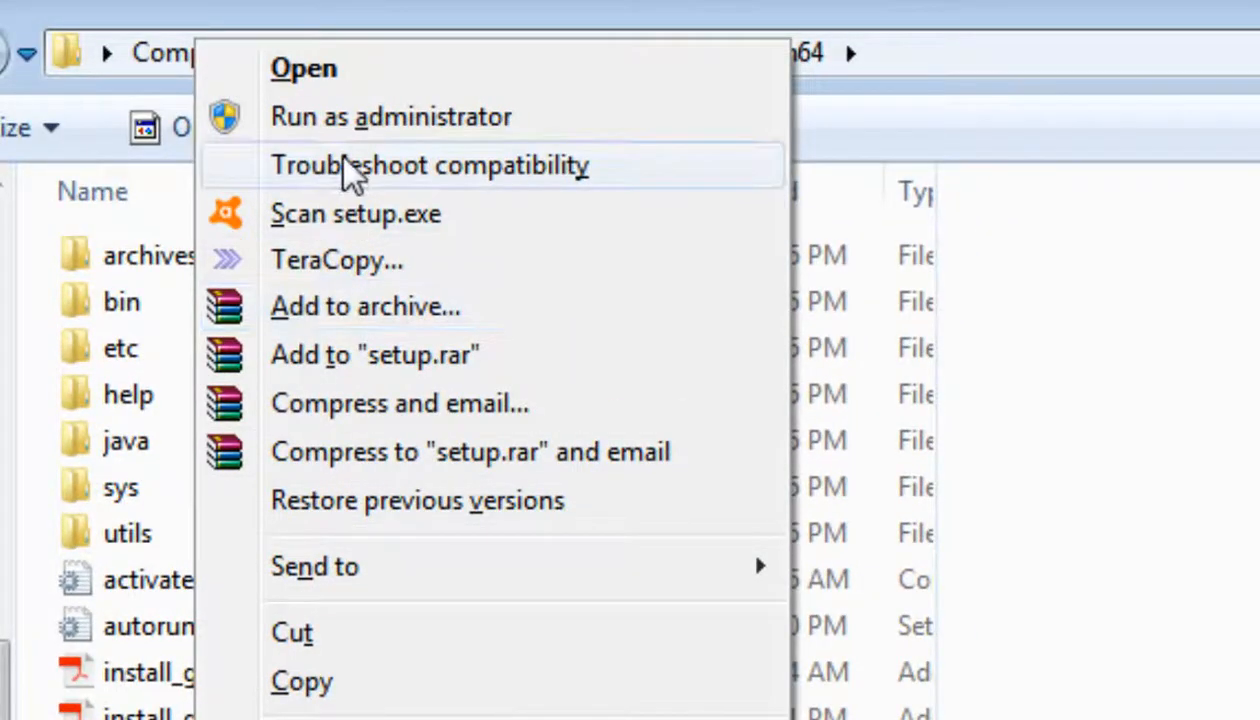
mouse_move(398, 122)
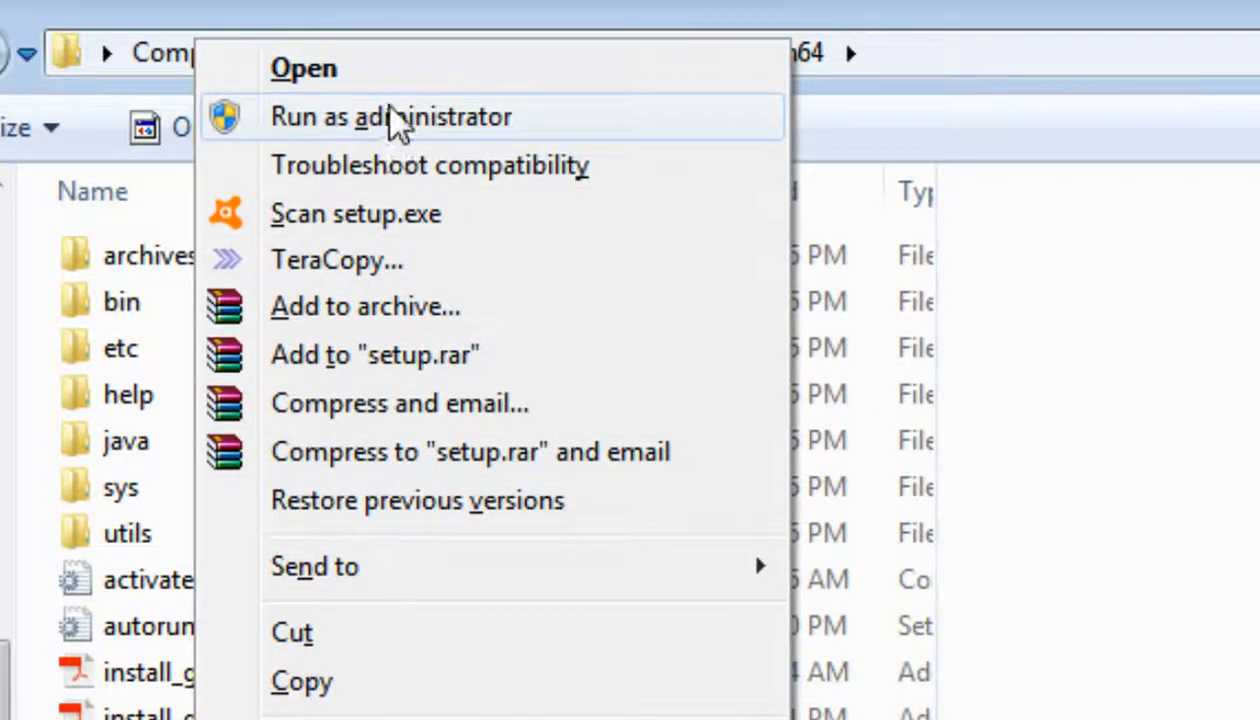
left_click(390, 116)
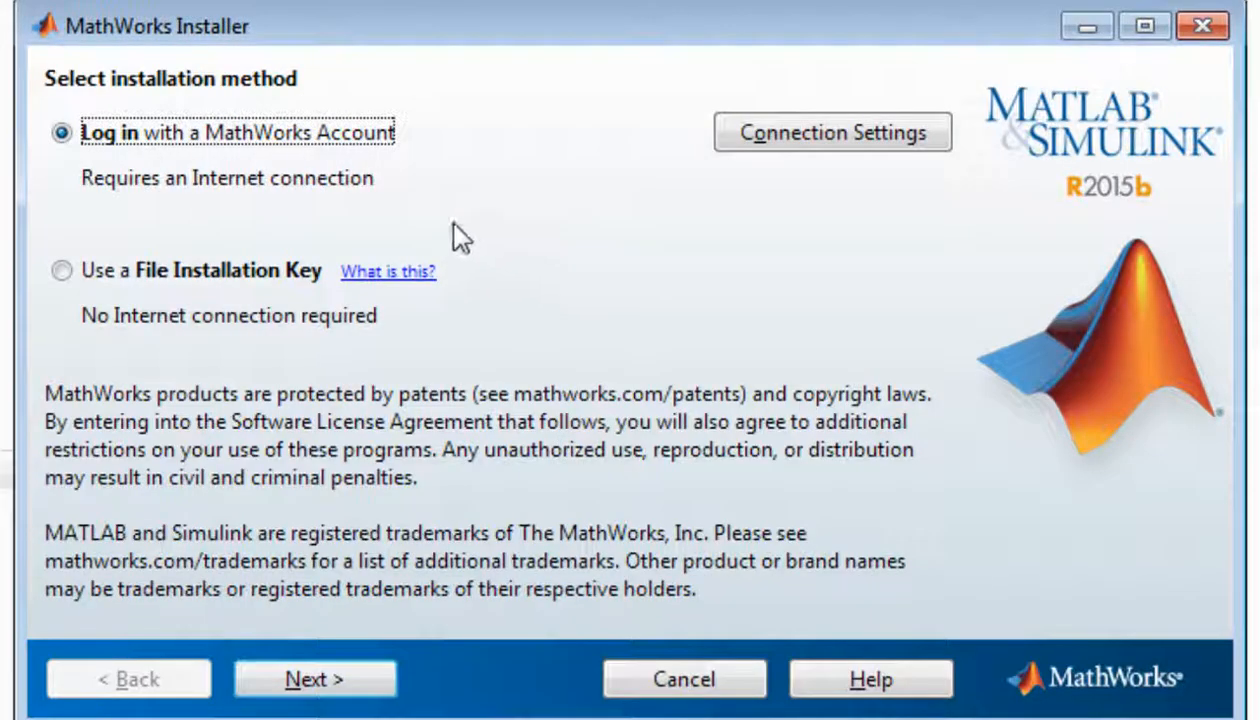
mouse_move(72, 104)
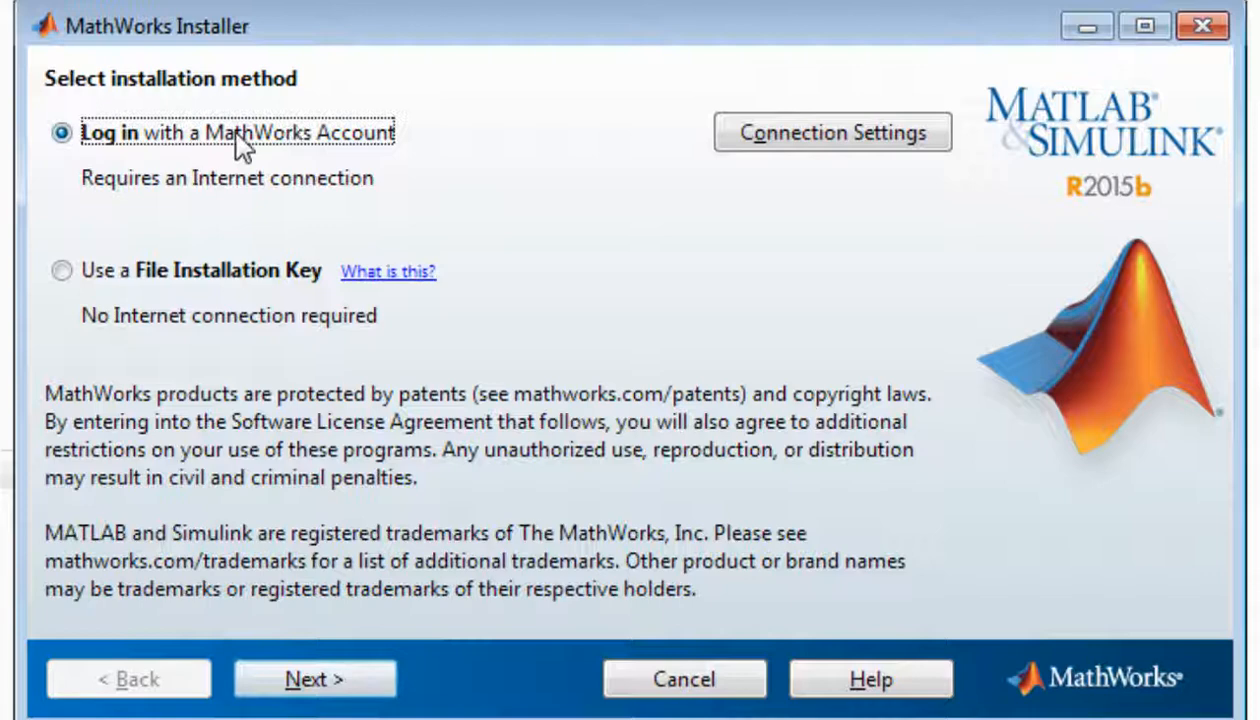
mouse_move(150, 164)
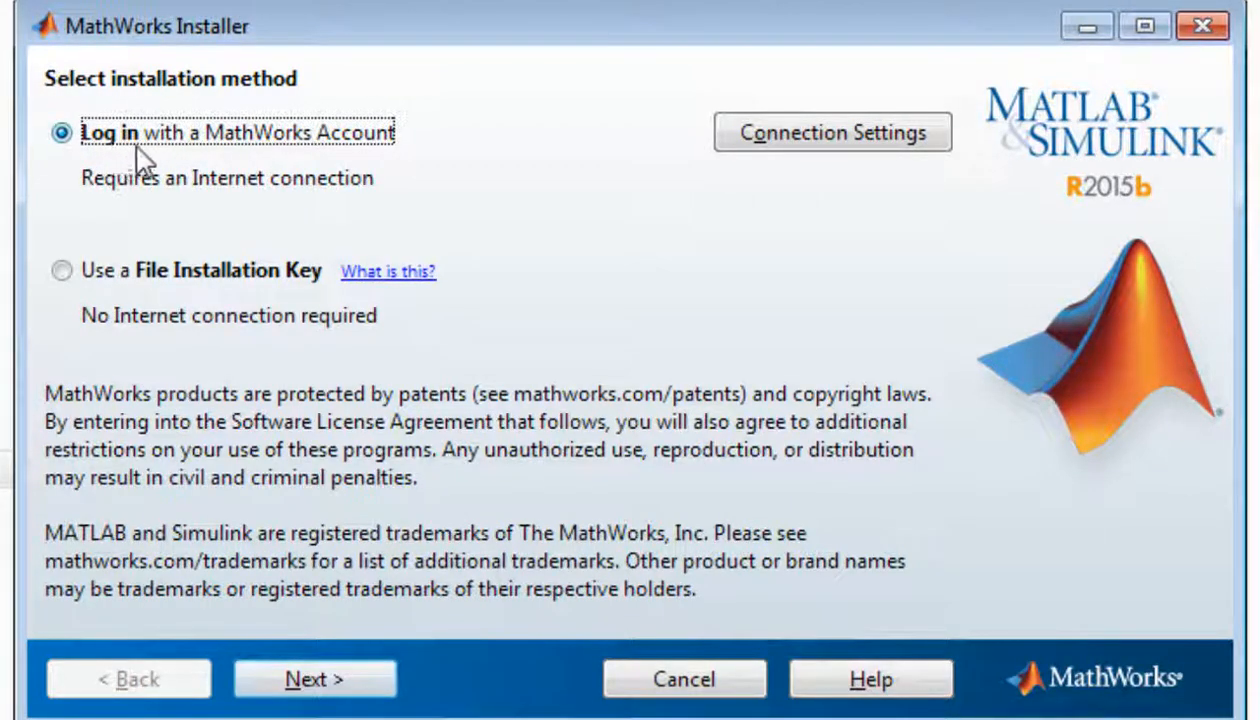
mouse_move(360, 164)
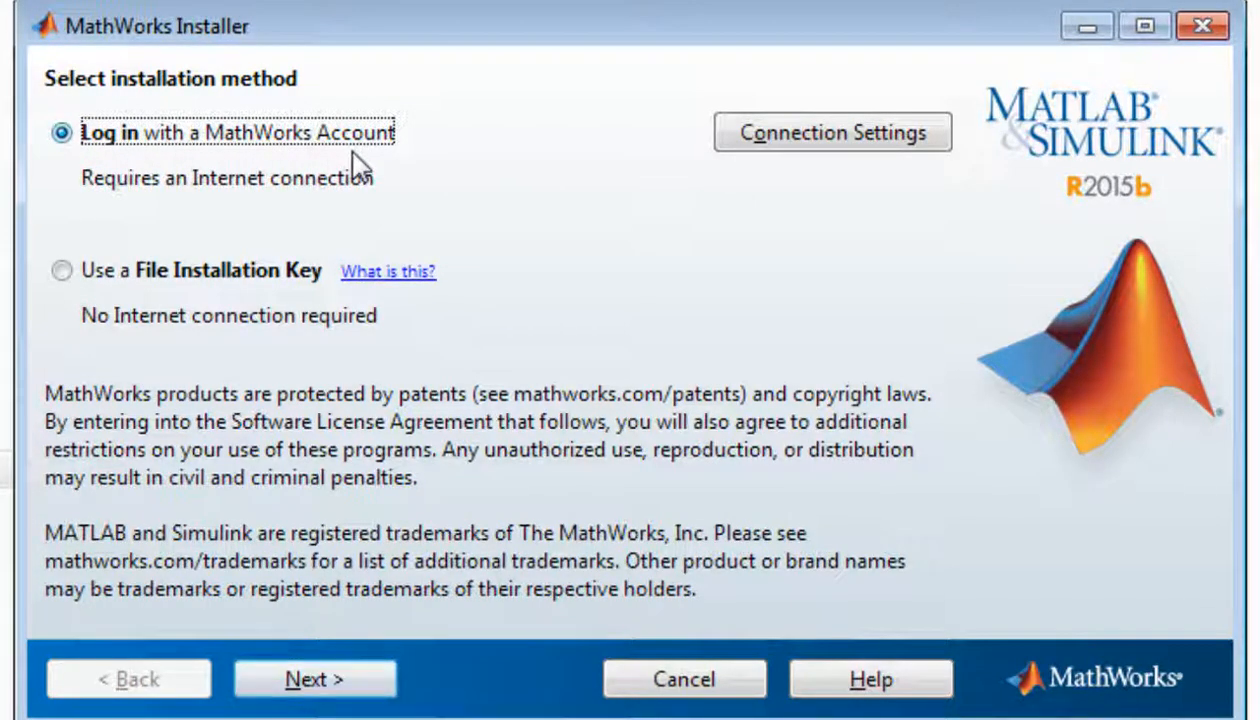
mouse_move(168, 216)
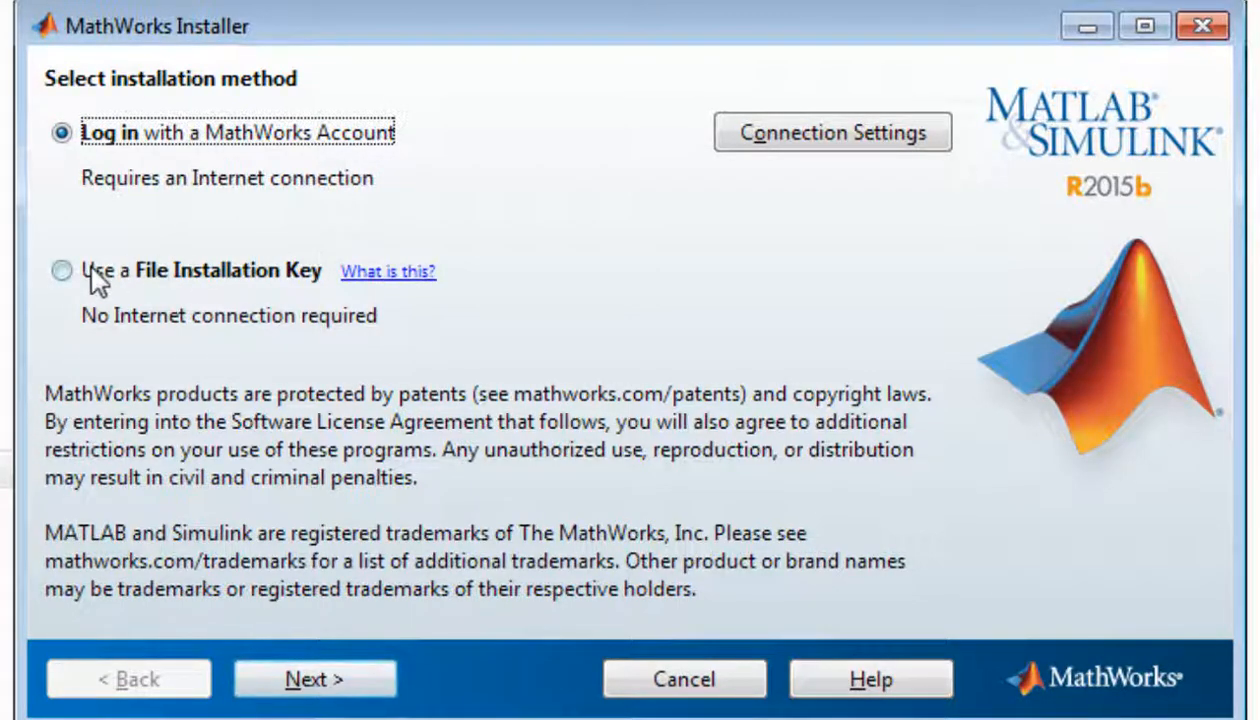
Step: Choose 'Use a File Installation Key' and accept the license agreement with Yes
left_click(62, 272)
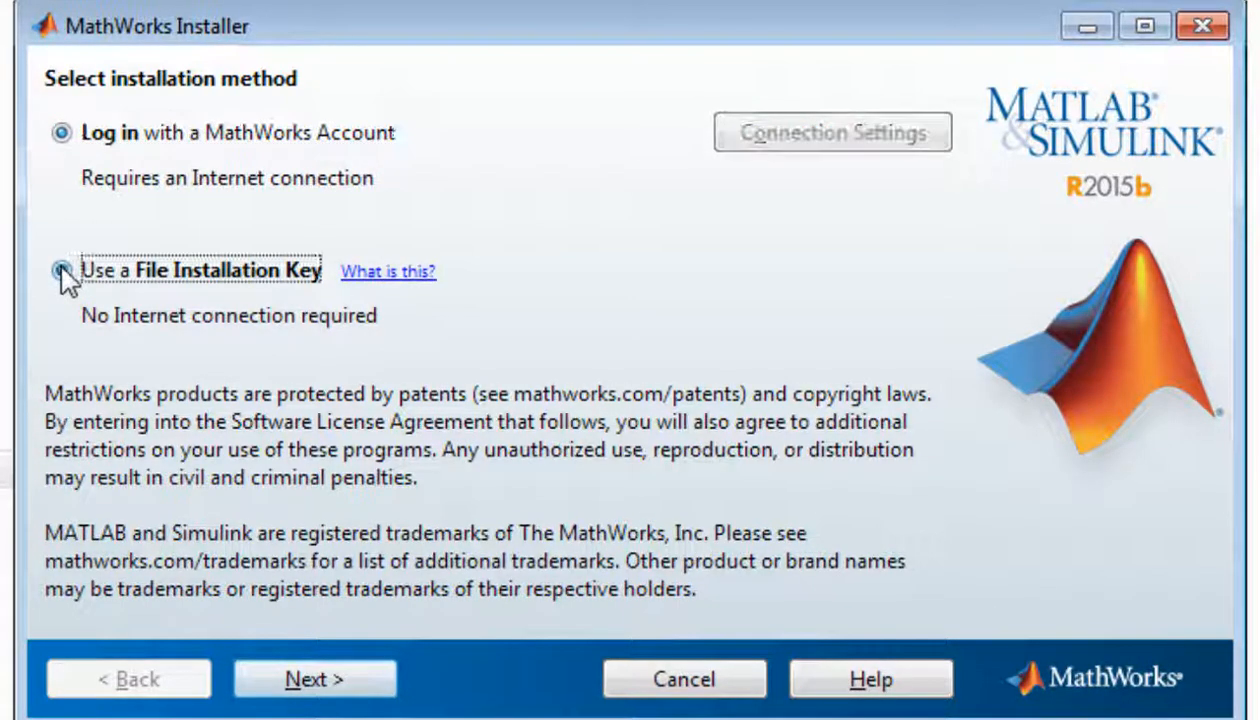
left_click(64, 272)
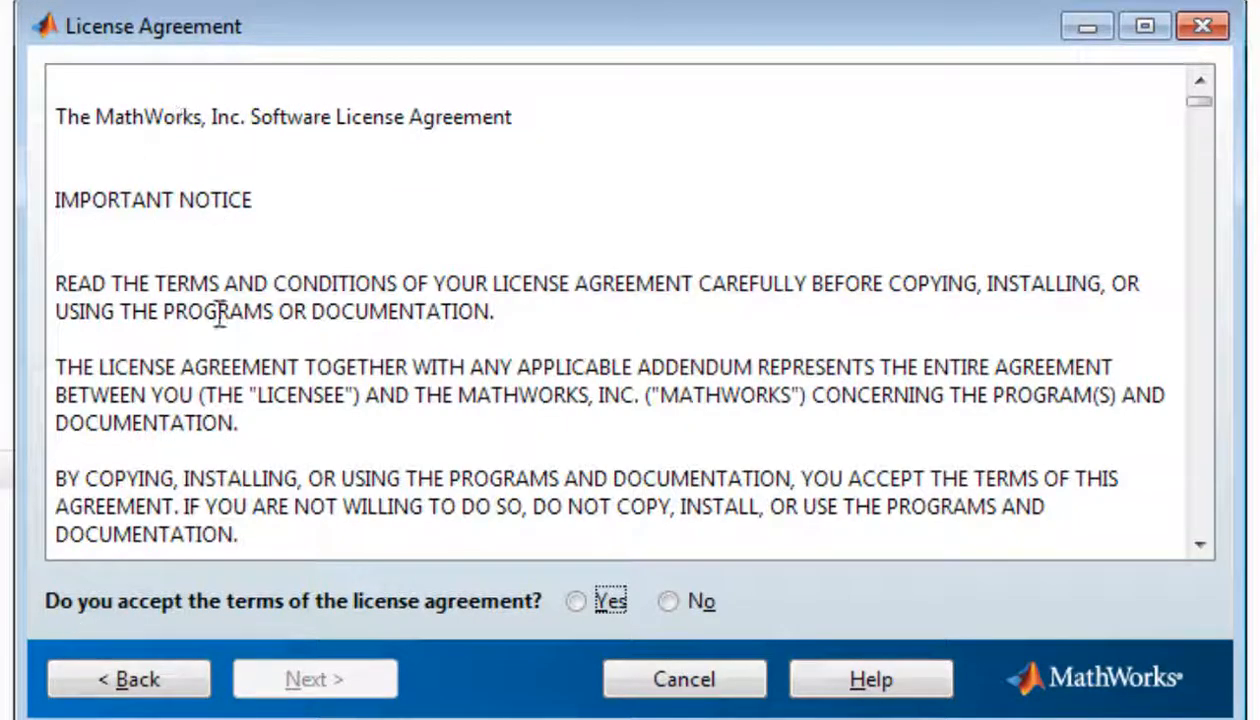
mouse_move(496, 616)
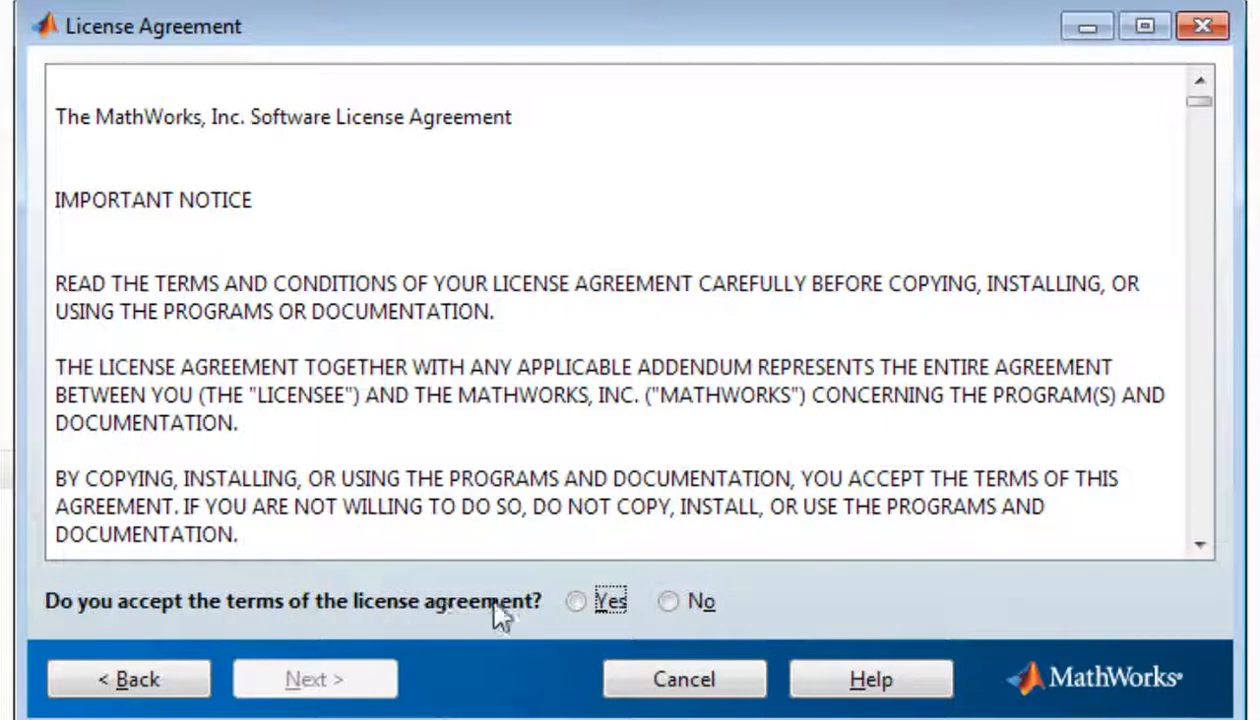
left_click(578, 600)
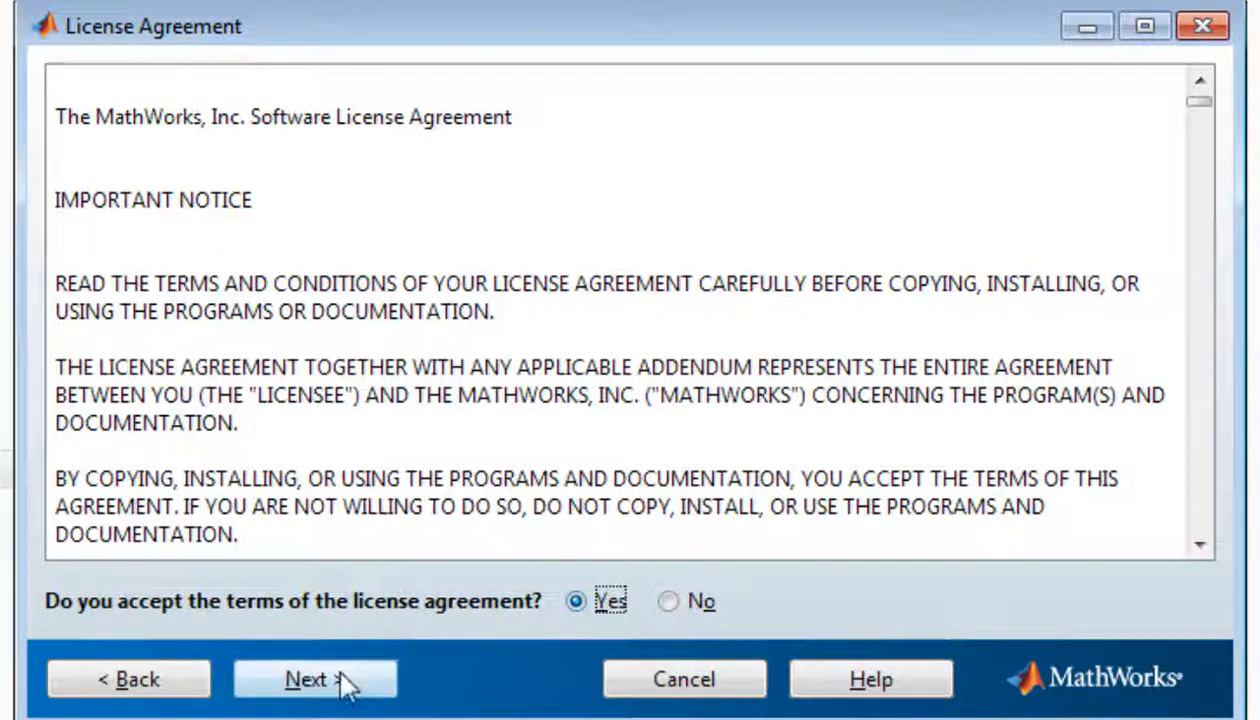
left_click(312, 680)
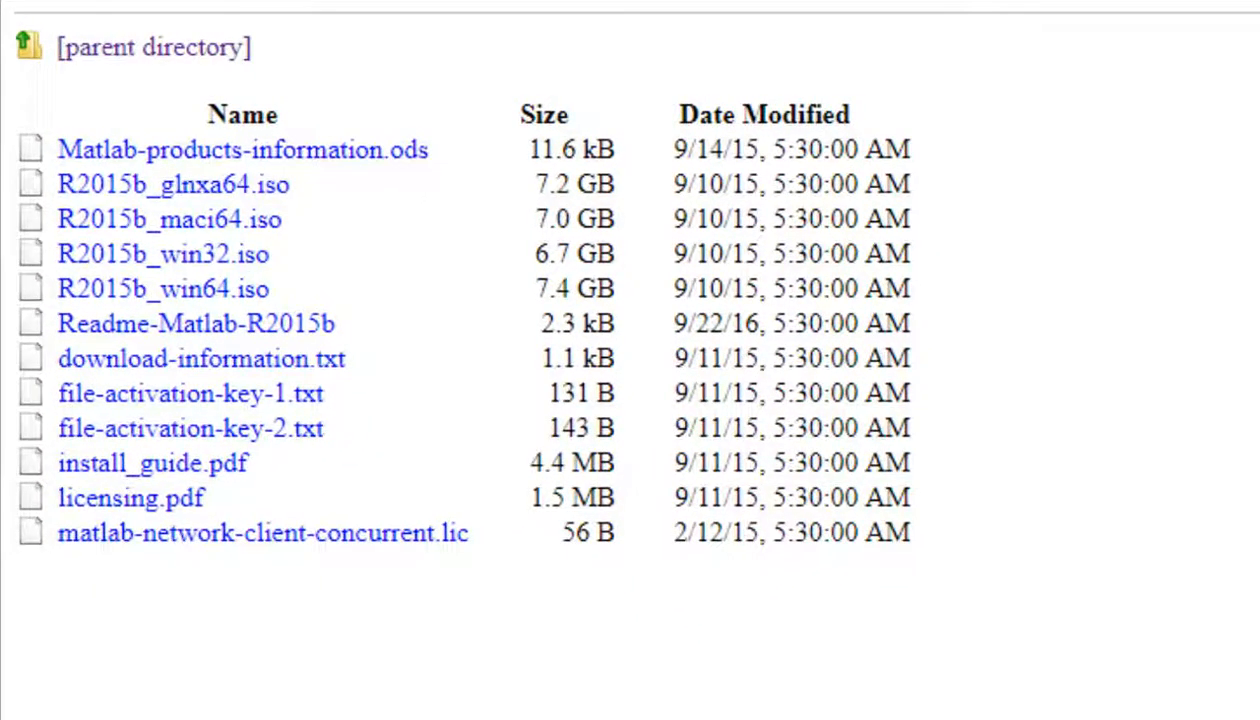
mouse_move(304, 296)
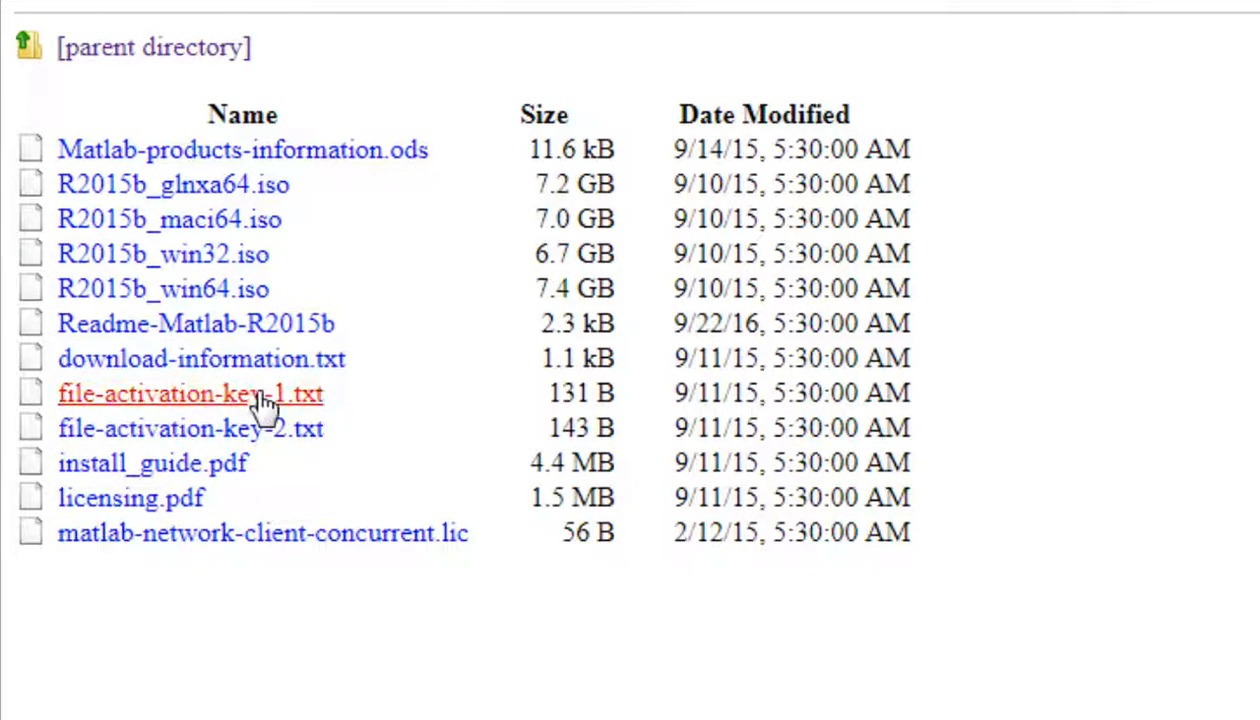
Step: View file-activation-key-1.txt and select its activation key number
left_click(190, 394)
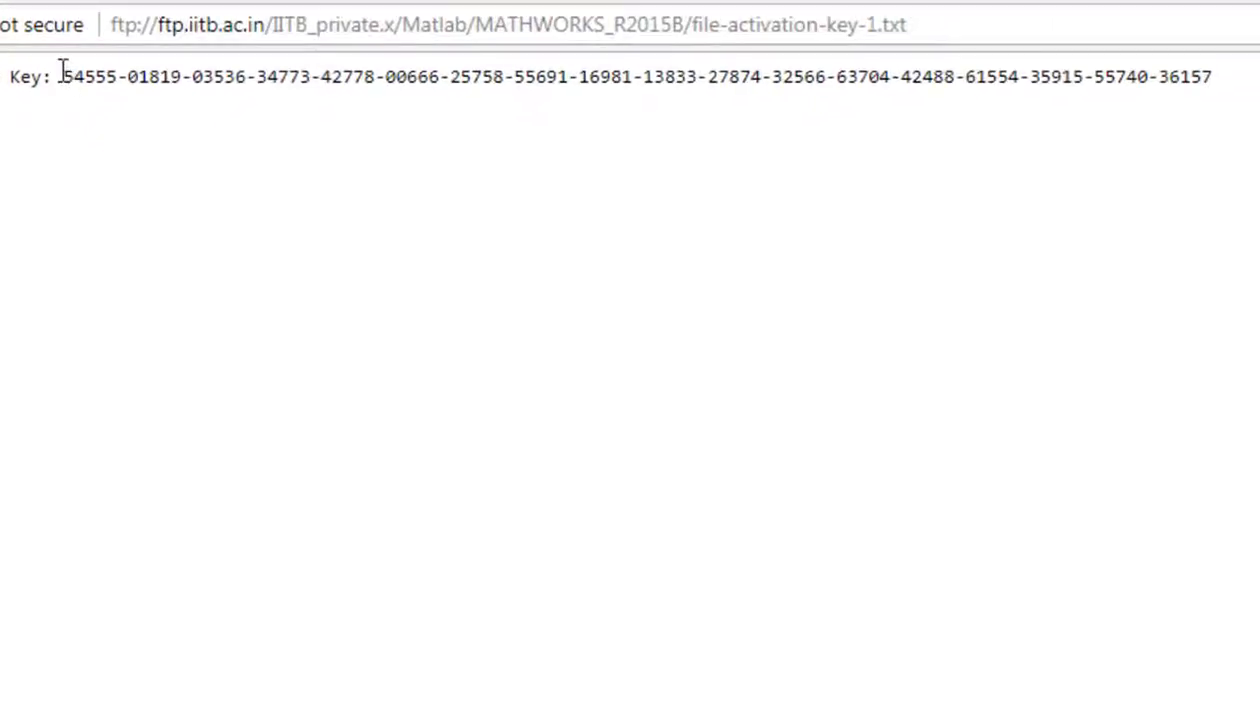
left_click_drag(60, 76, 888, 76)
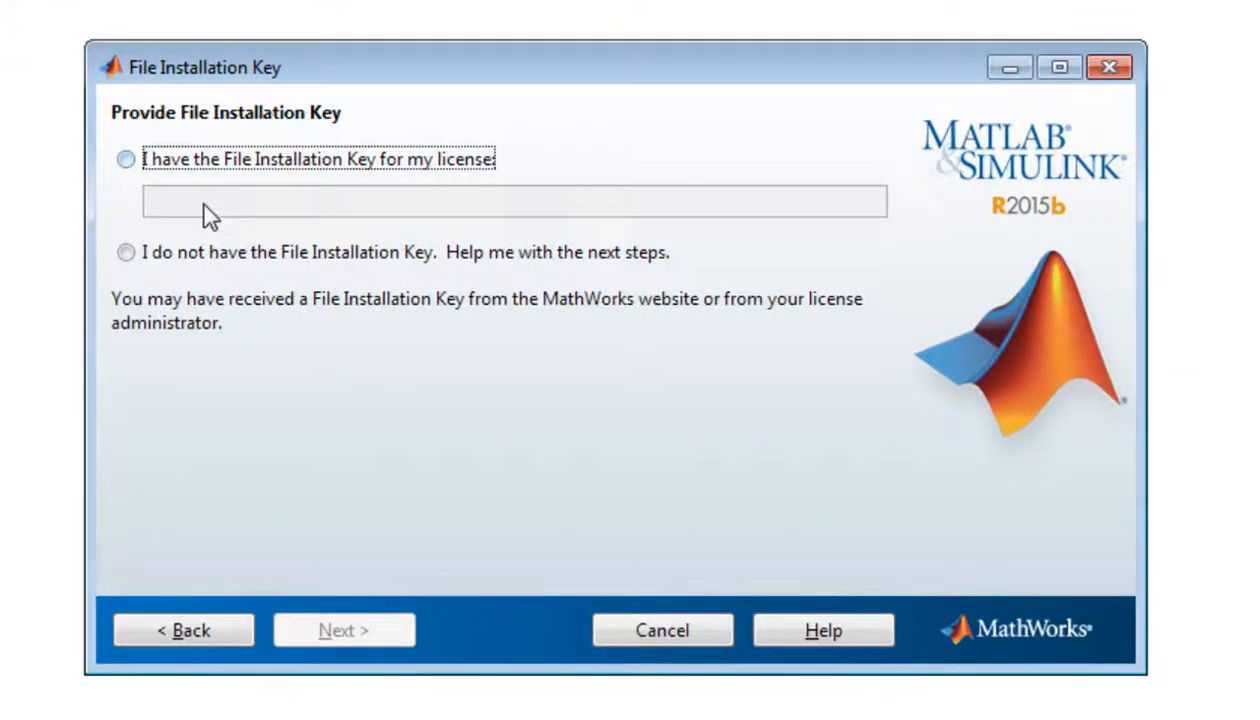
left_click(124, 162)
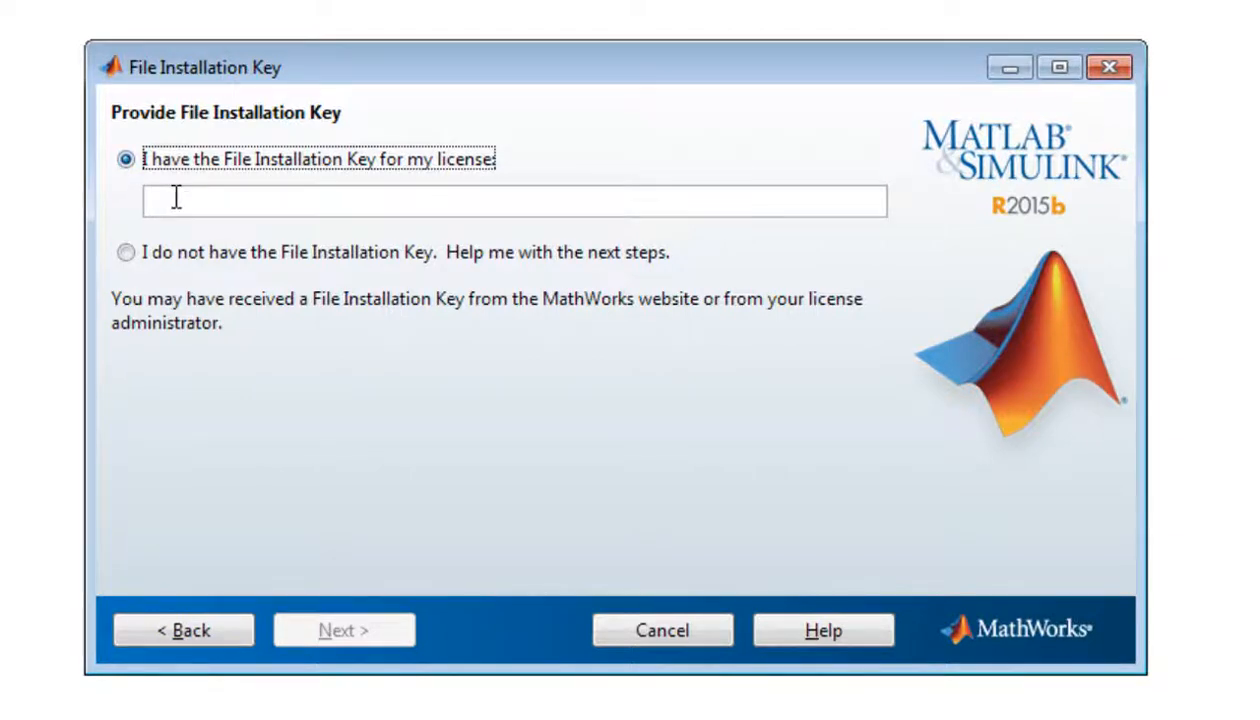
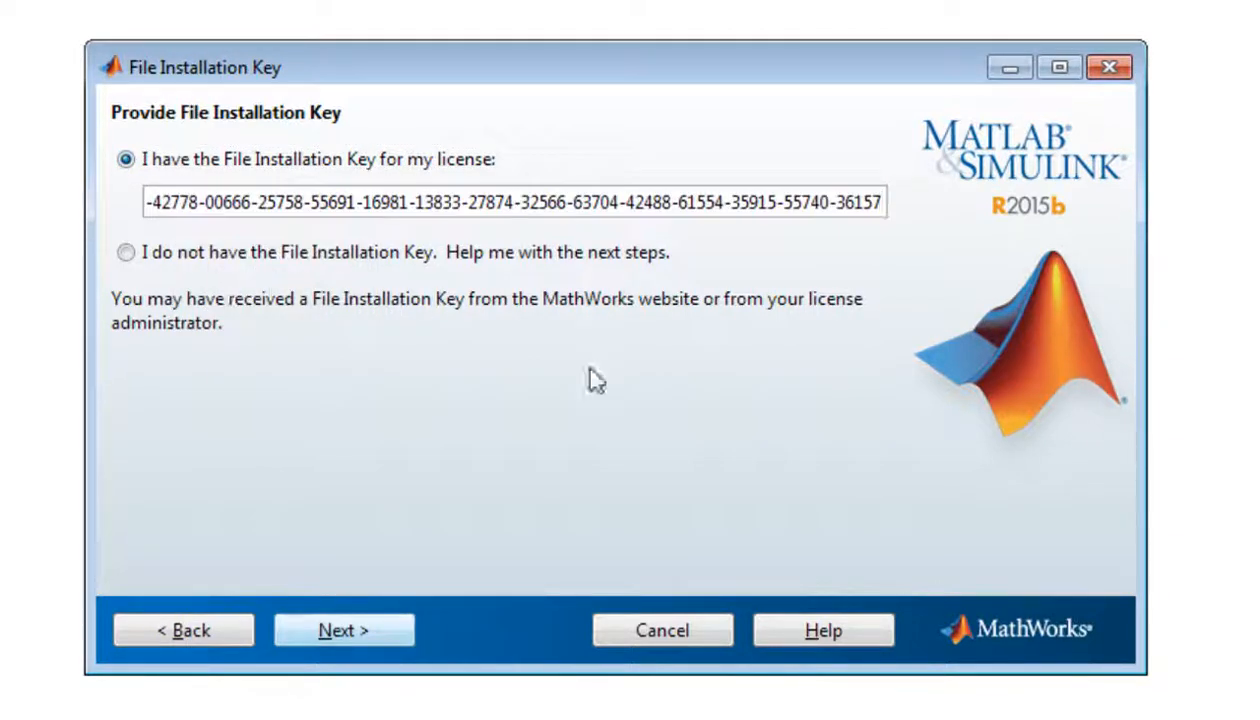
left_click(342, 630)
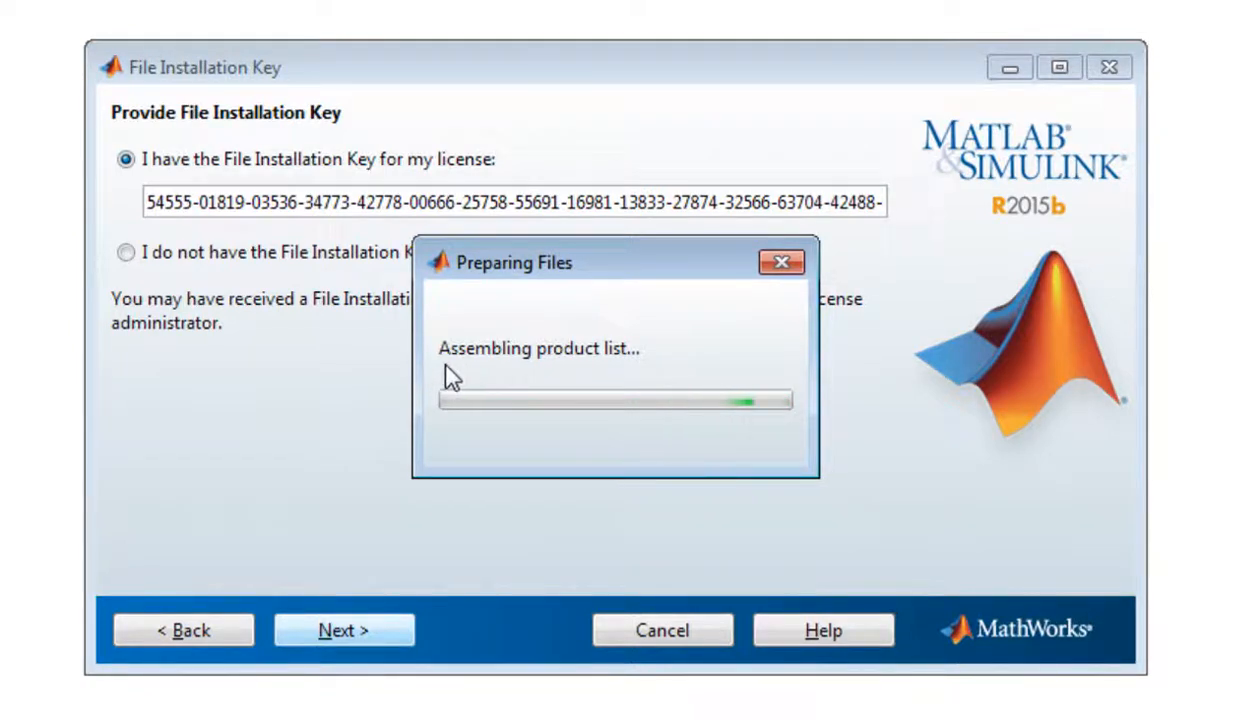
mouse_move(636, 380)
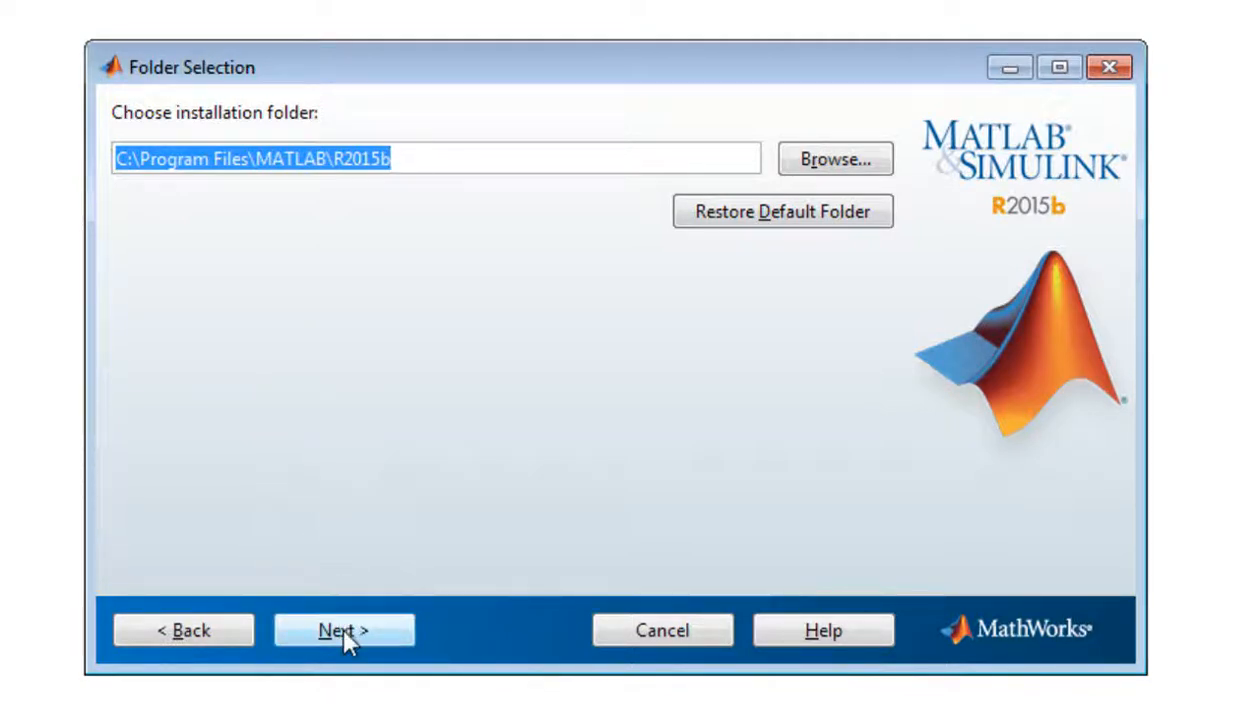
Step: Keep C:\Program Files\MATLAB\R2015b and uncheck the Aerospace and Communications System products
left_click(344, 630)
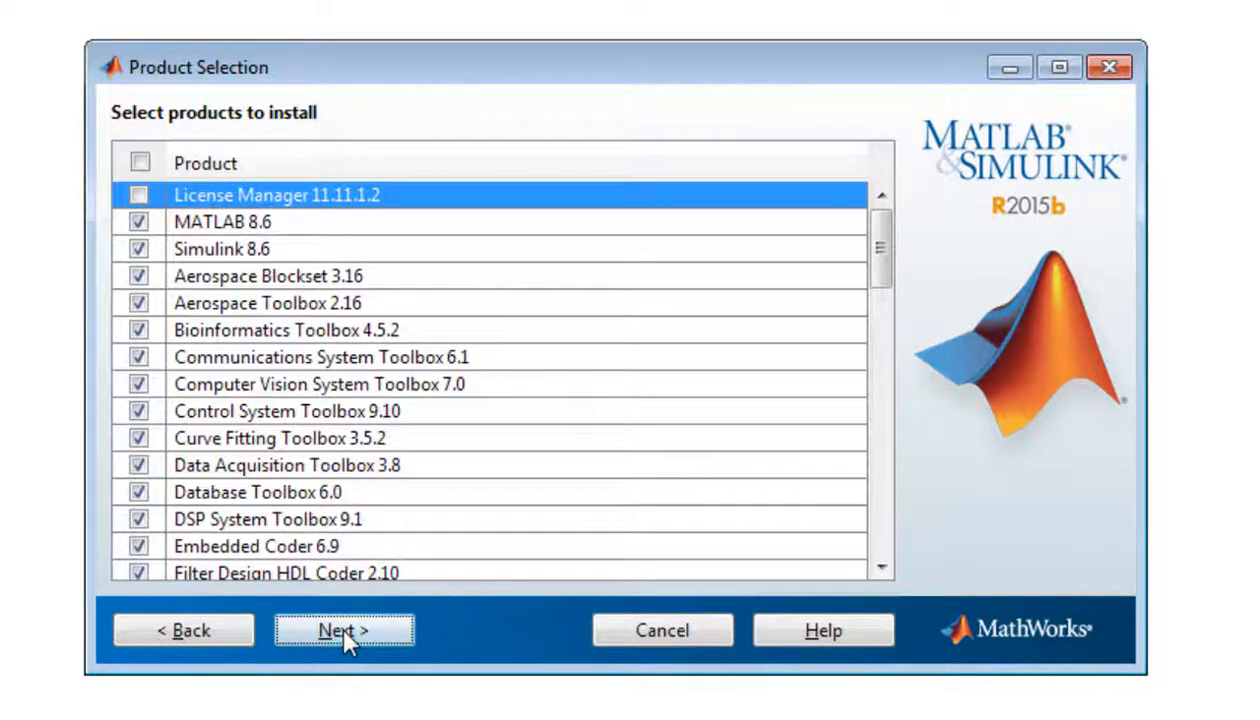
mouse_move(268, 292)
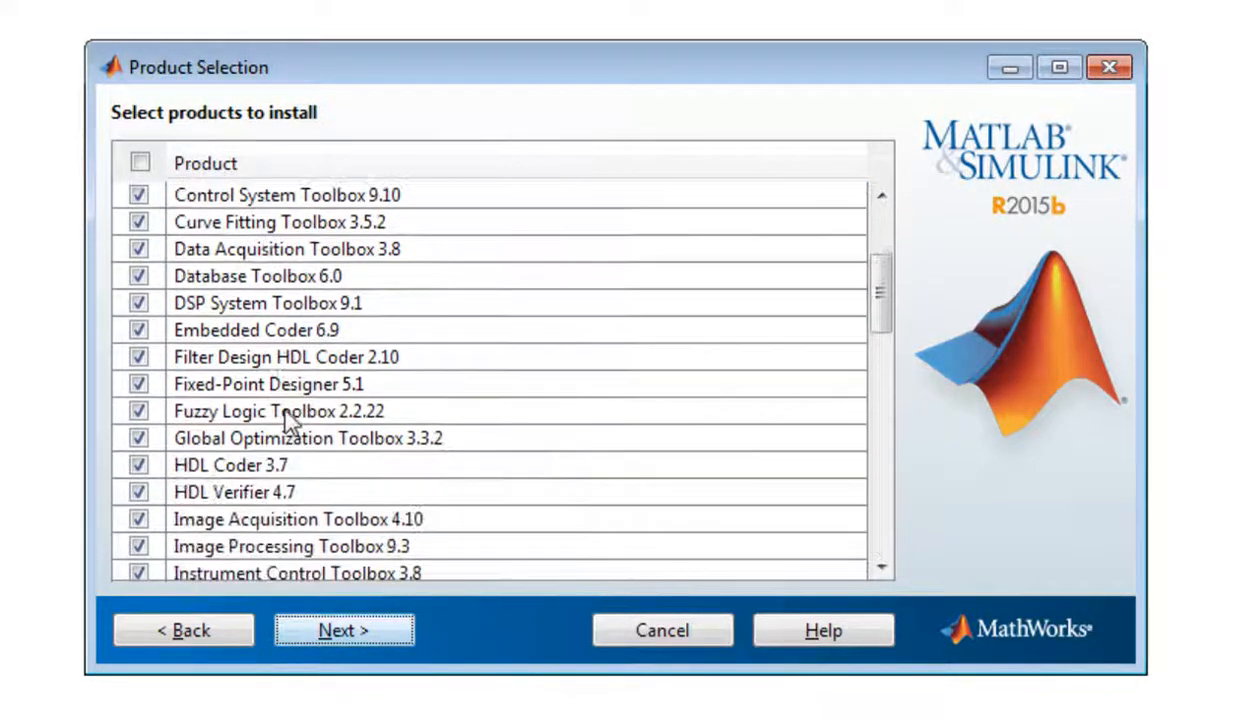
scroll("down", 3)
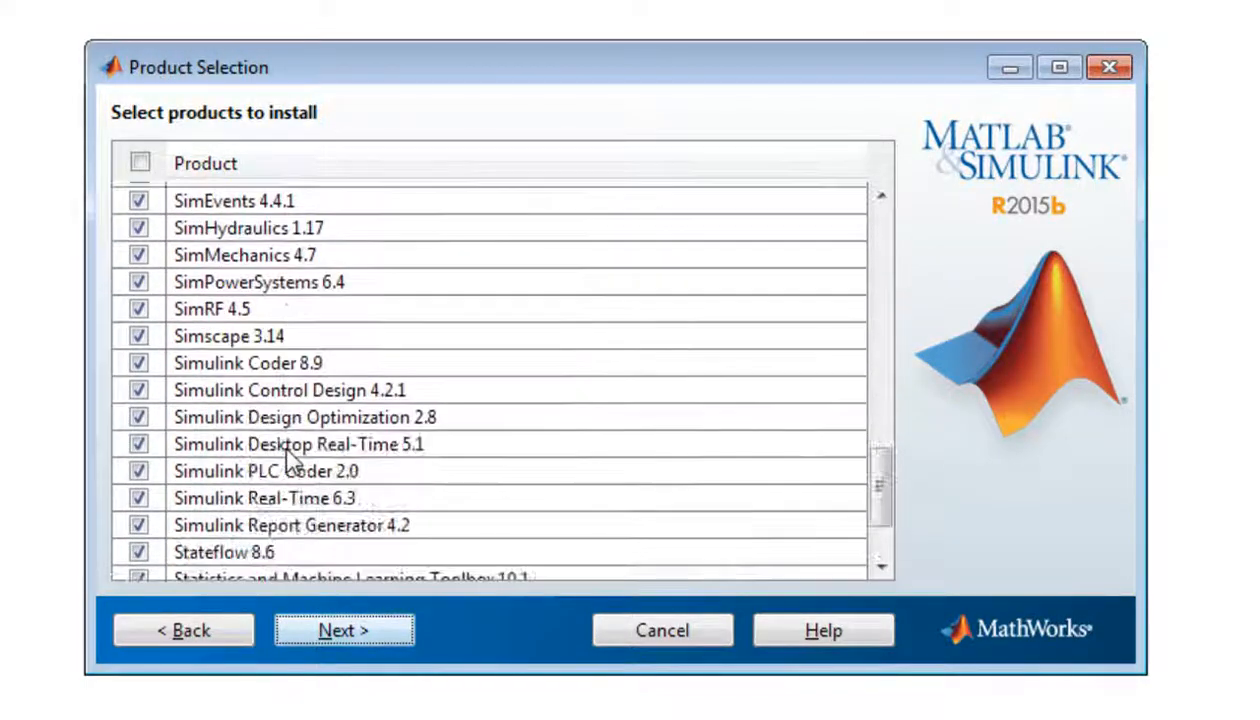
scroll("down", 3)
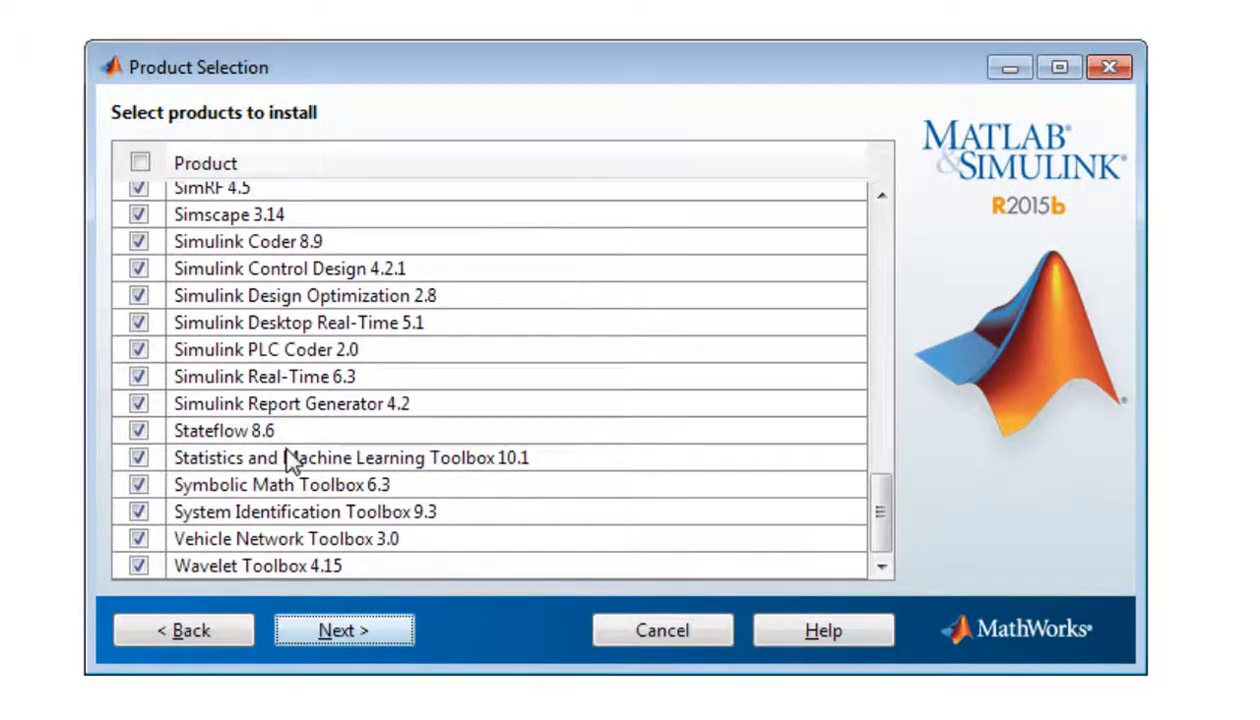
scroll("up", 3)
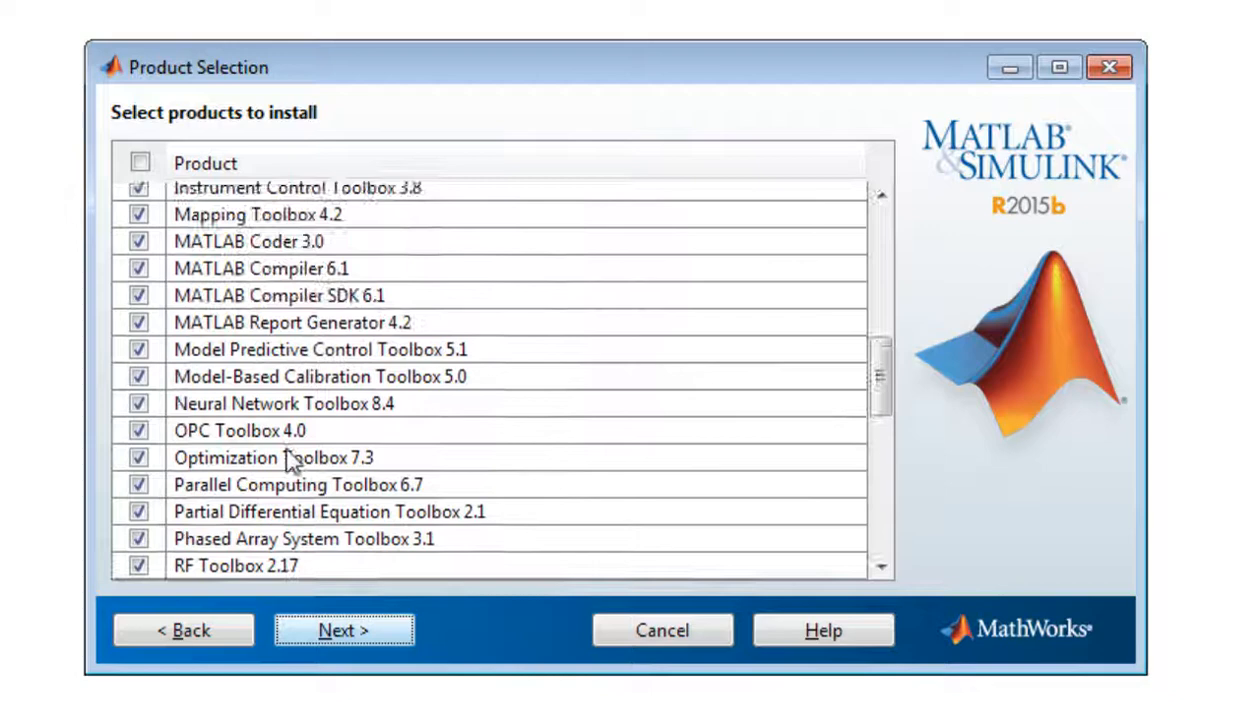
scroll("up", 3)
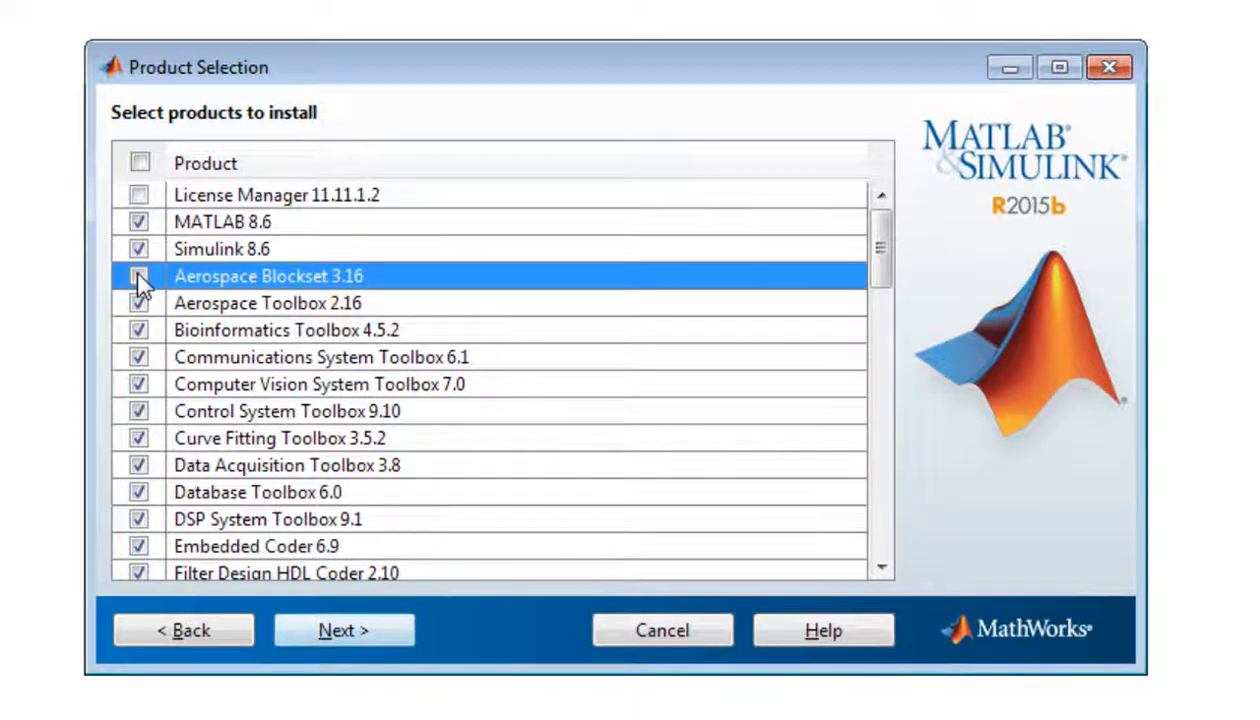
left_click(140, 276)
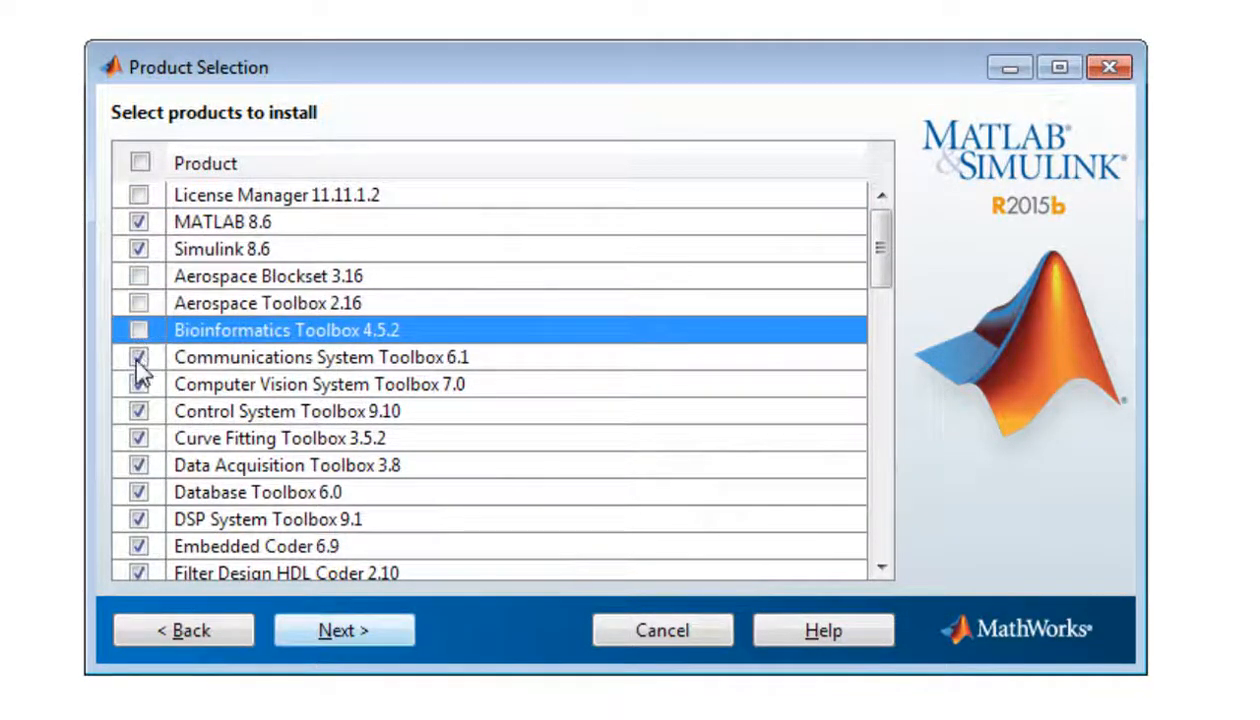
left_click(140, 356)
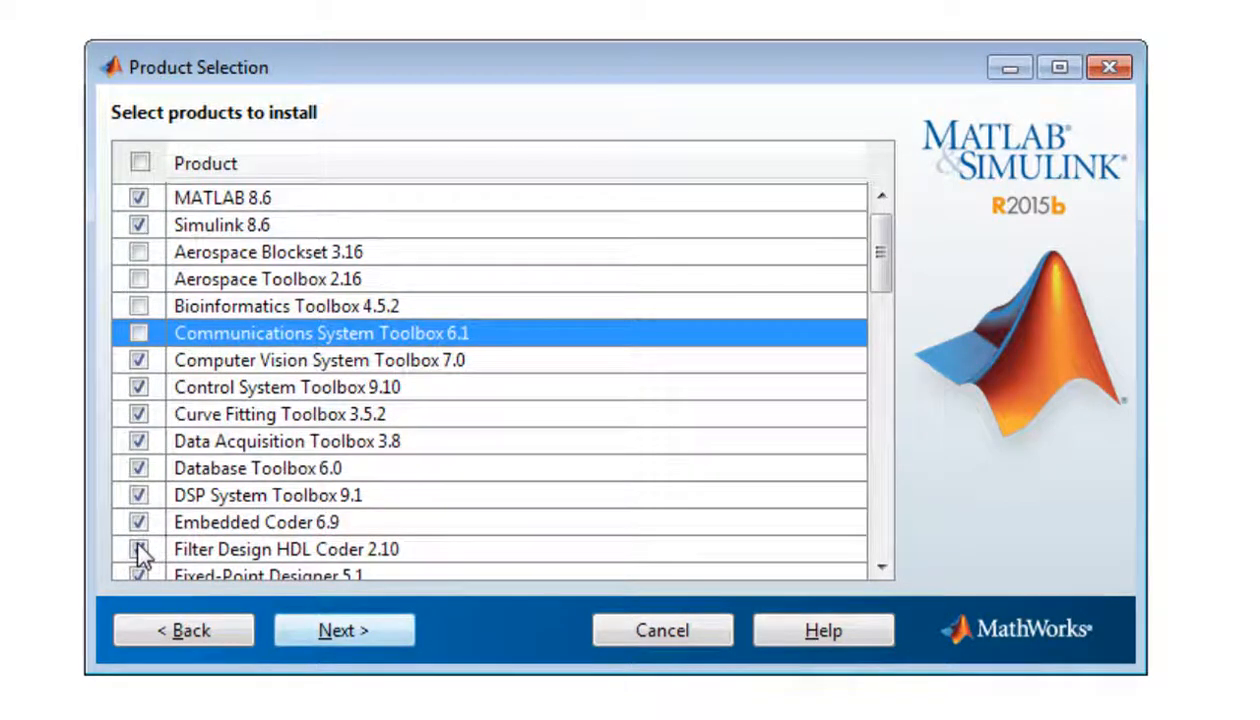
Step: Uncheck Instrument Control Toolbox 3.8 and review the remaining product list to the end
scroll("down", 3)
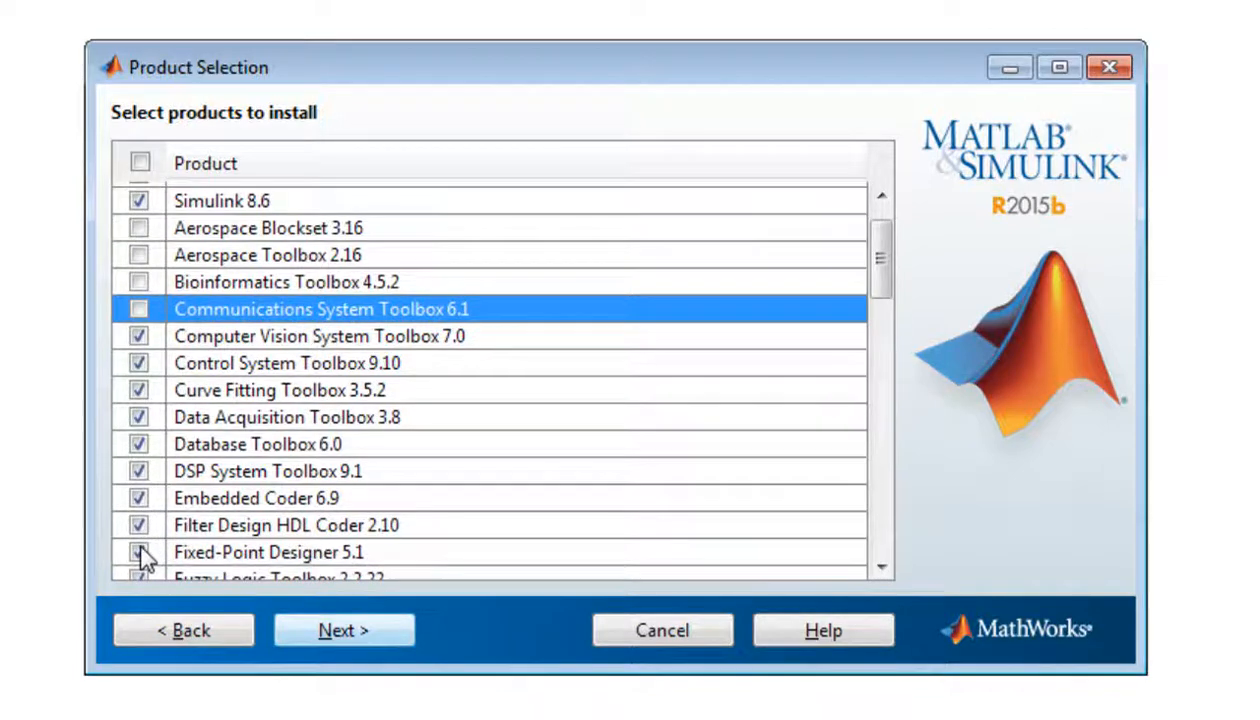
scroll("down", 3)
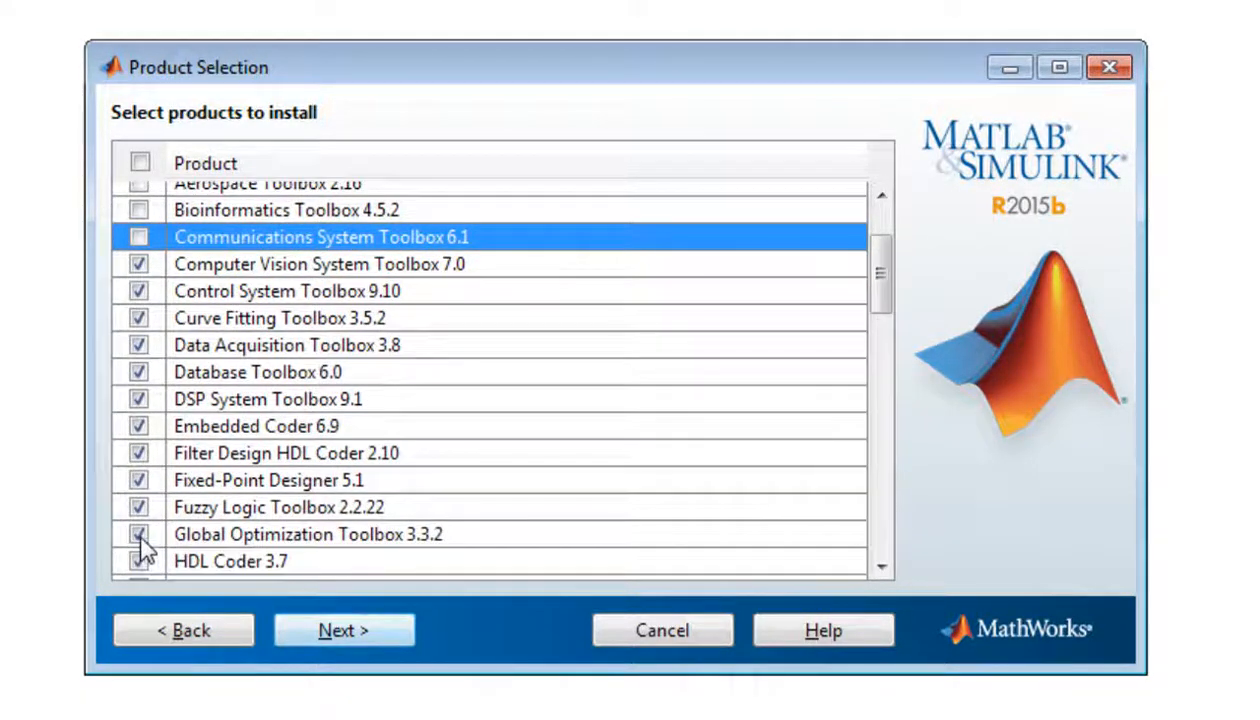
scroll("down", 3)
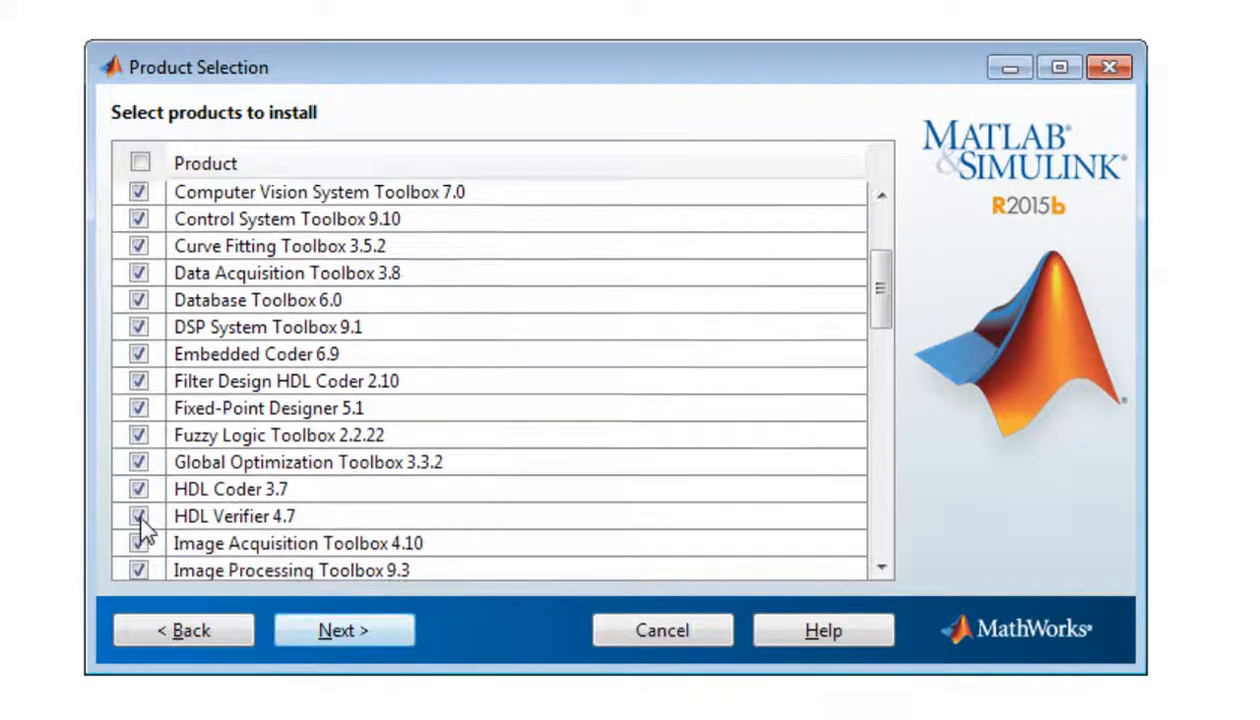
scroll("down", 3)
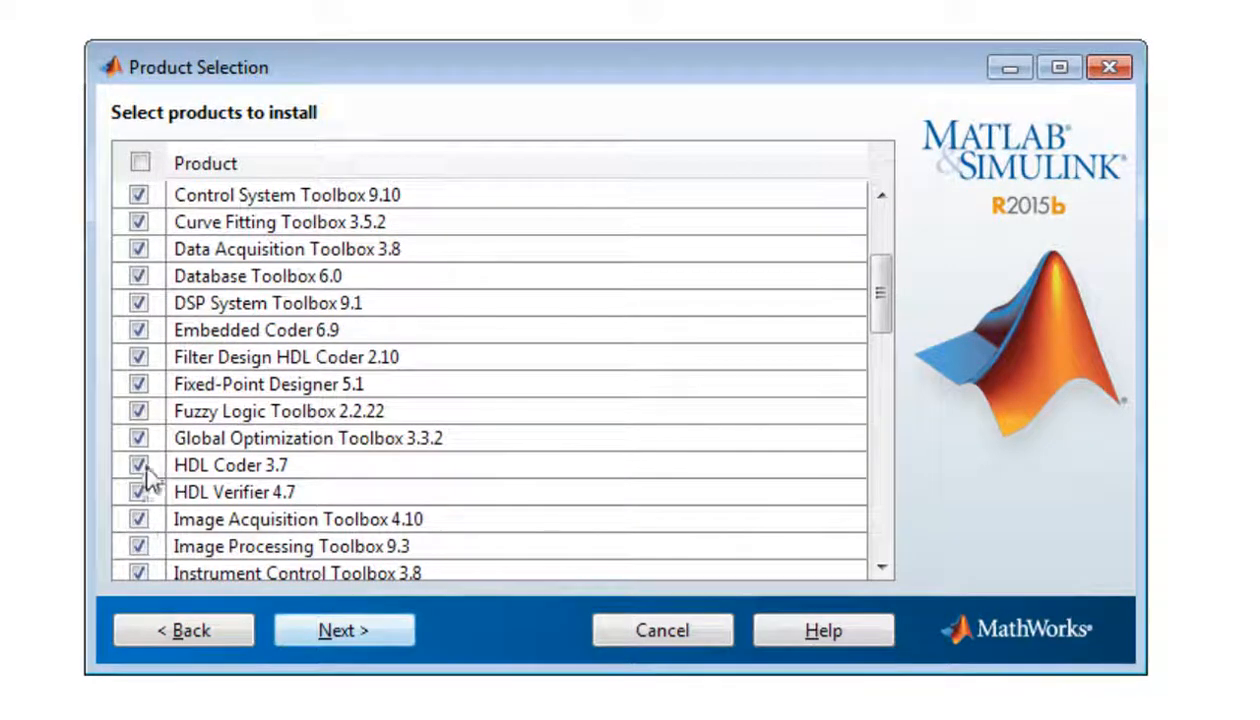
scroll("down", 3)
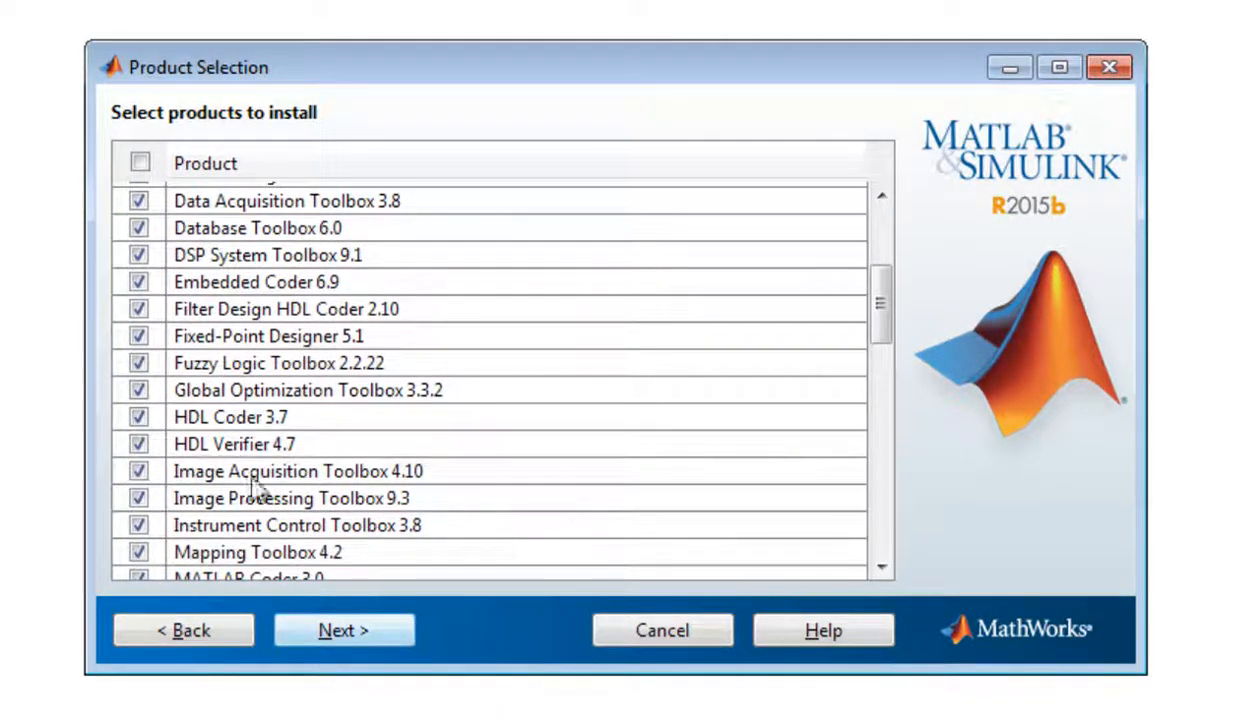
scroll("down", 3)
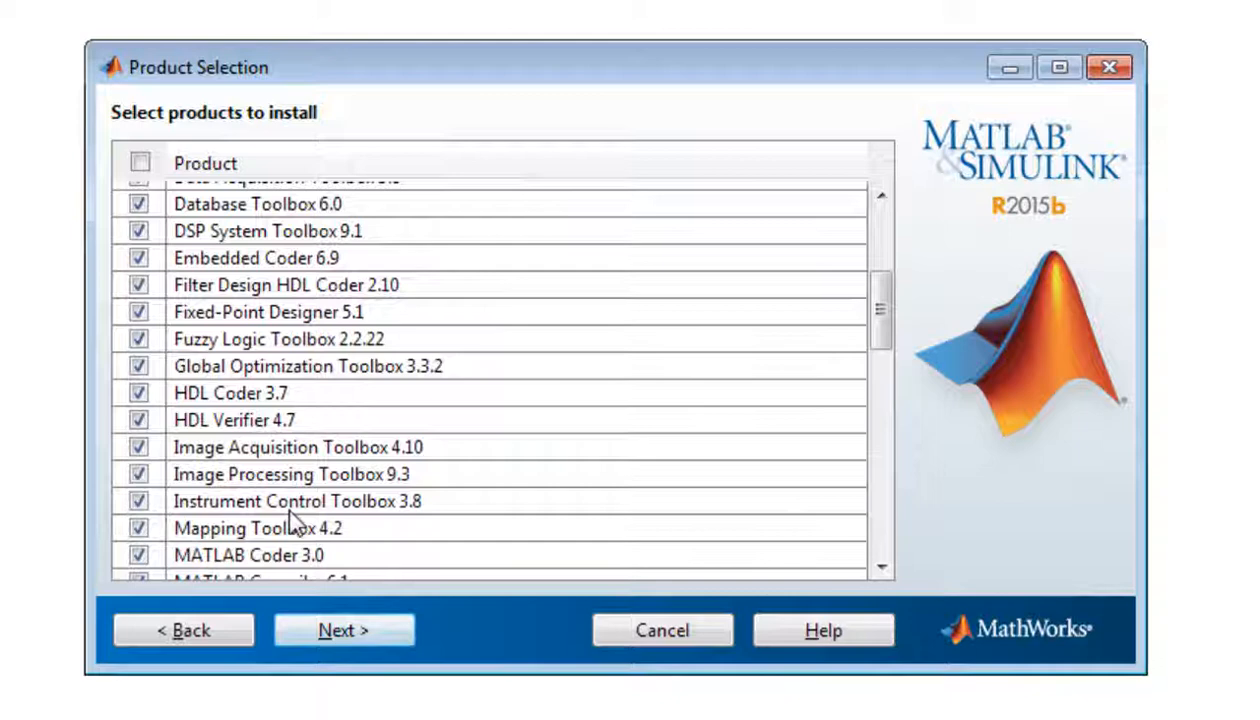
left_click(136, 500)
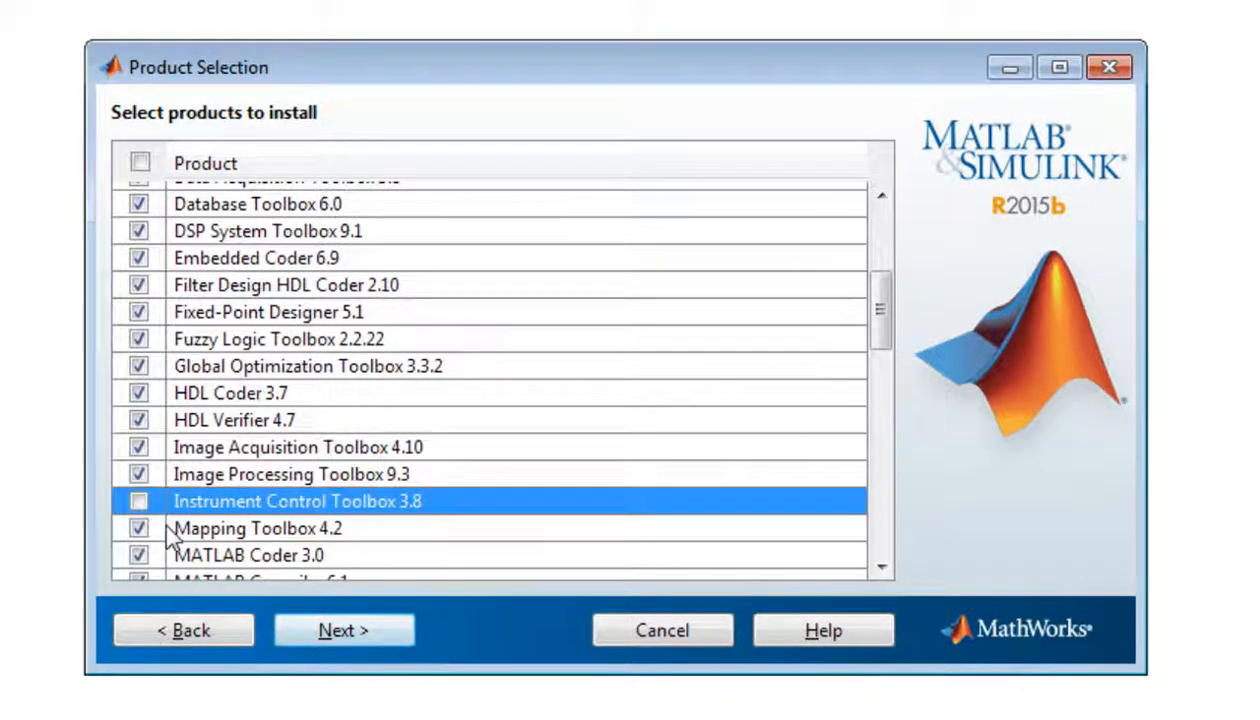
scroll("down", 3)
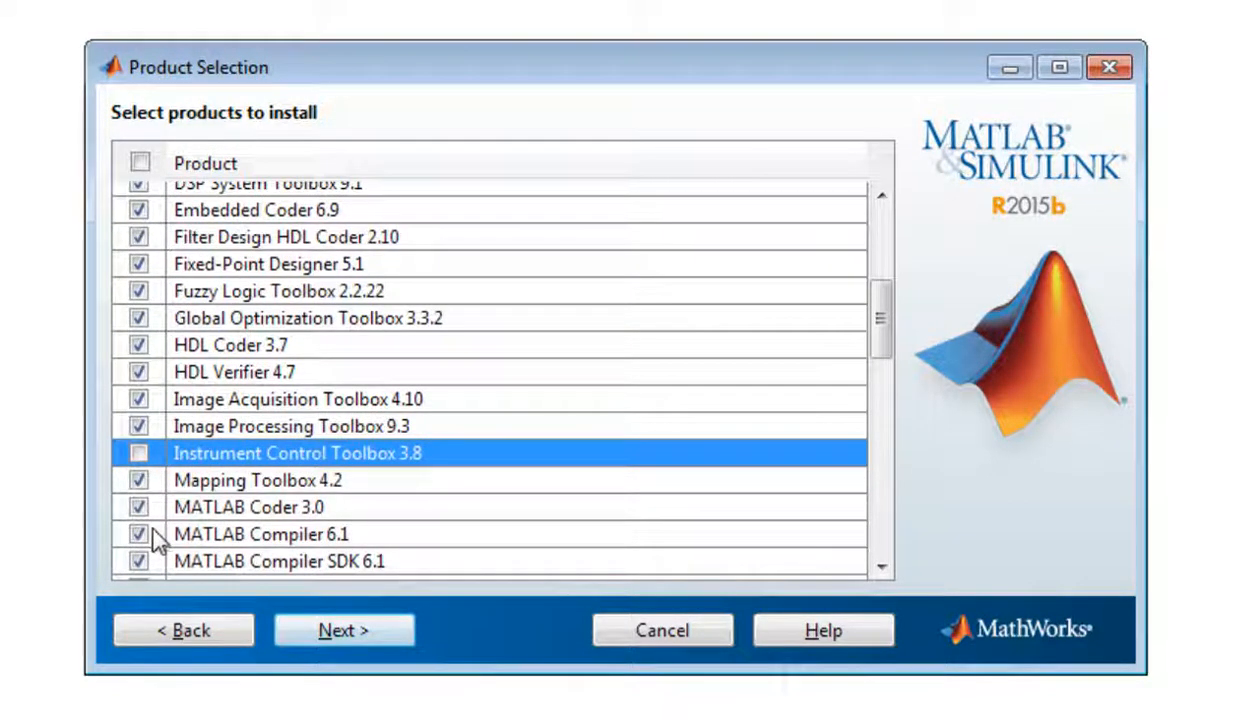
scroll("down", 3)
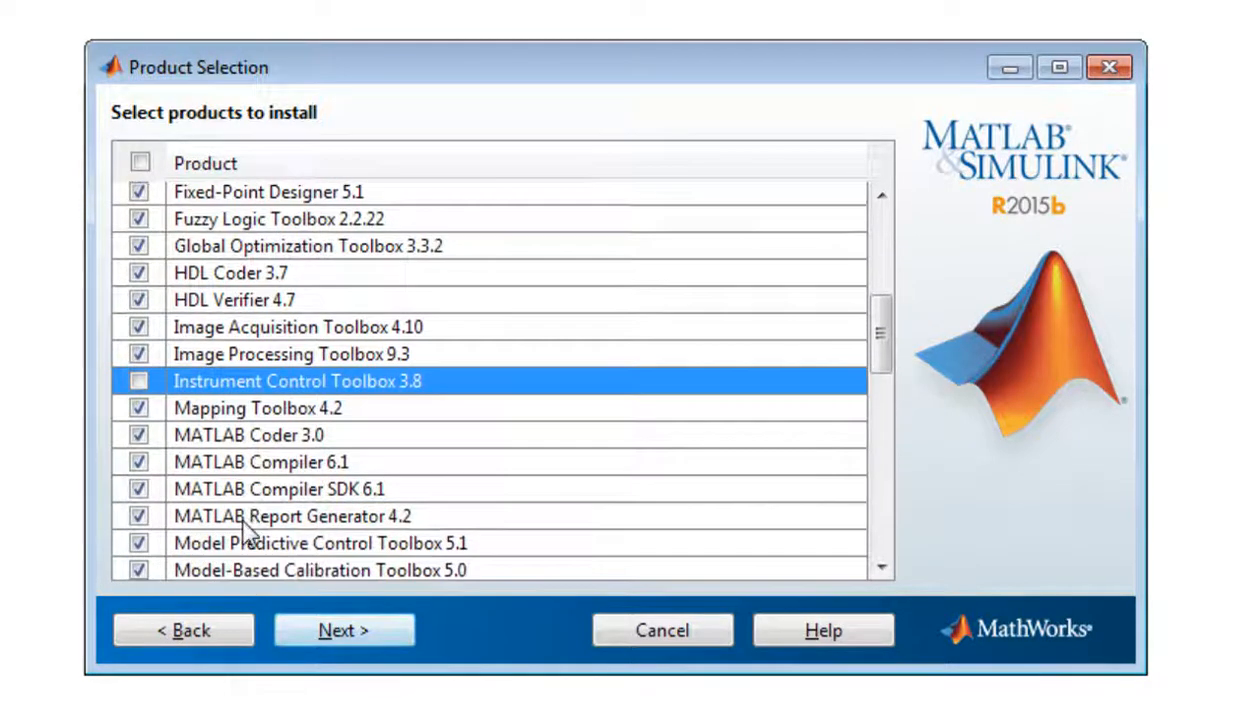
scroll("down", 3)
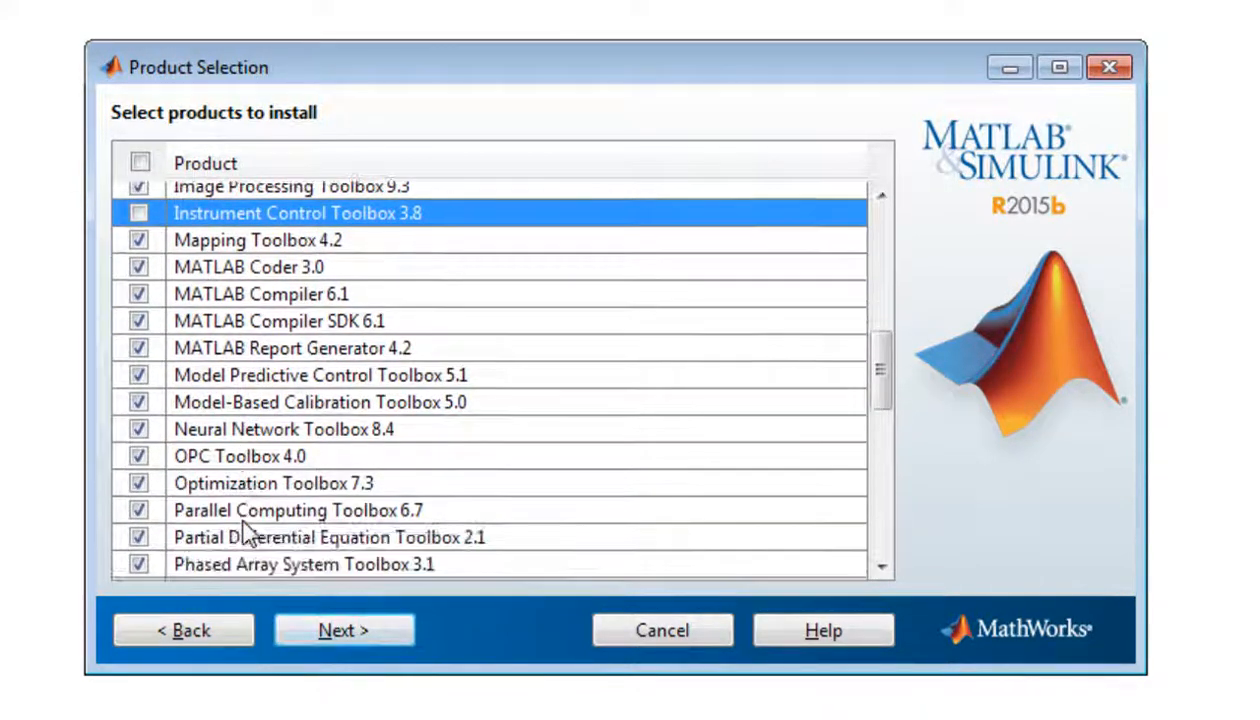
scroll("down", 3)
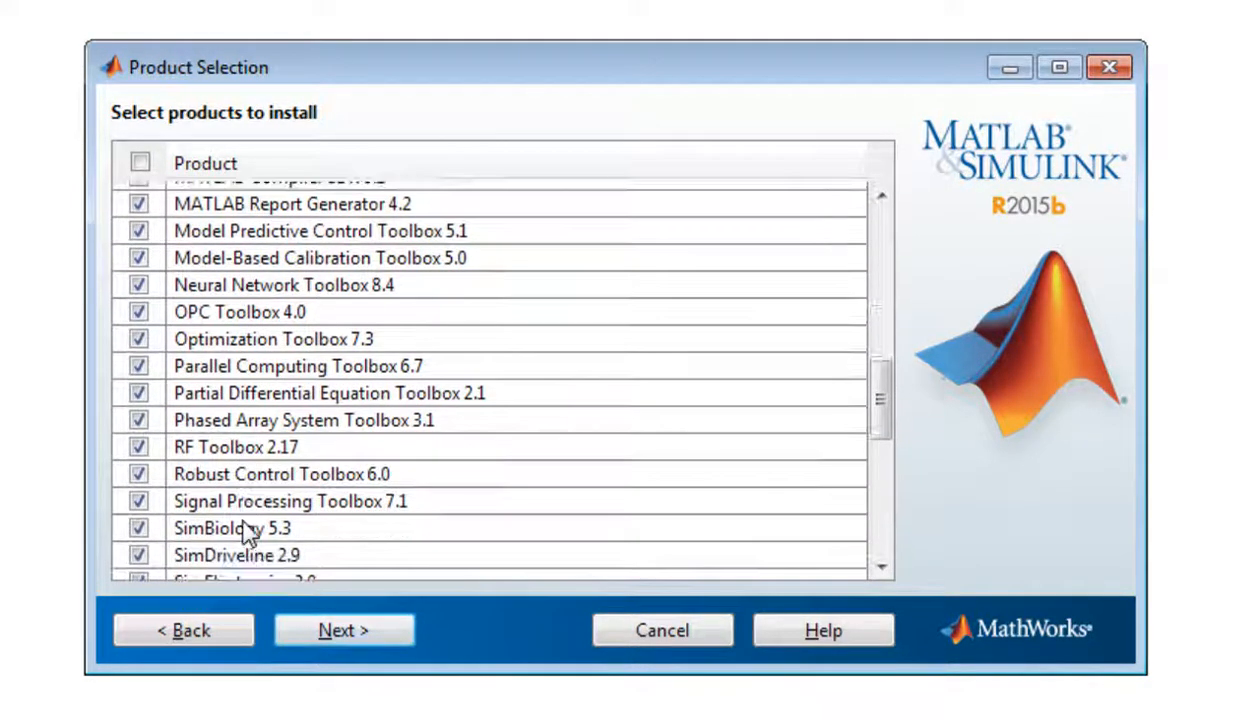
scroll("down", 3)
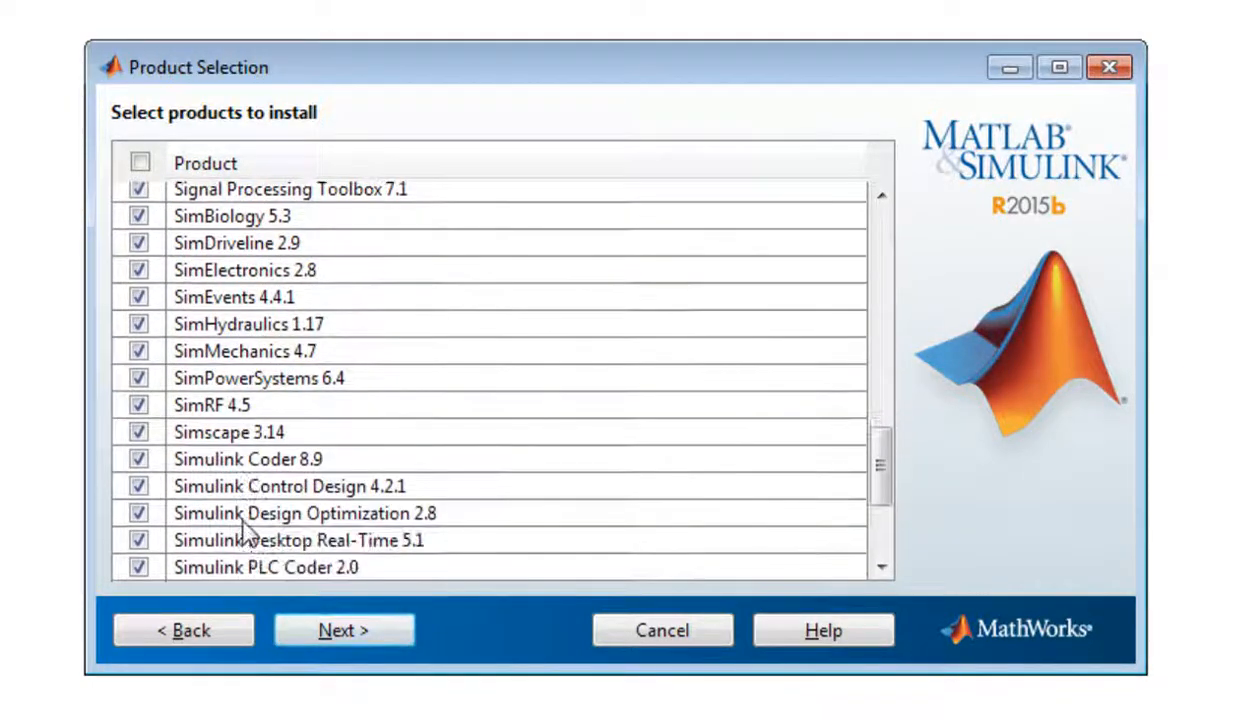
scroll("down", 3)
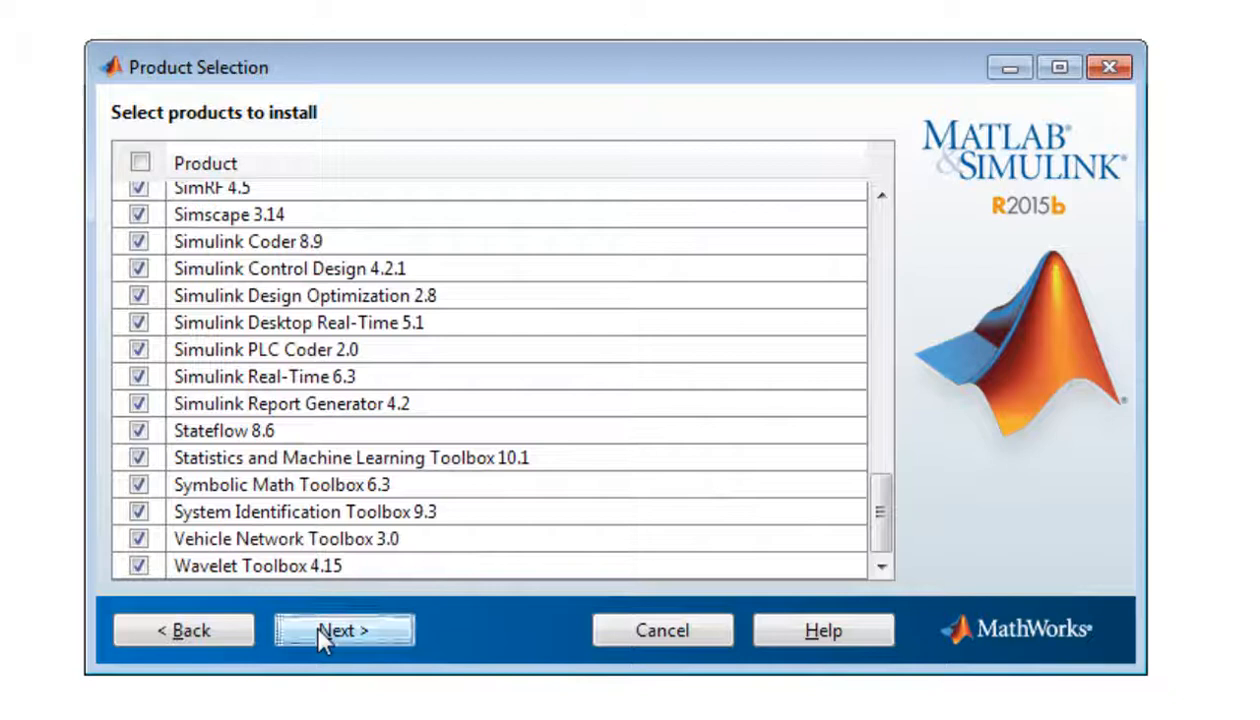
Step: Confirm the chosen product set and continue the installer
left_click(340, 628)
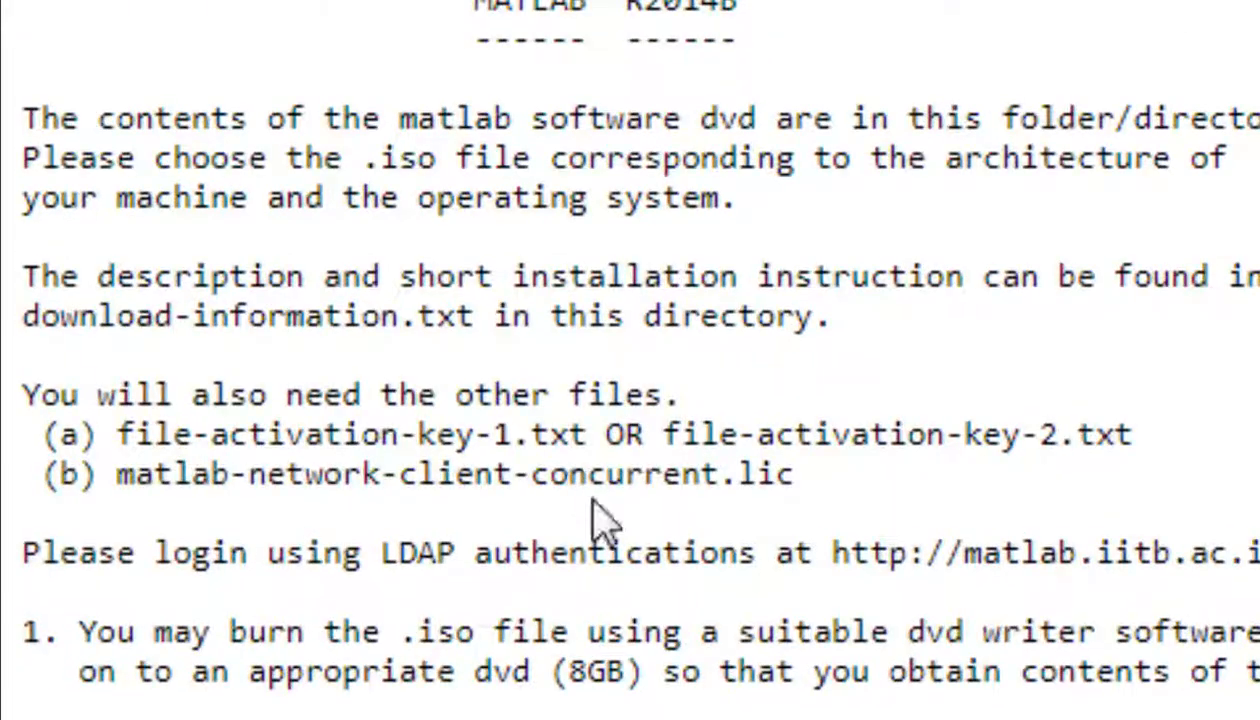
mouse_move(346, 556)
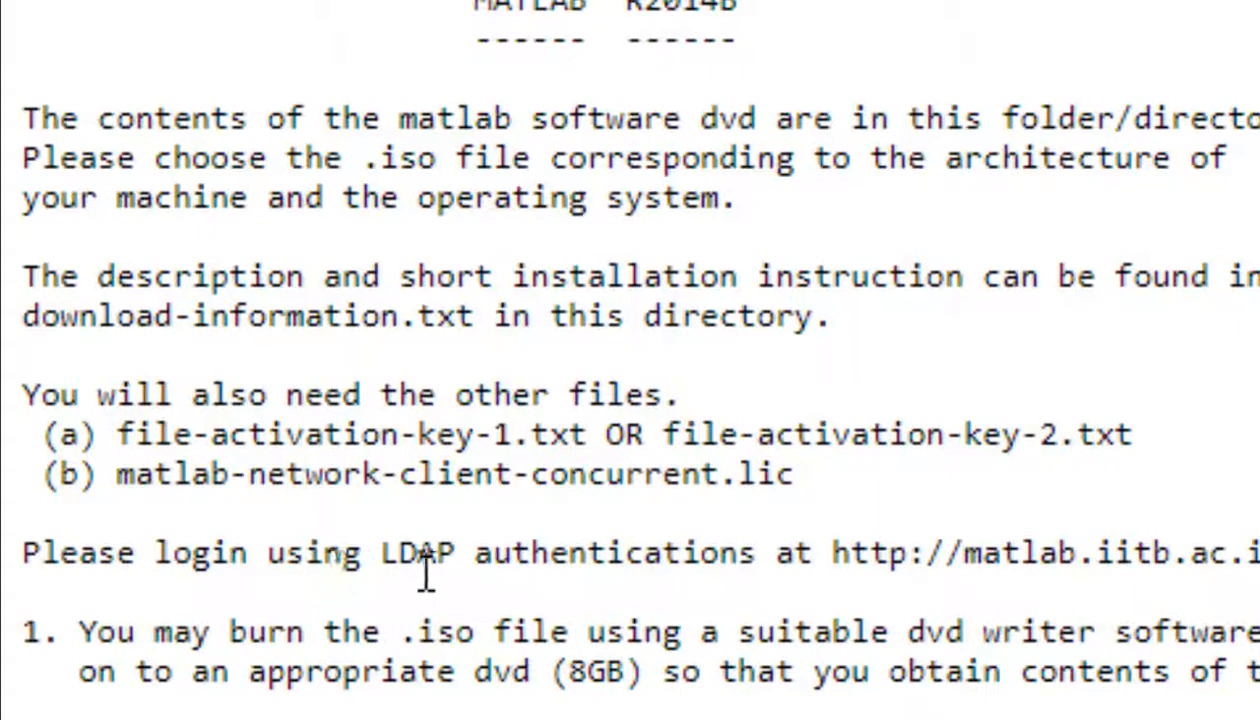
mouse_move(436, 610)
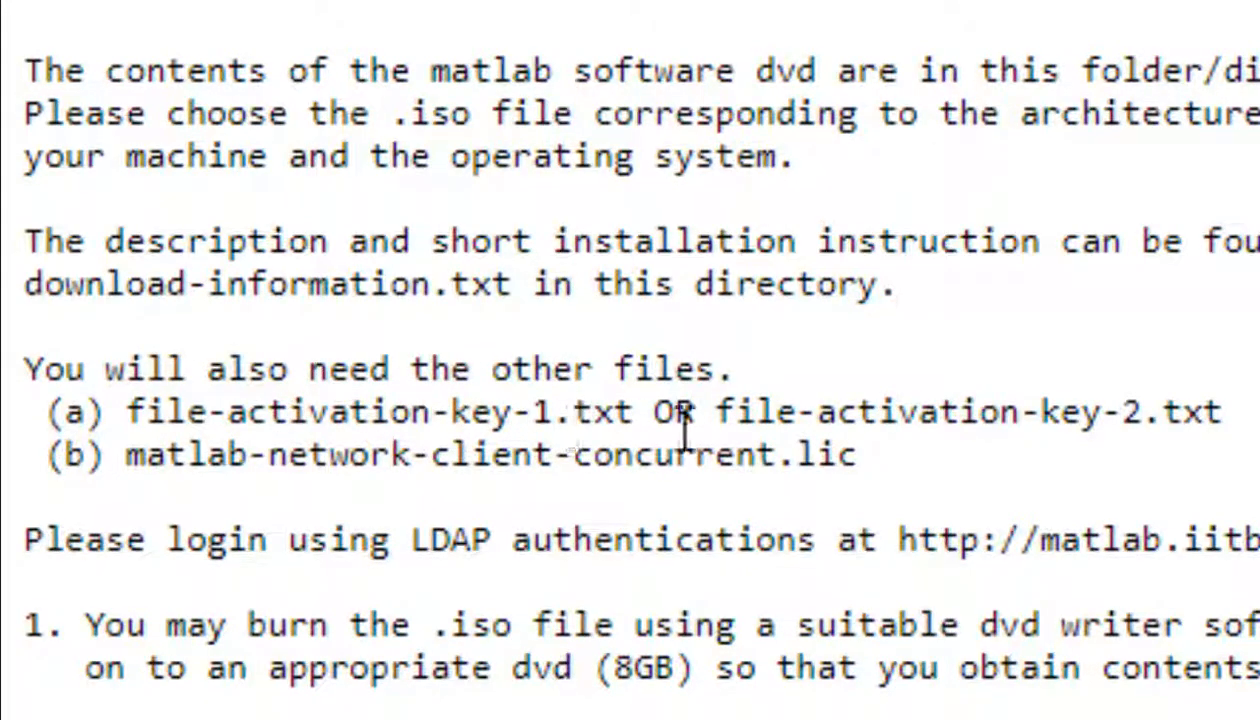
mouse_move(320, 482)
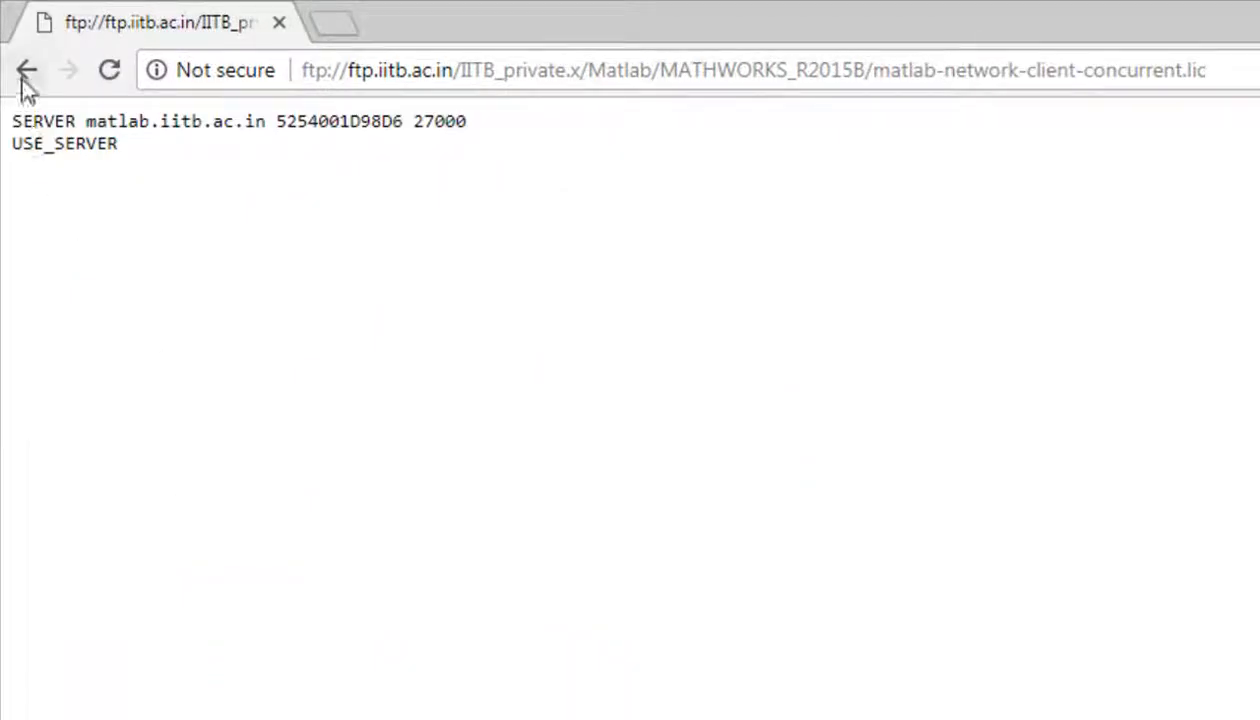
Step: Save matlab-network-client-concurrent.lic from the R2015b listing into D:\E-DRIVE
left_click(28, 70)
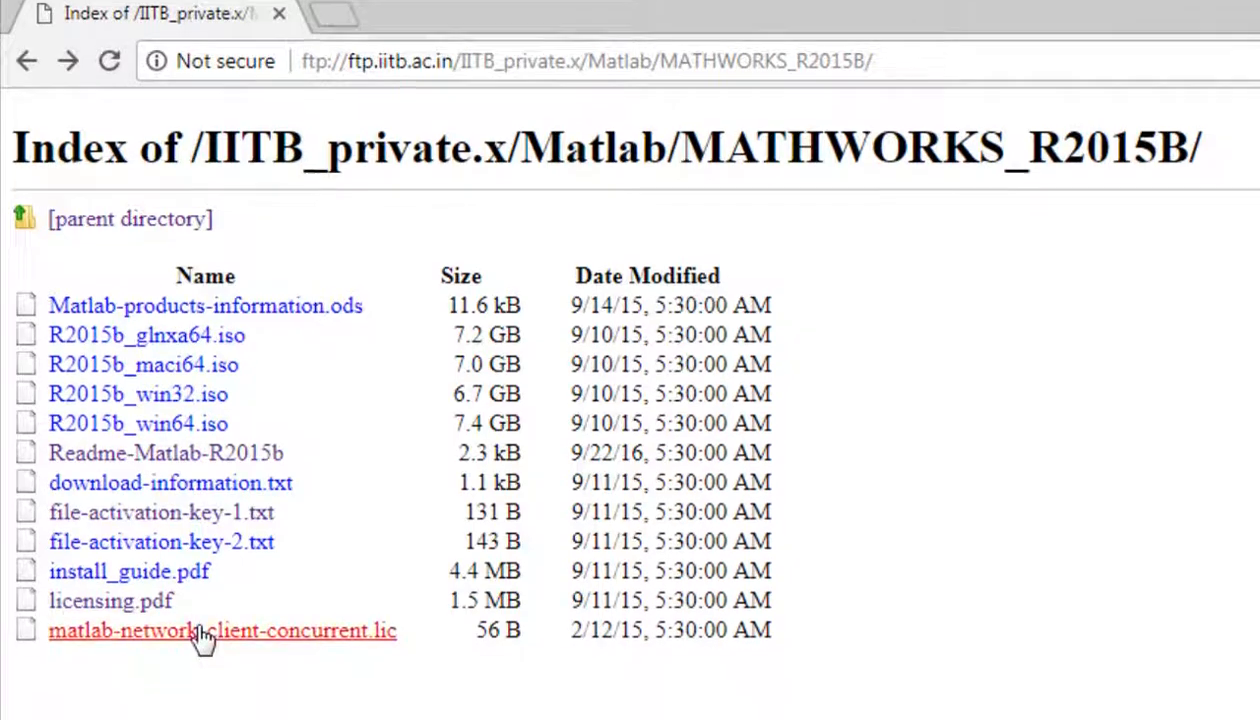
right_click(200, 630)
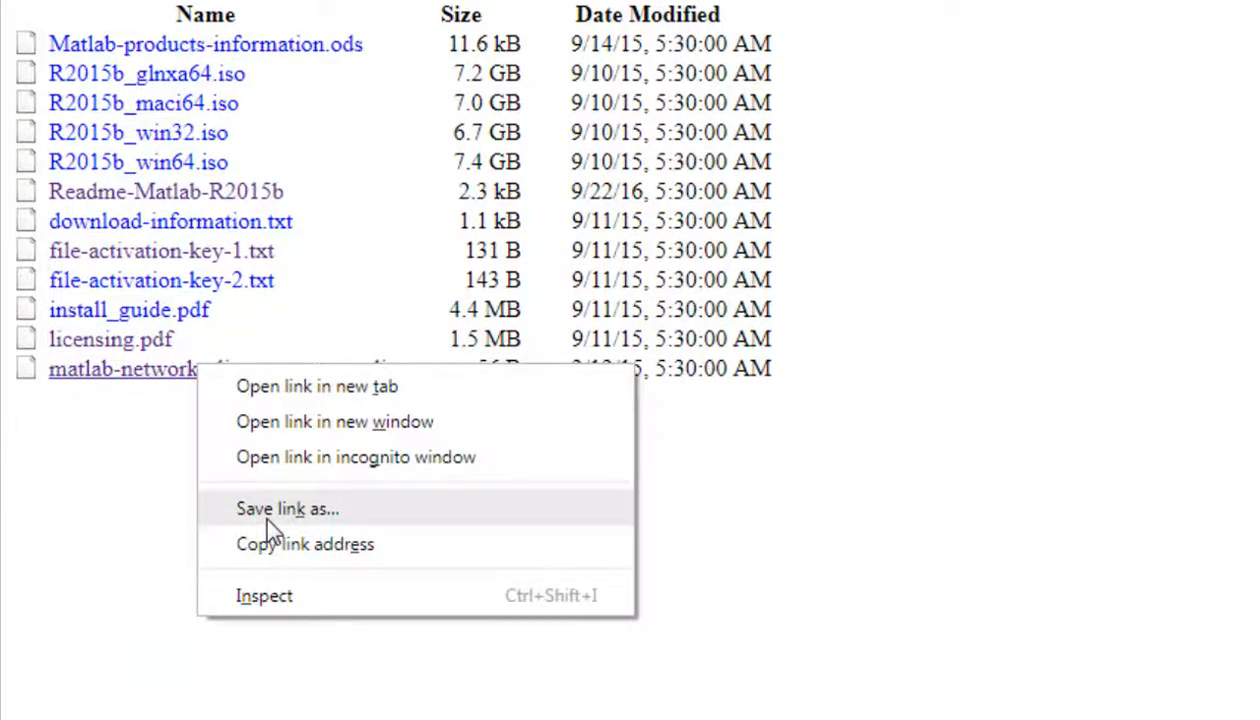
left_click(288, 510)
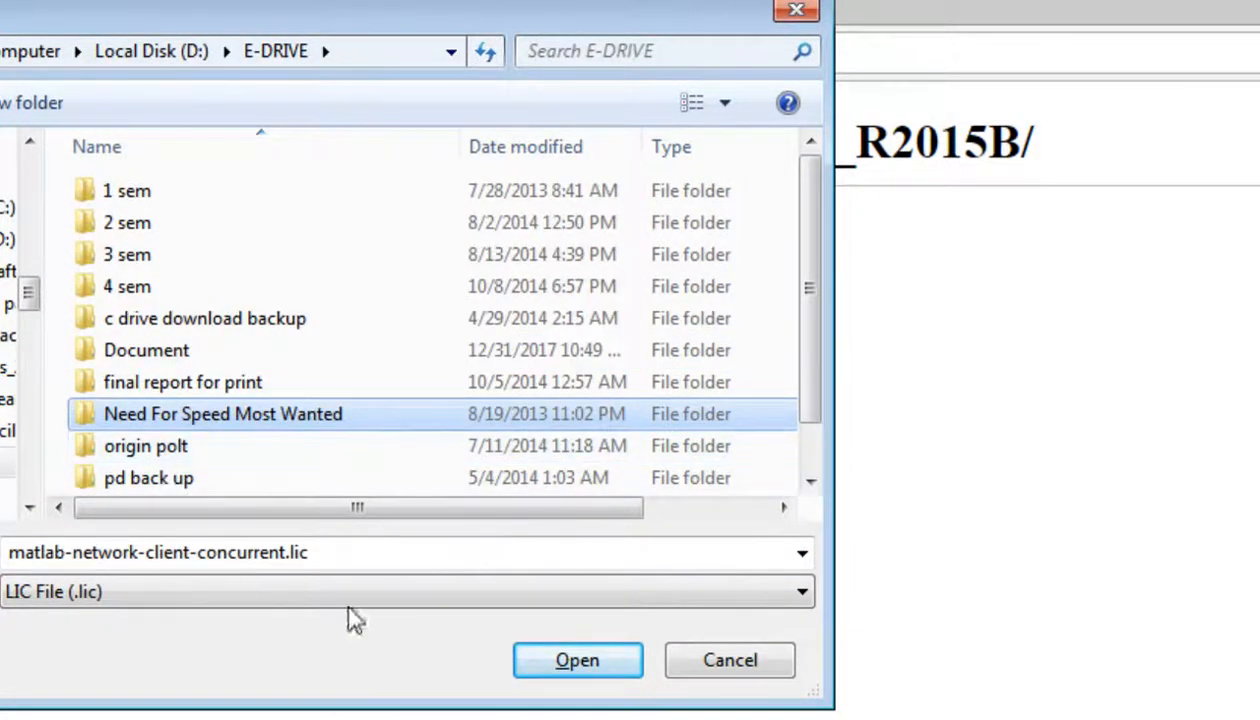
double_click(222, 414)
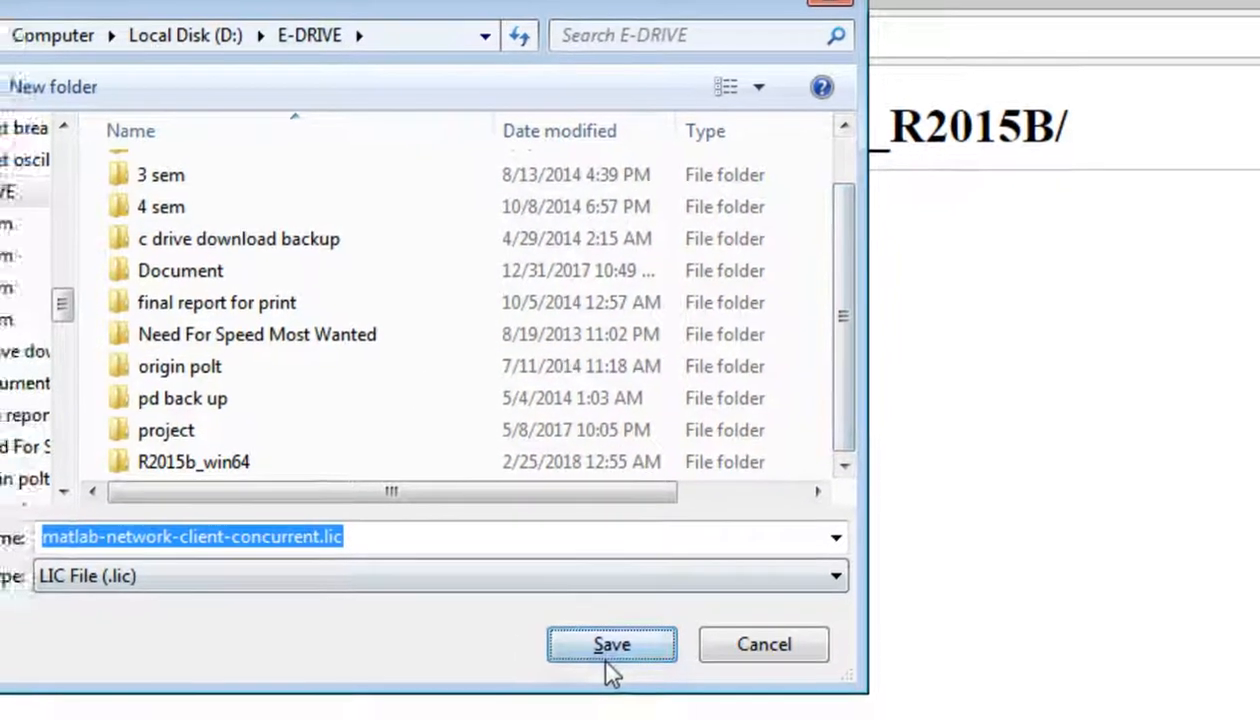
left_click(612, 644)
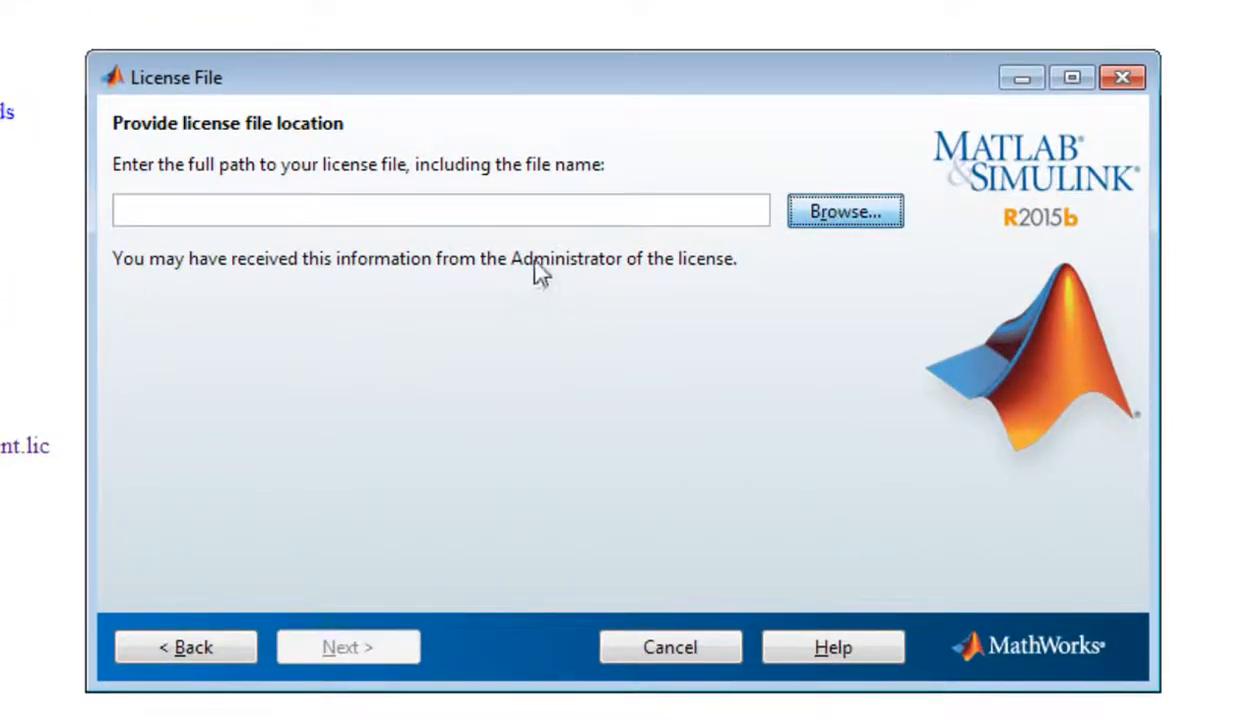
Step: Browse to and select D:\E-DRIVE\matlab-network-client-concurrent.lic as the license file
left_click(848, 212)
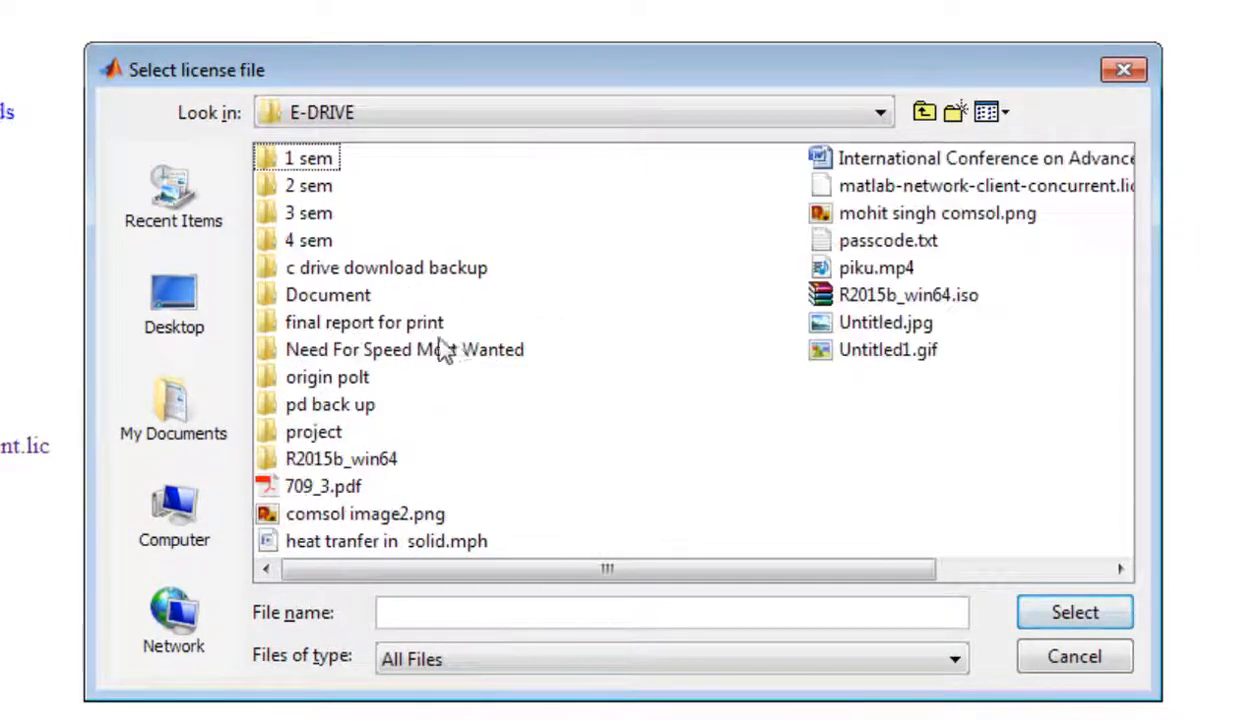
mouse_move(462, 572)
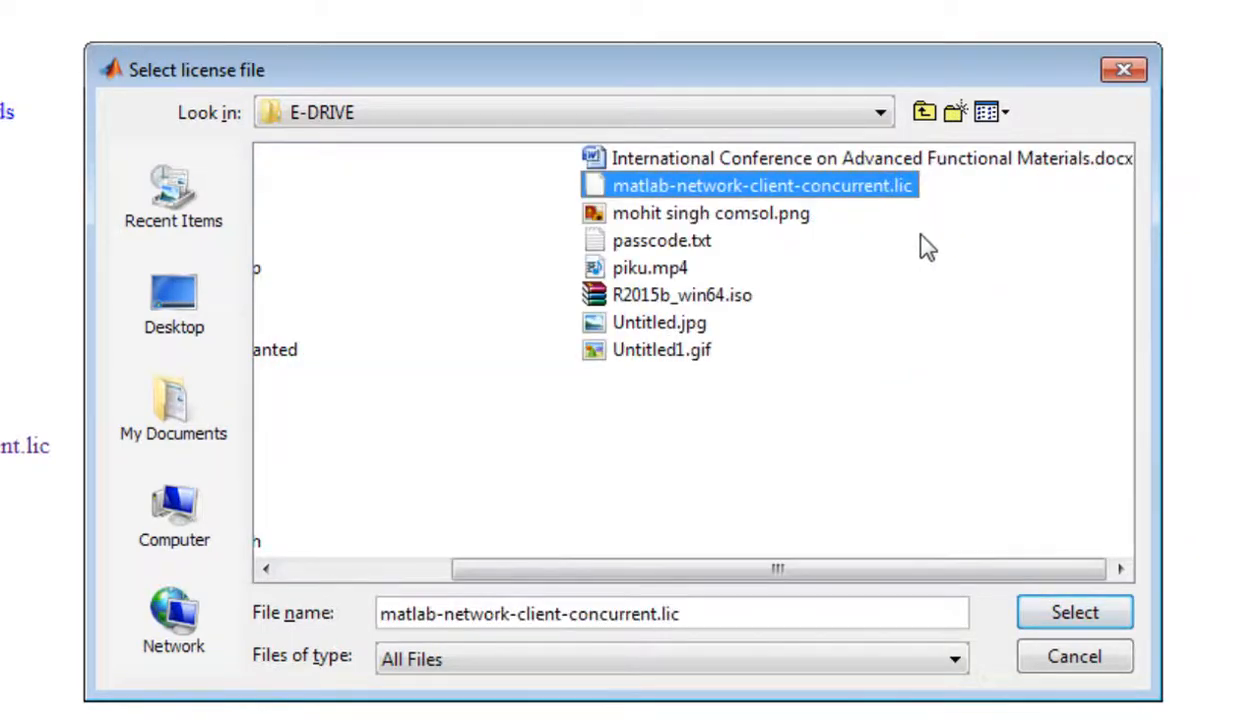
left_click(1076, 612)
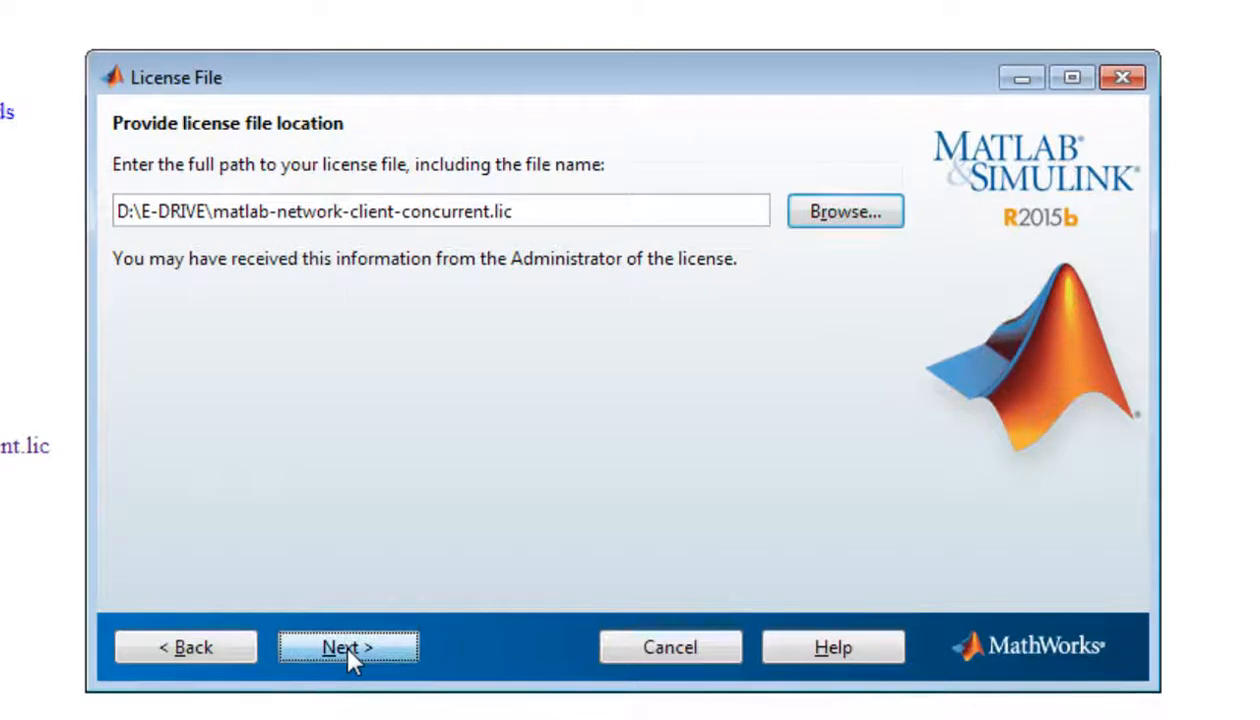
Step: Add a Desktop shortcut and start installing the products into C:\Program Files\MATLAB\R2015b
left_click(344, 648)
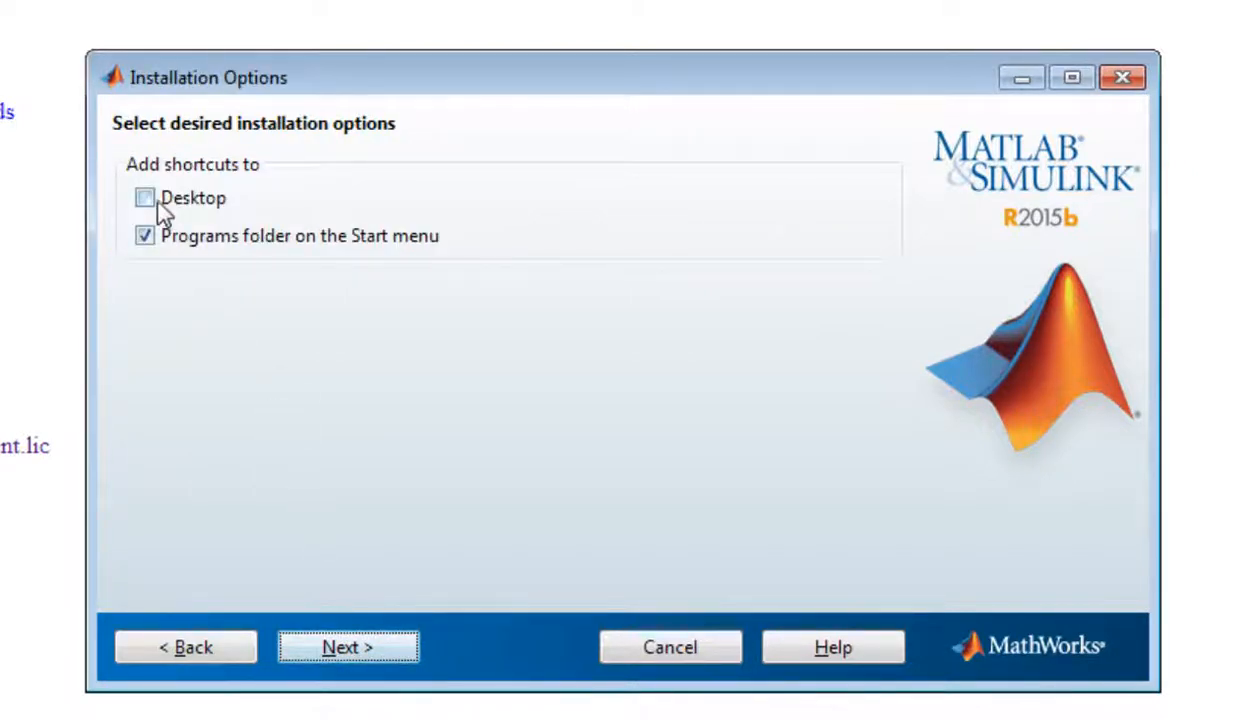
left_click(144, 198)
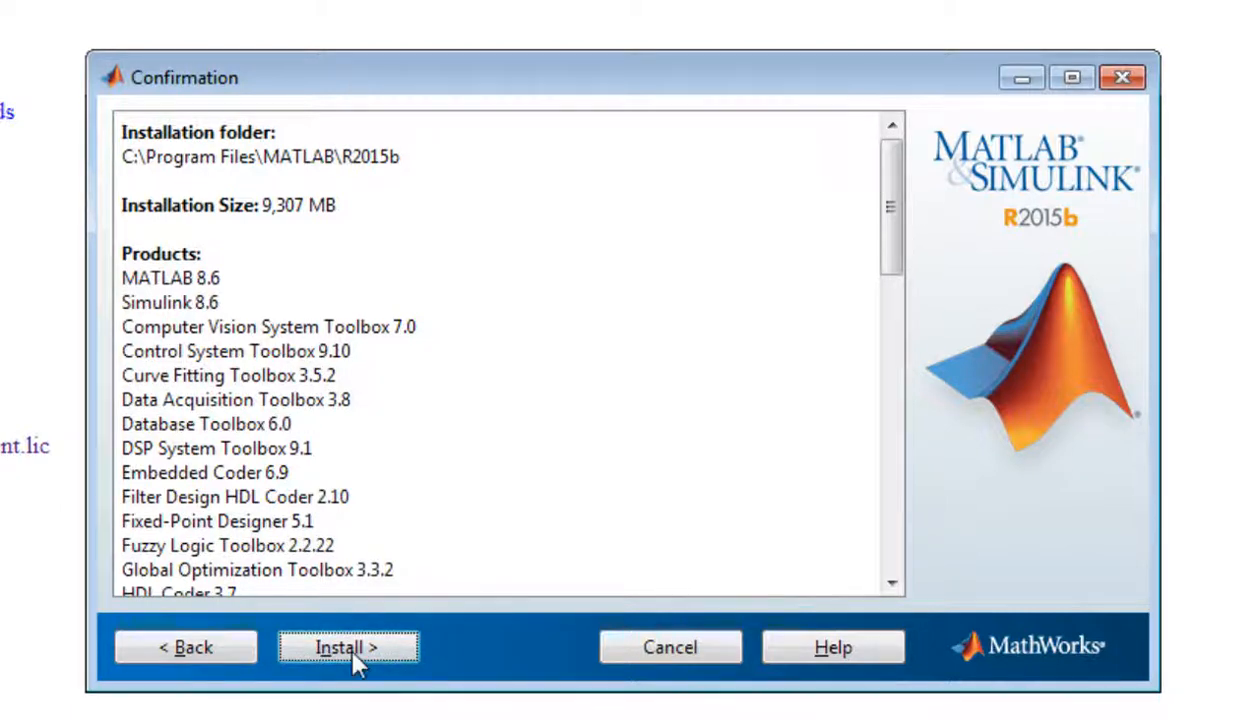
left_click(346, 648)
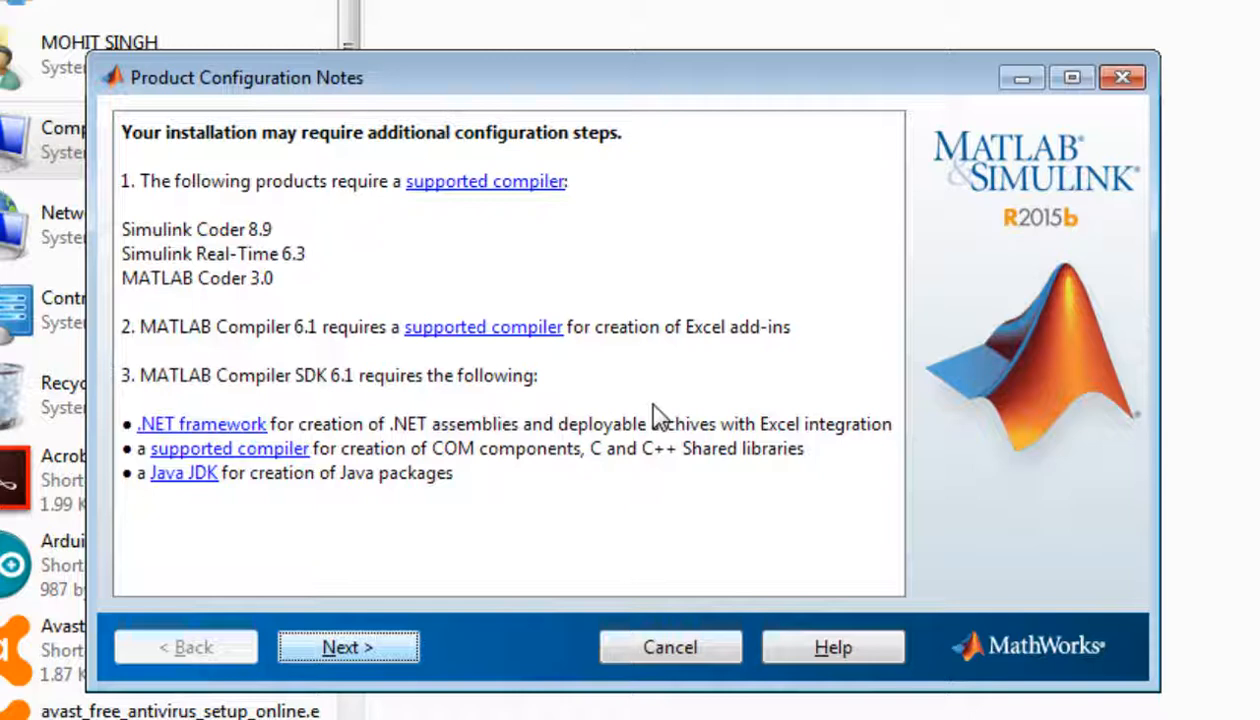
Step: Move past the Product Configuration Notes and finish, closing the installer
left_click(348, 646)
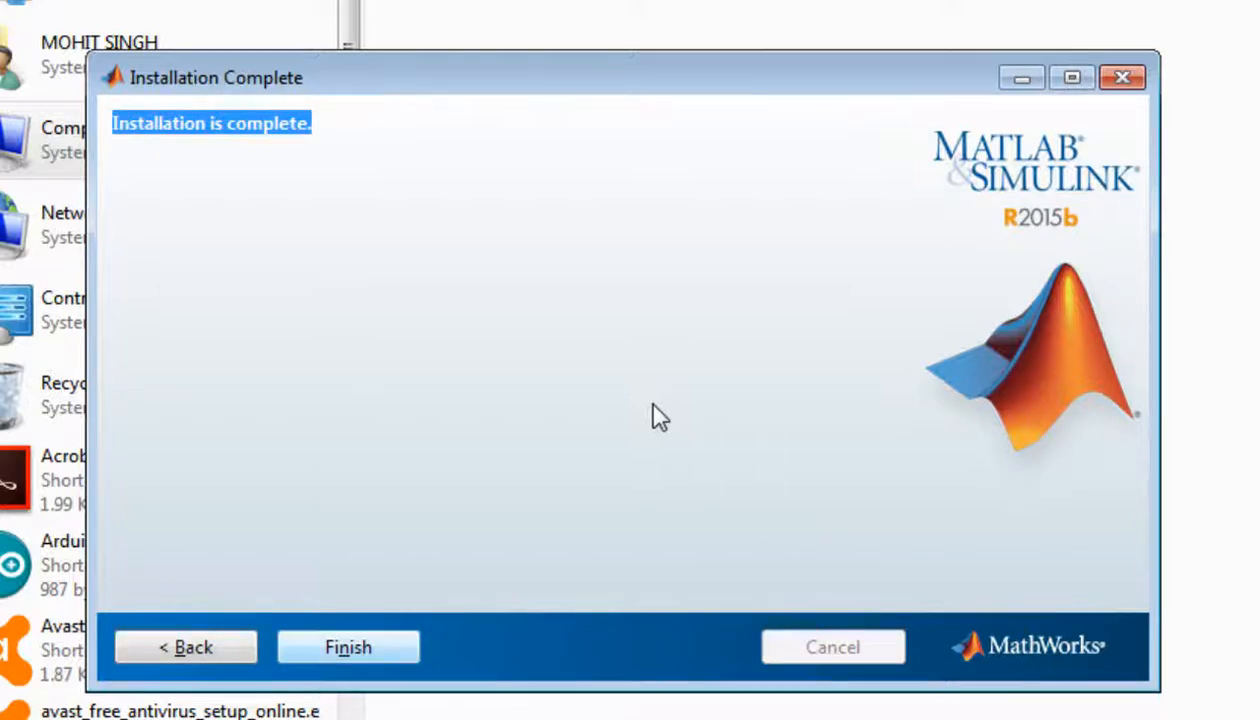
left_click(348, 648)
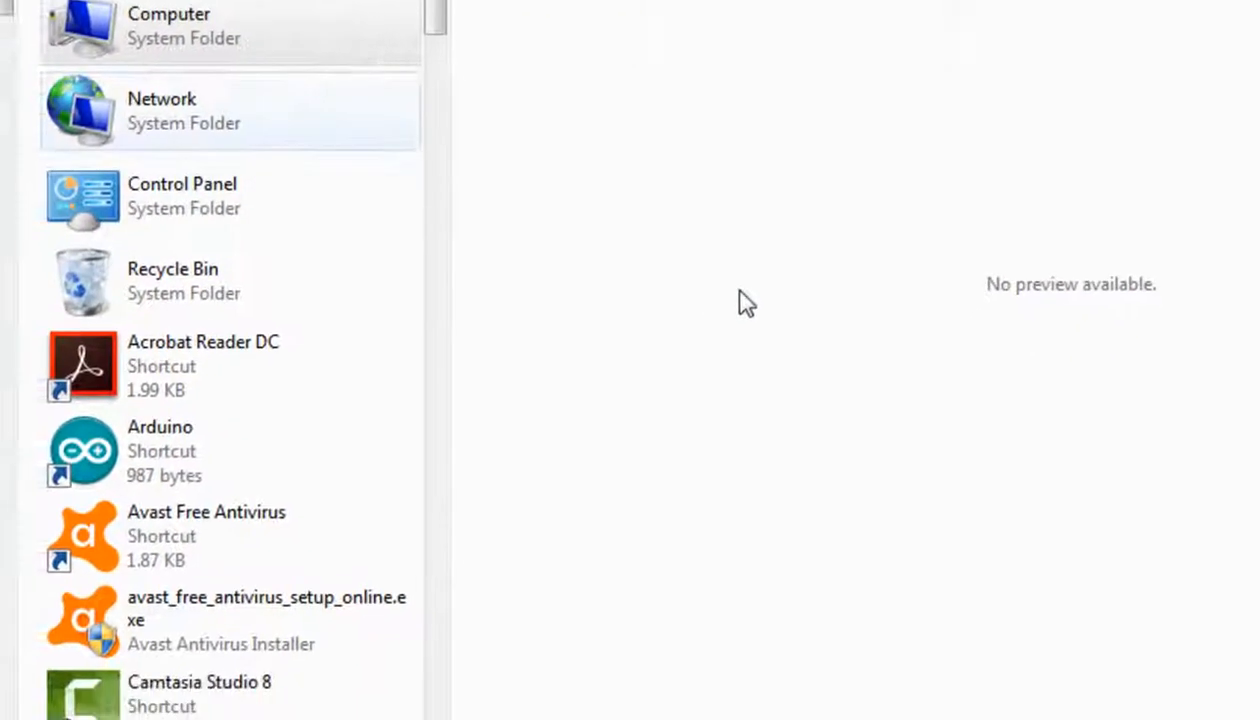
Step: Launch MATLAB R2015b from its desktop shortcut via the right-click Open option
scroll("down", 3)
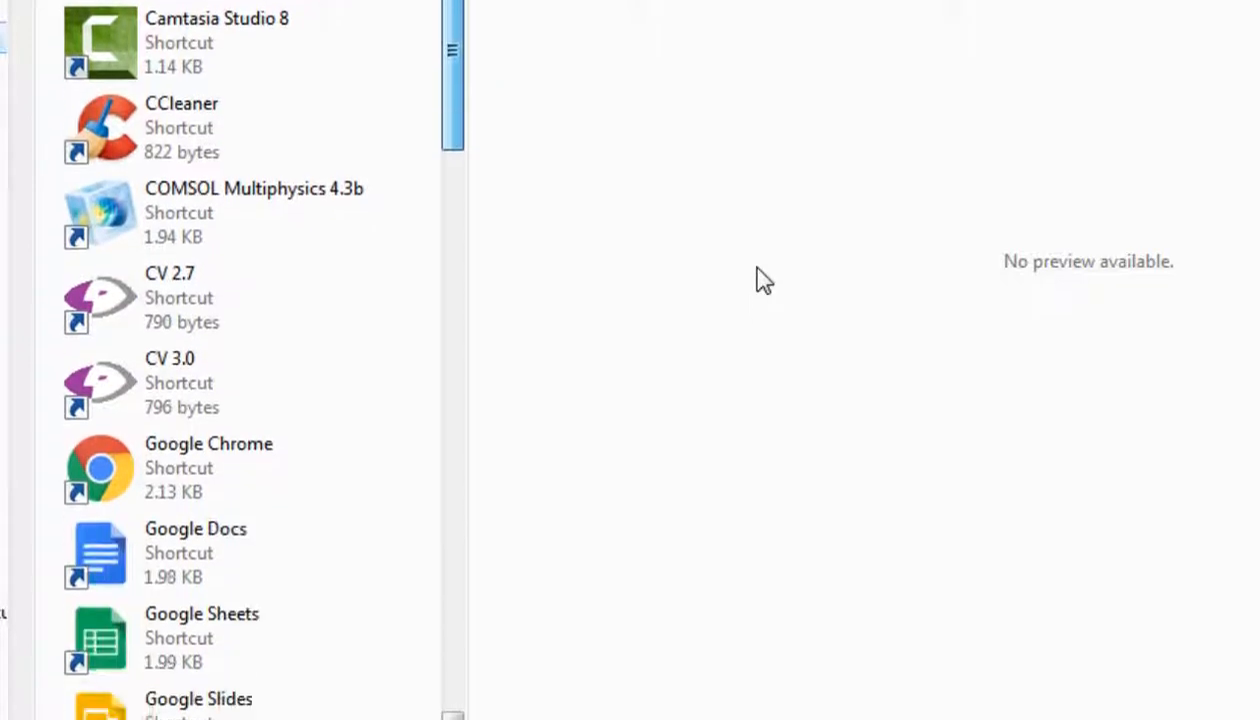
scroll("down", 3)
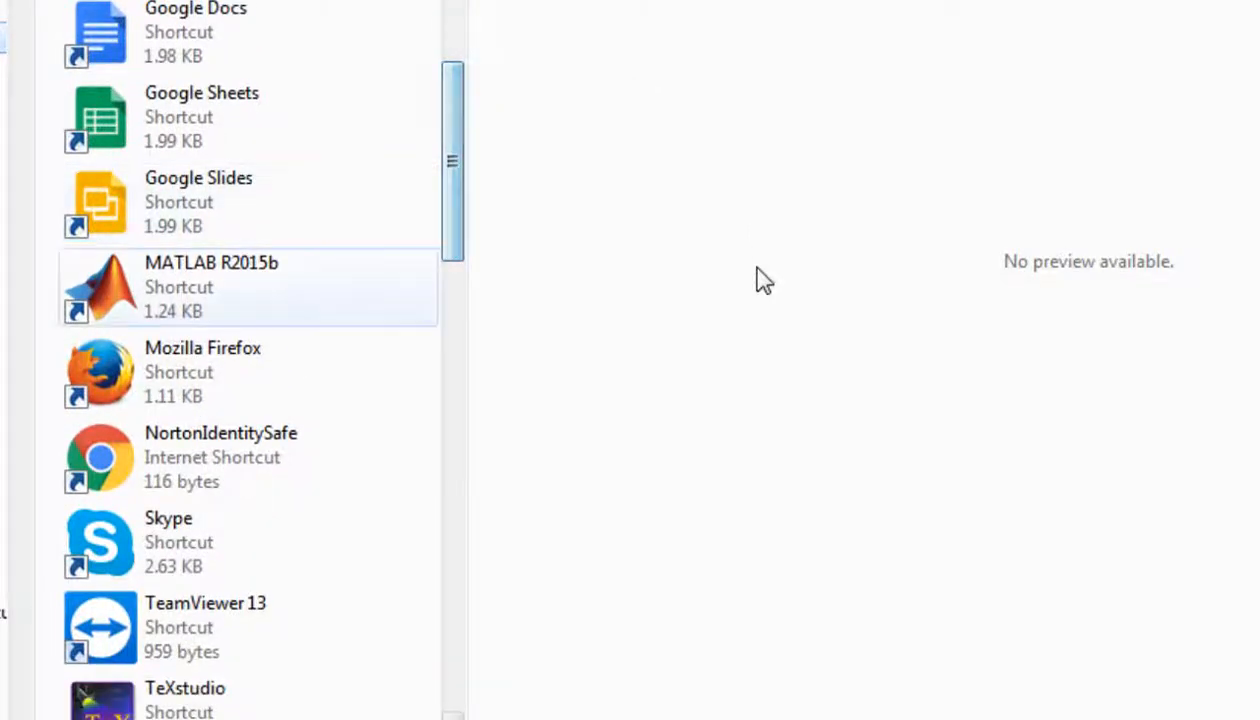
left_click(210, 288)
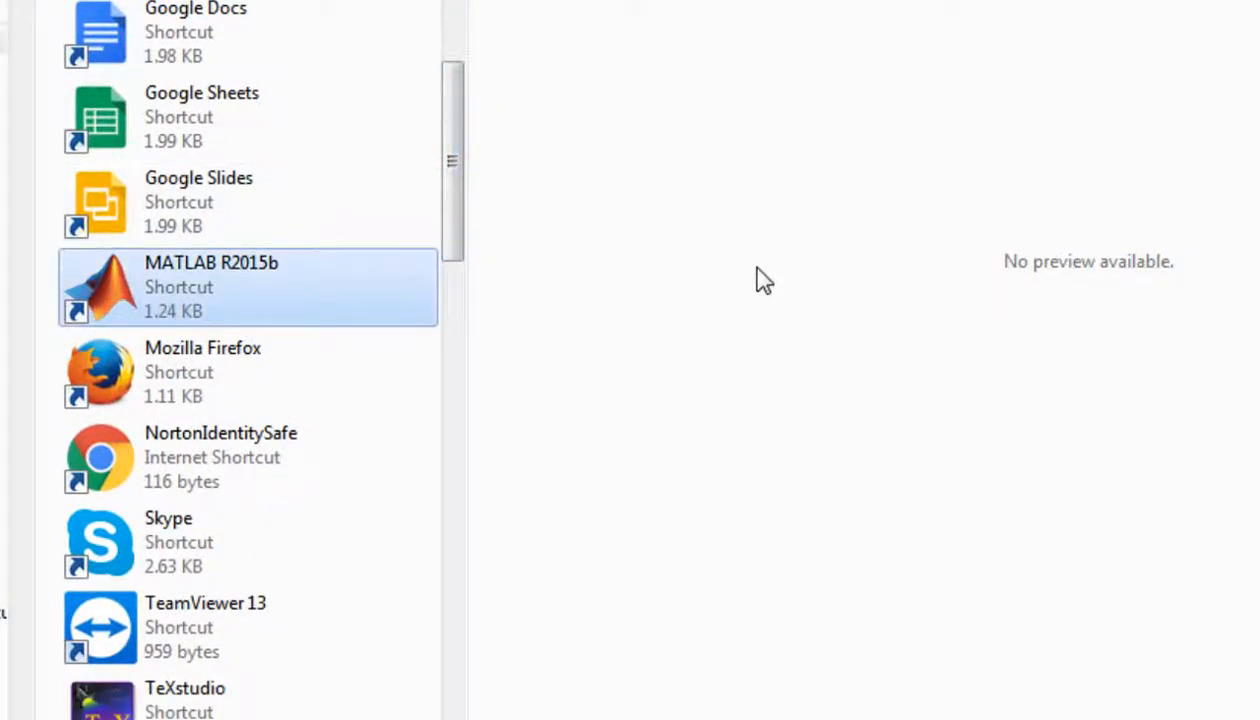
right_click(212, 288)
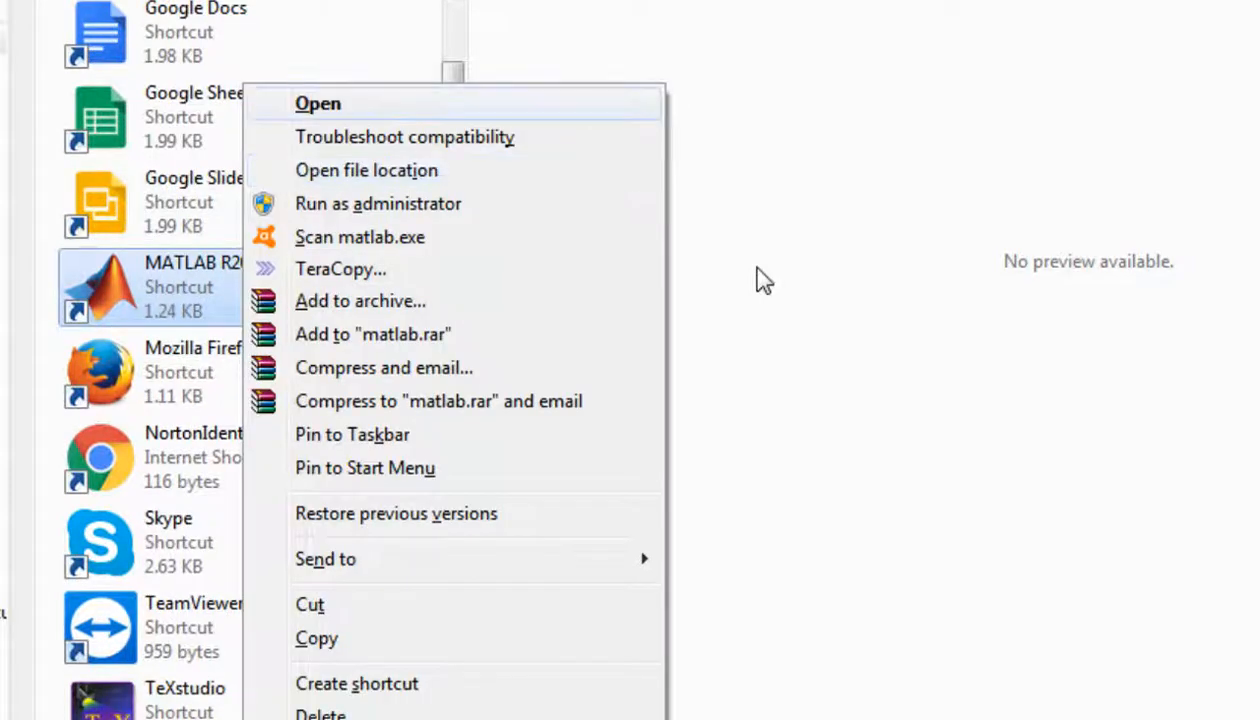
left_click(762, 280)
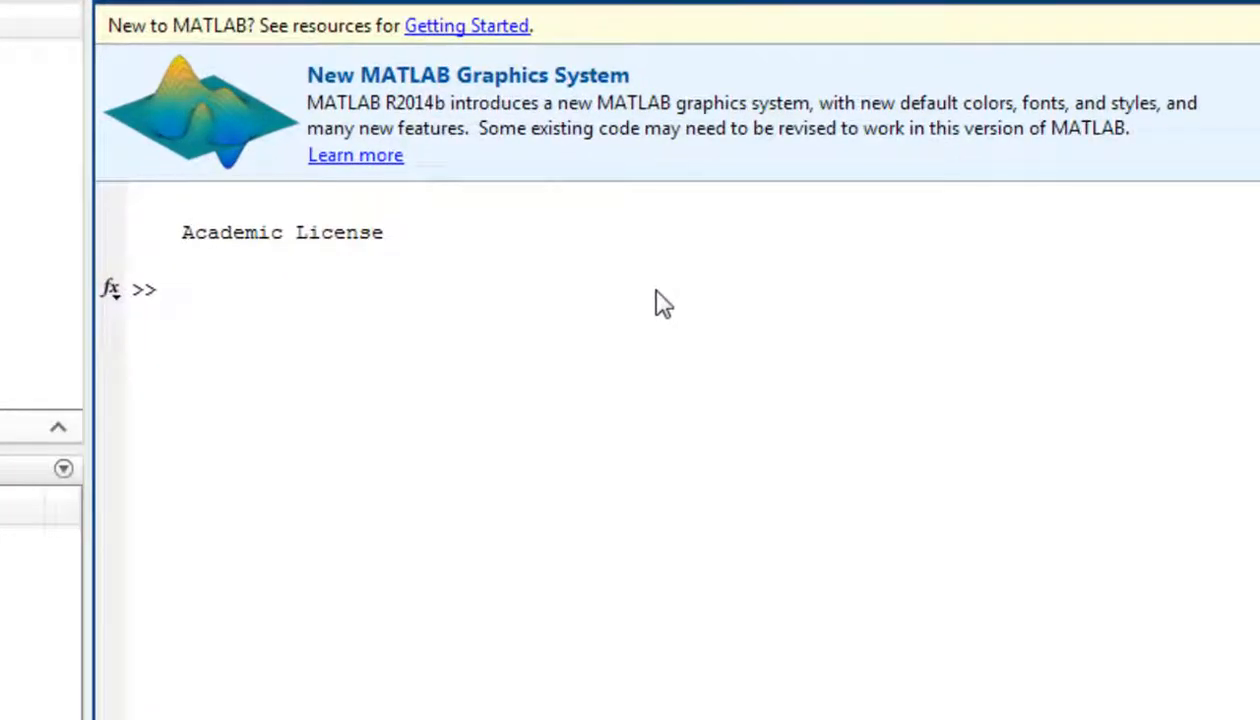
Step: Evaluate a=10 then sin(a) in the Command Window, returning -0.5440
type("a[")
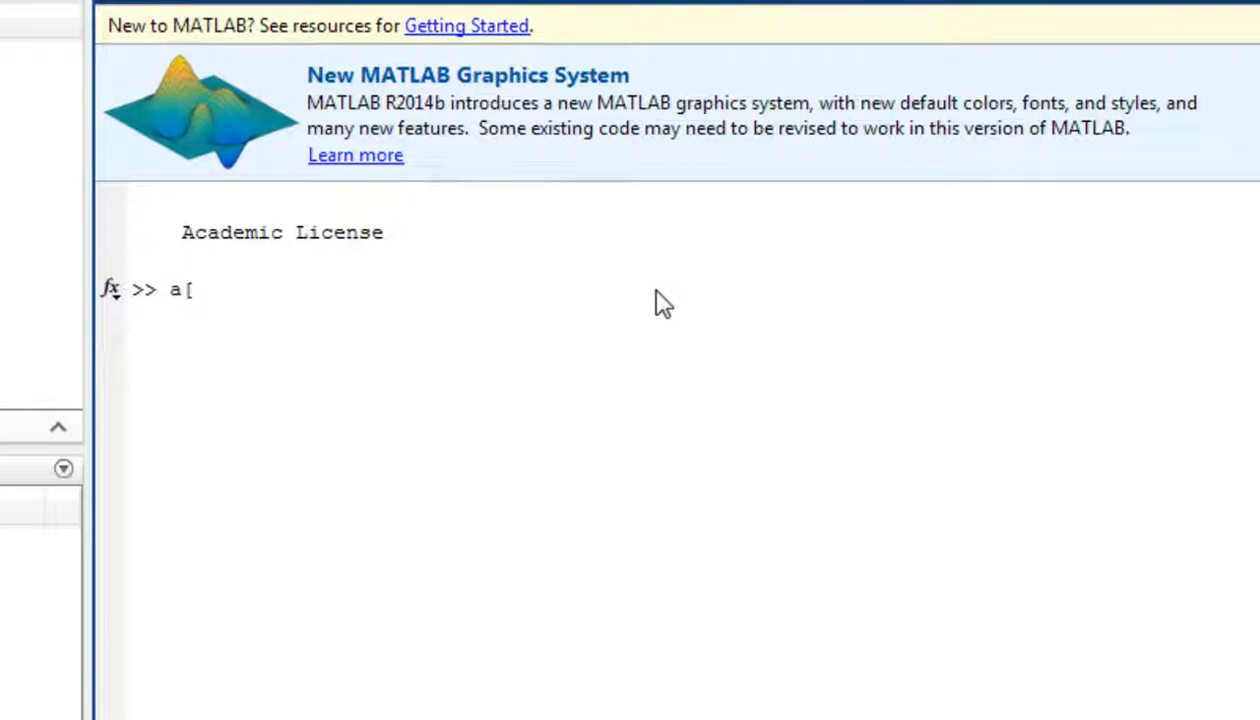
type("=10")
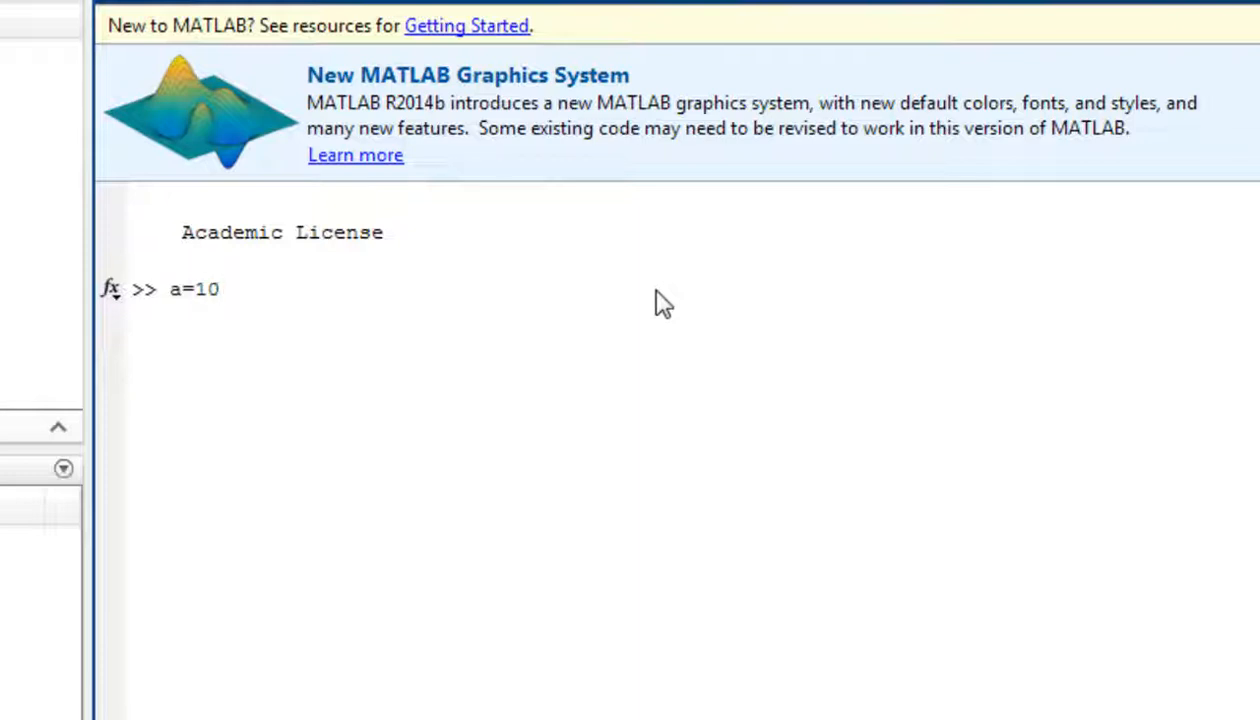
type("sin")
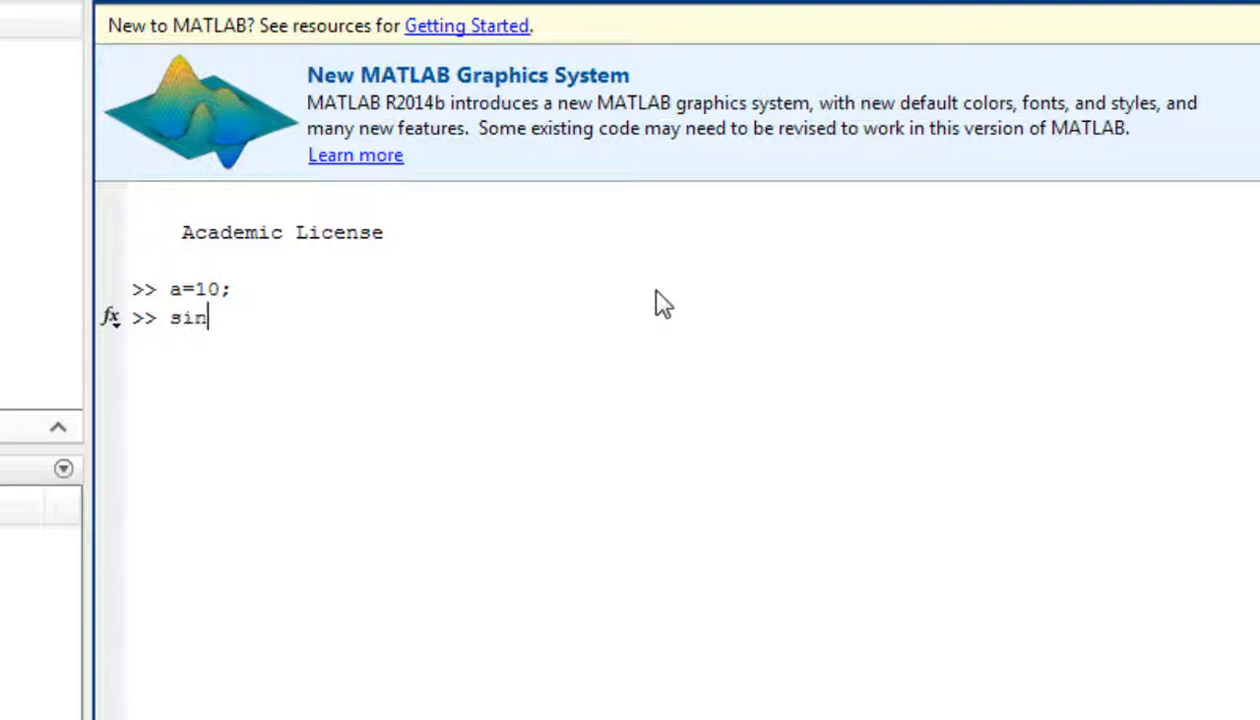
type("()")
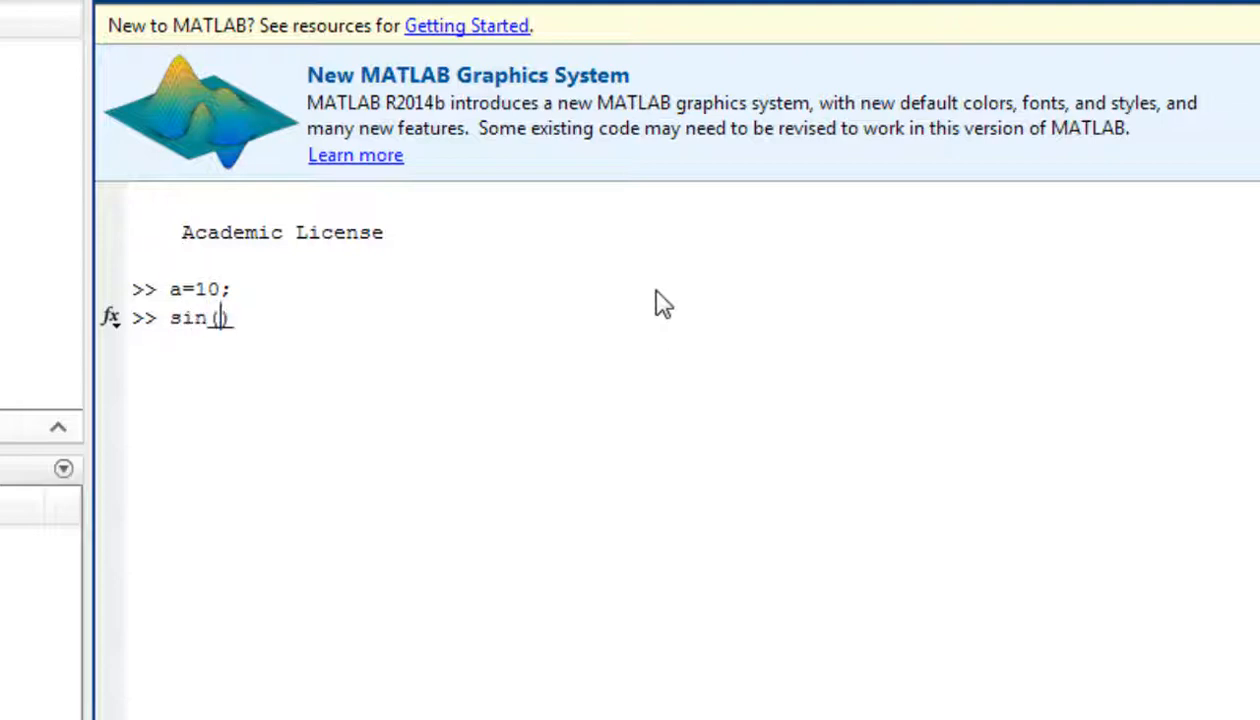
type("a")
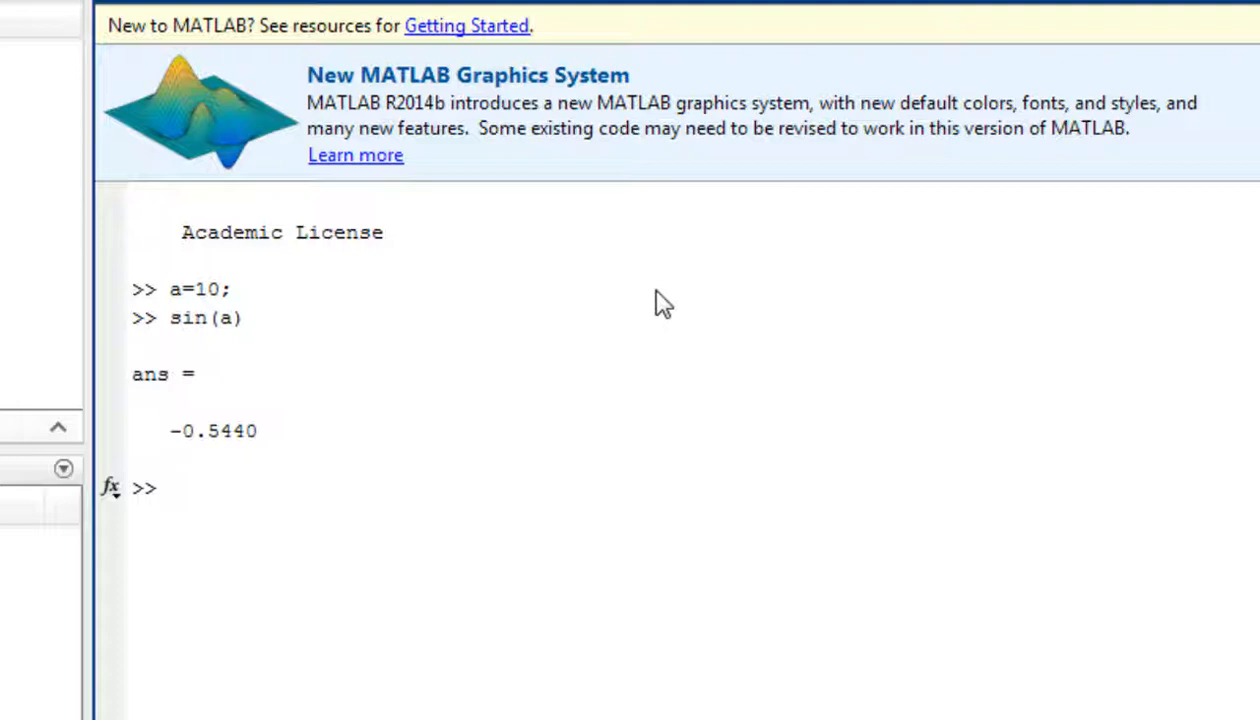
Step: Set a=45, evaluate sind(45) = 0.7071, and begin entering 1/sqrt(
type("a=")
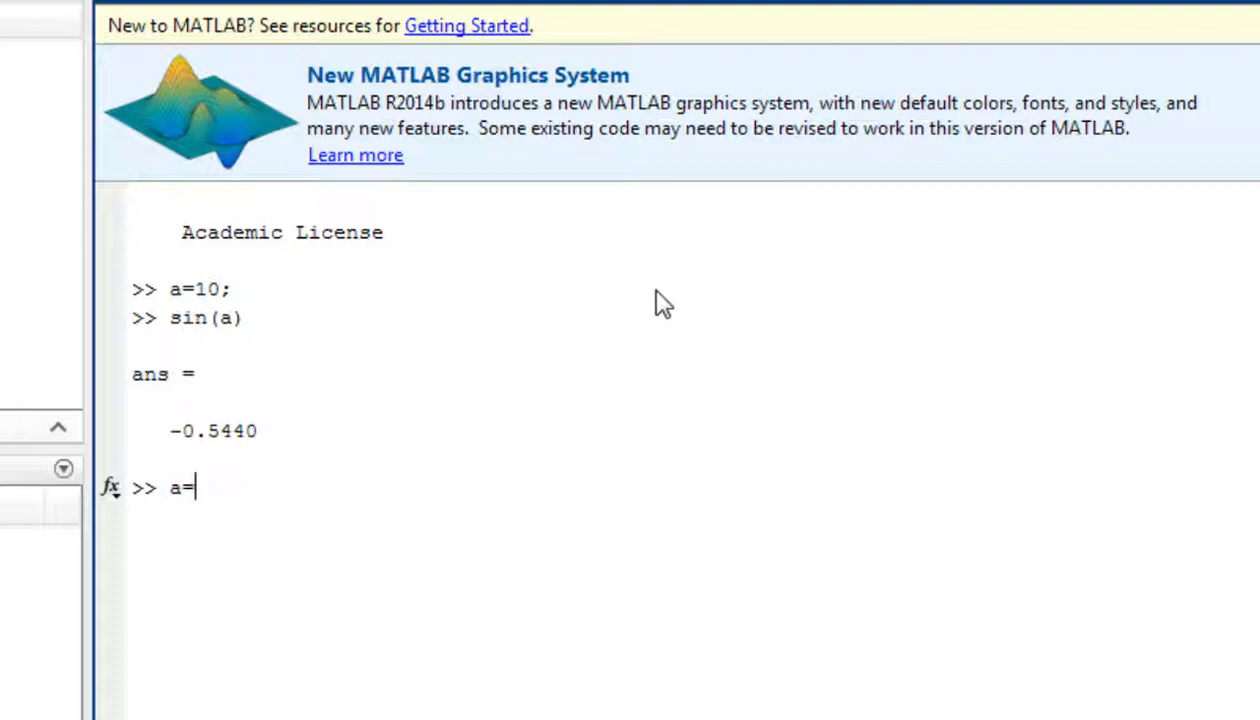
type("45")
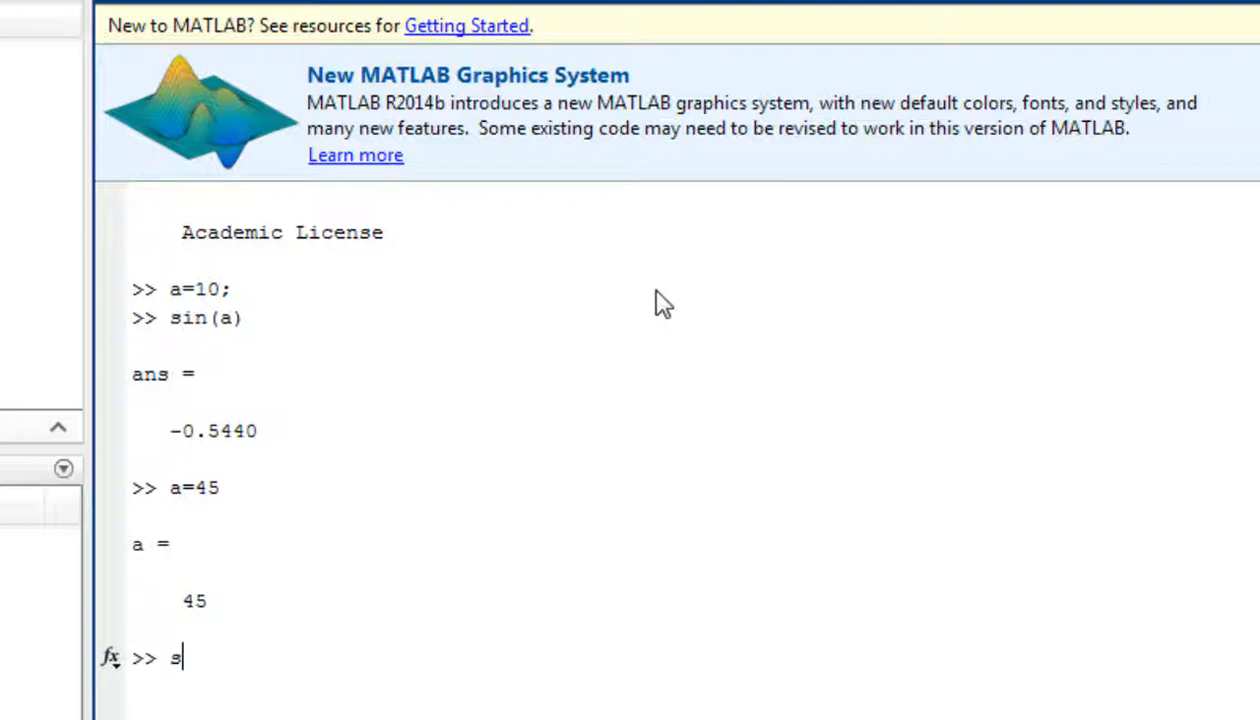
type("in")
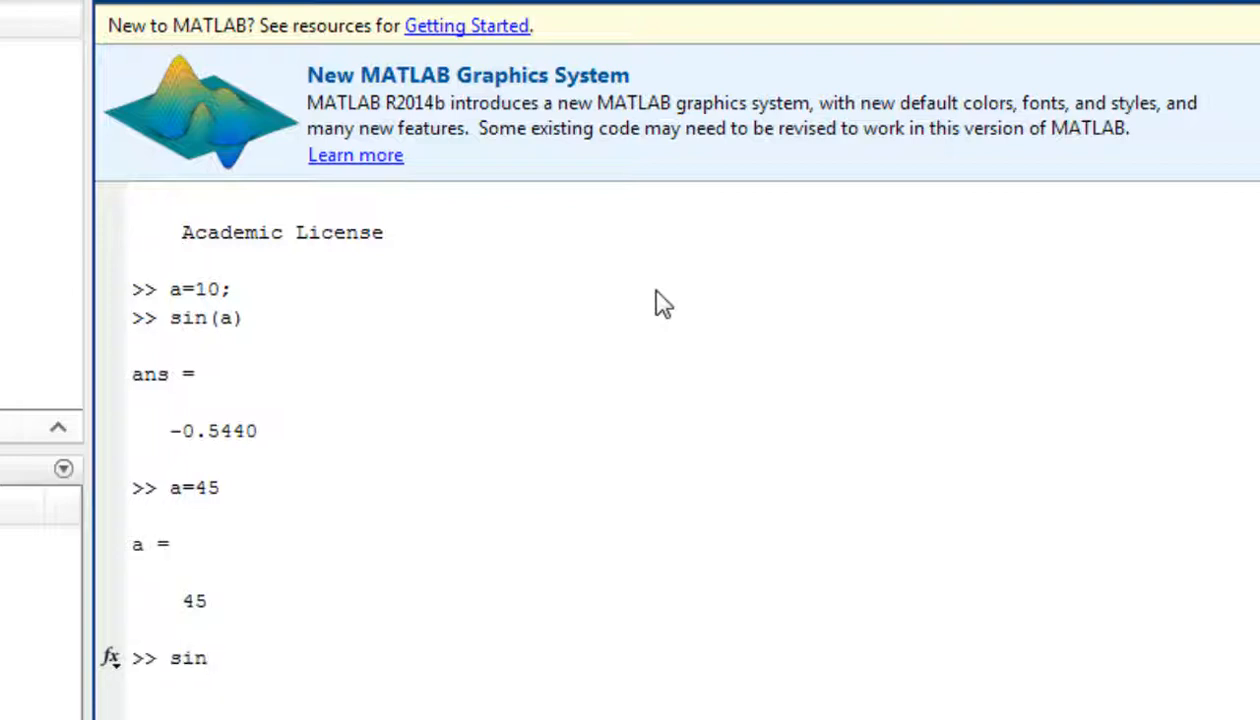
type("d()")
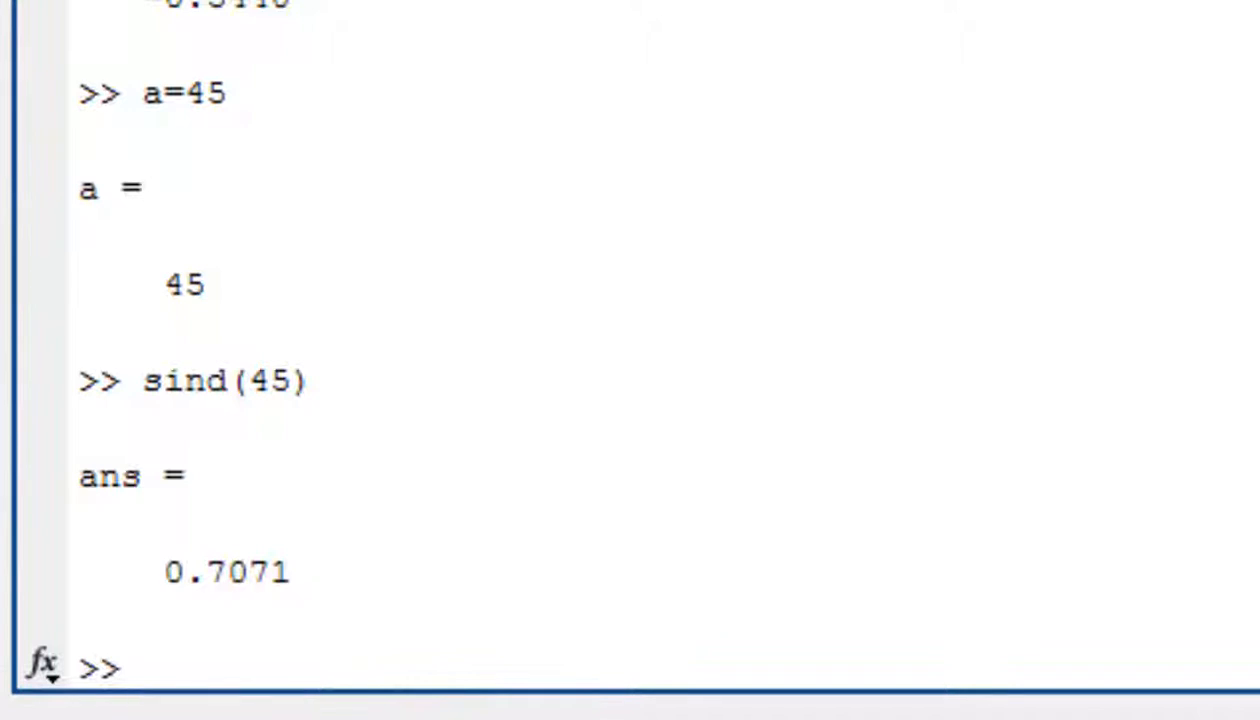
type("1/")
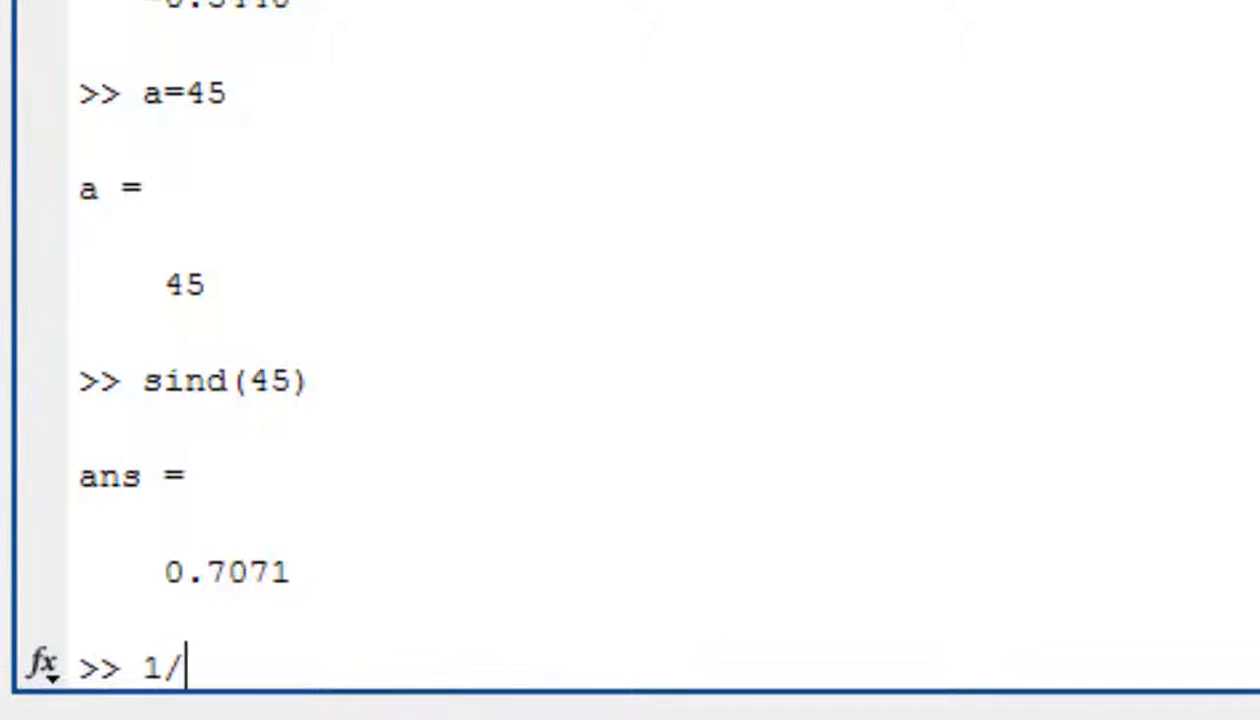
type("sqrt")
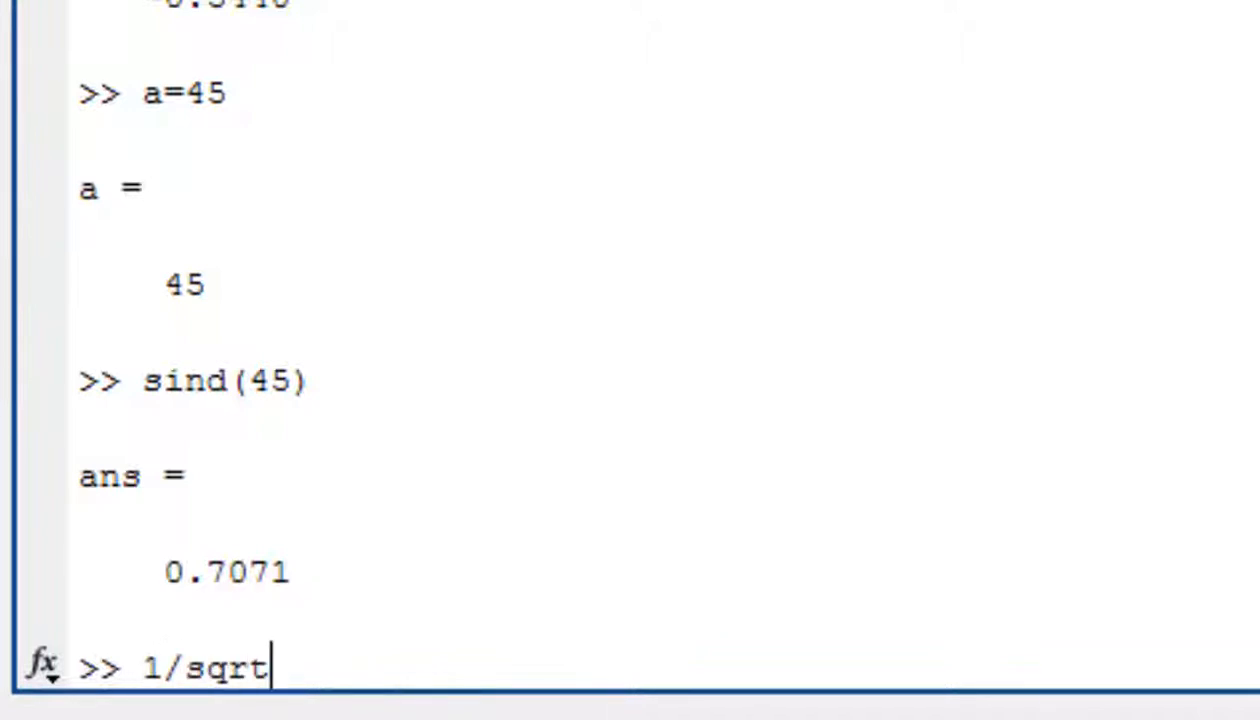
type("(")
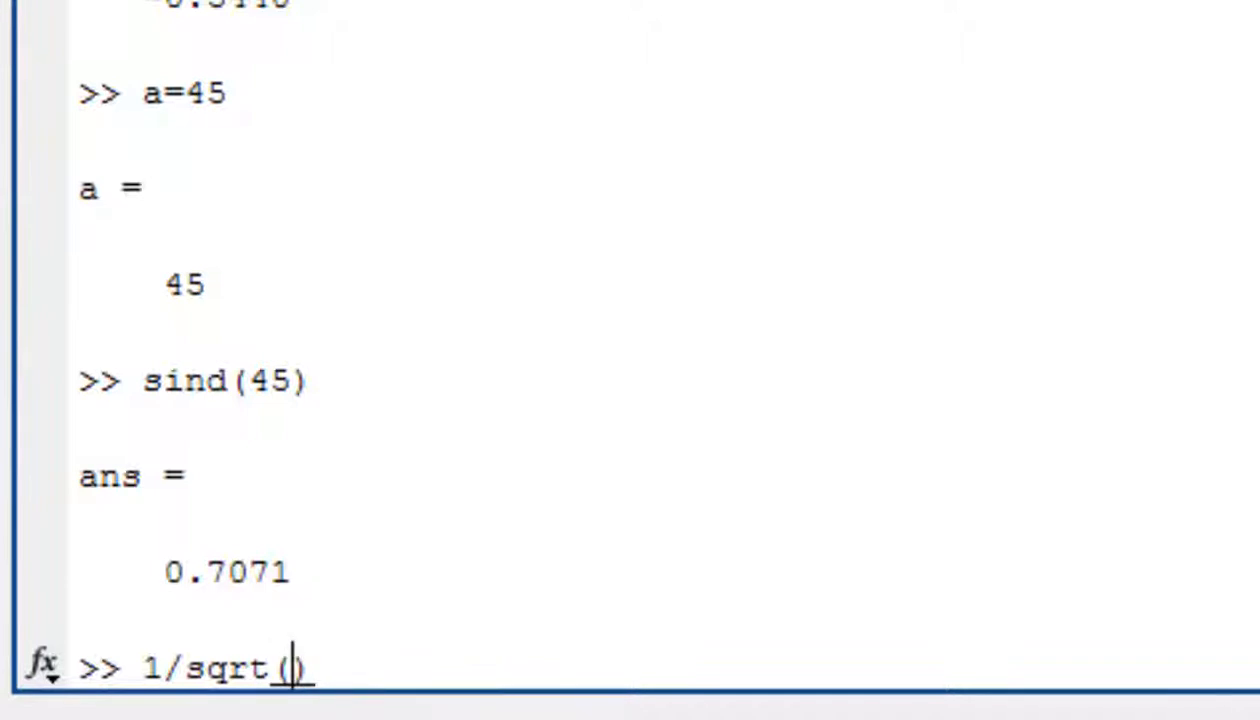